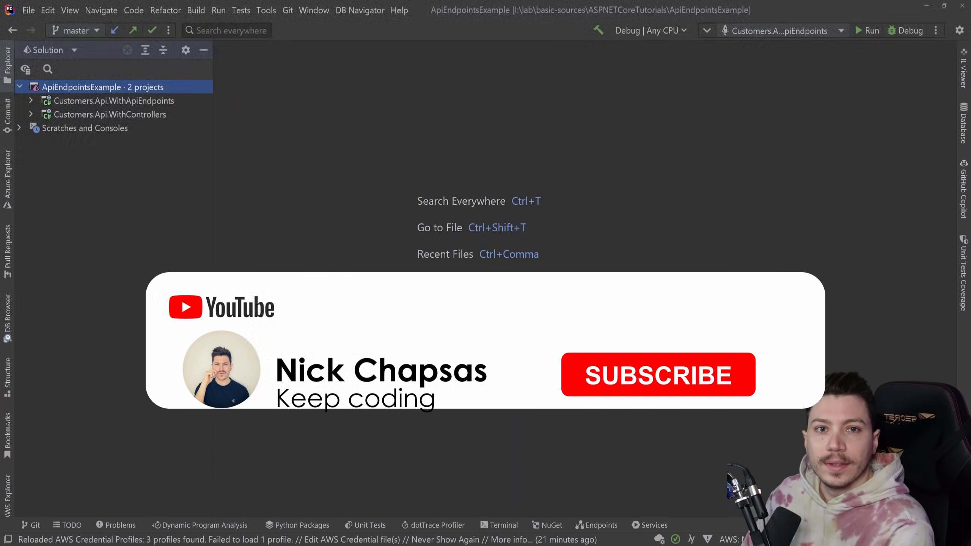
Expand the Customers.Api.WithControllers project in the Solution explorer.
click(658, 375)
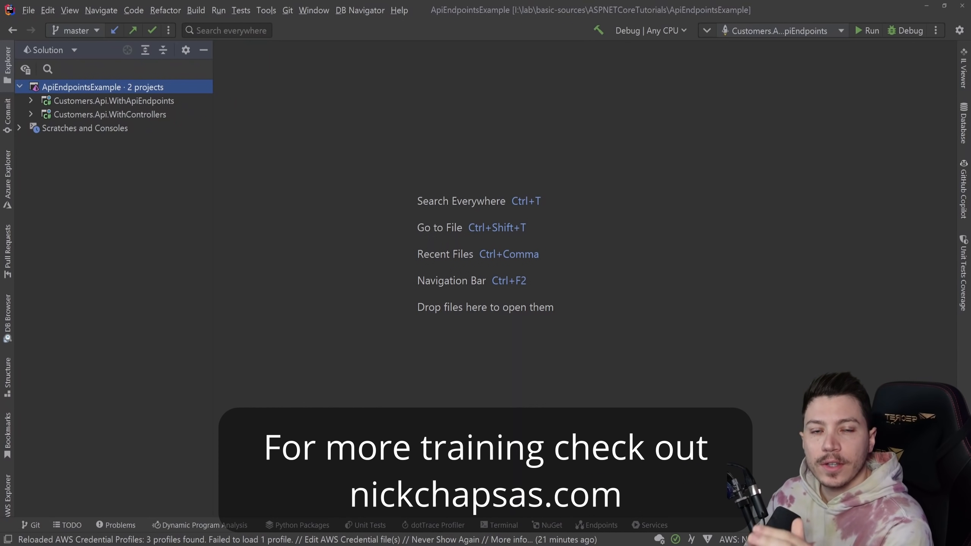
mouse_move(85, 103)
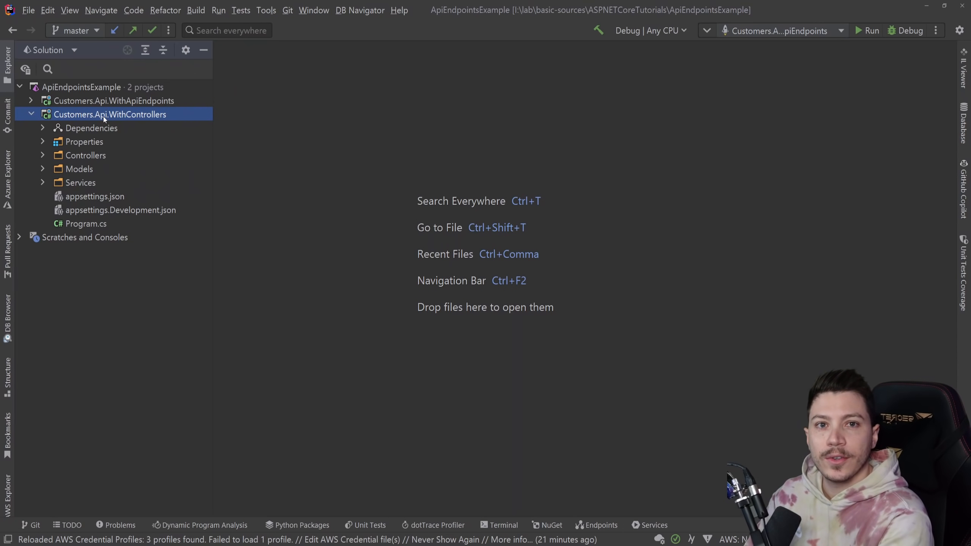
Open Controllers/CustomersController.cs and read through its CRUD action methods.
click(85, 154)
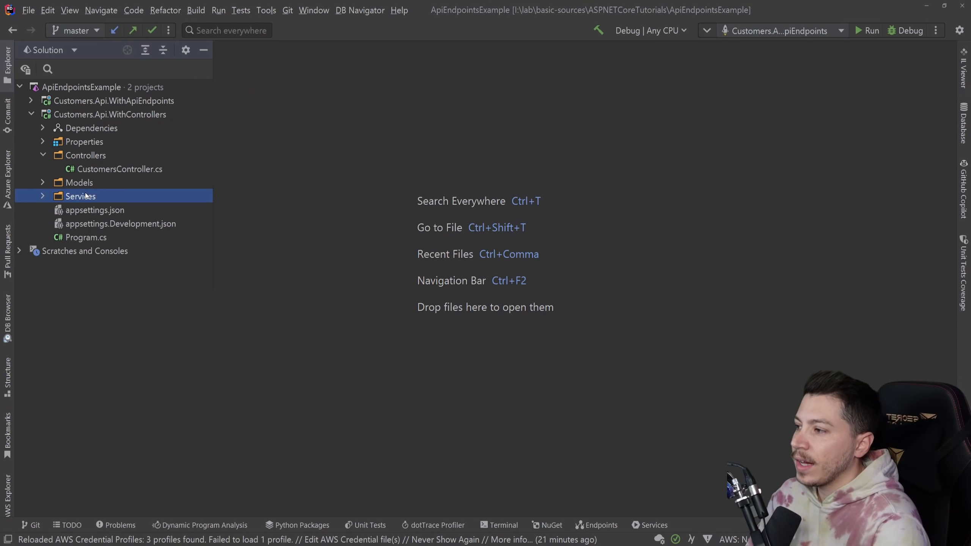
double_click(119, 169)
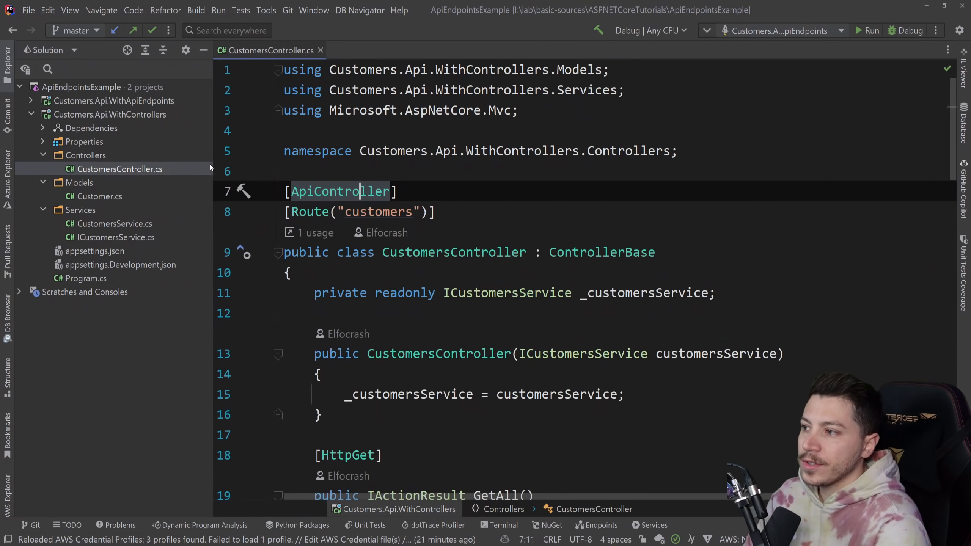
scroll(down, 3)
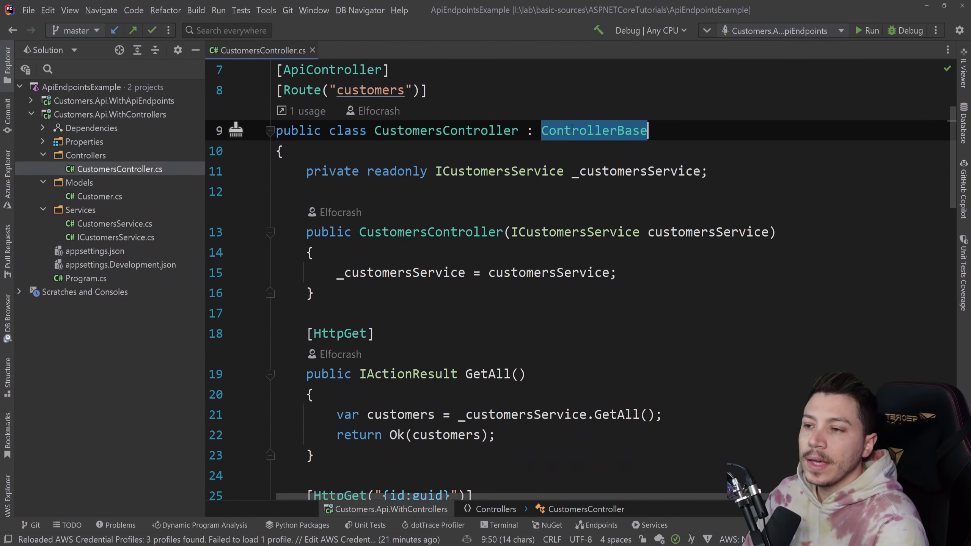
scroll(up, 3)
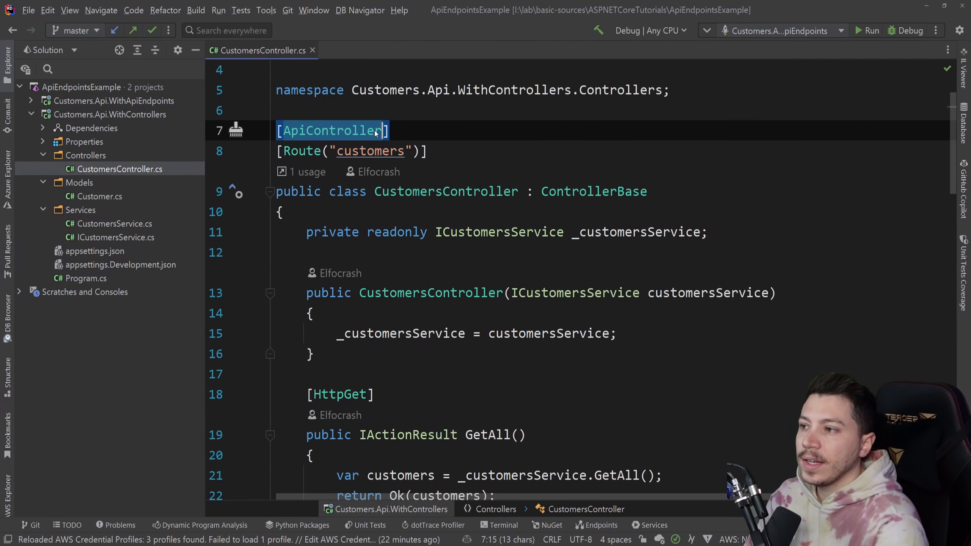
scroll(down, 3)
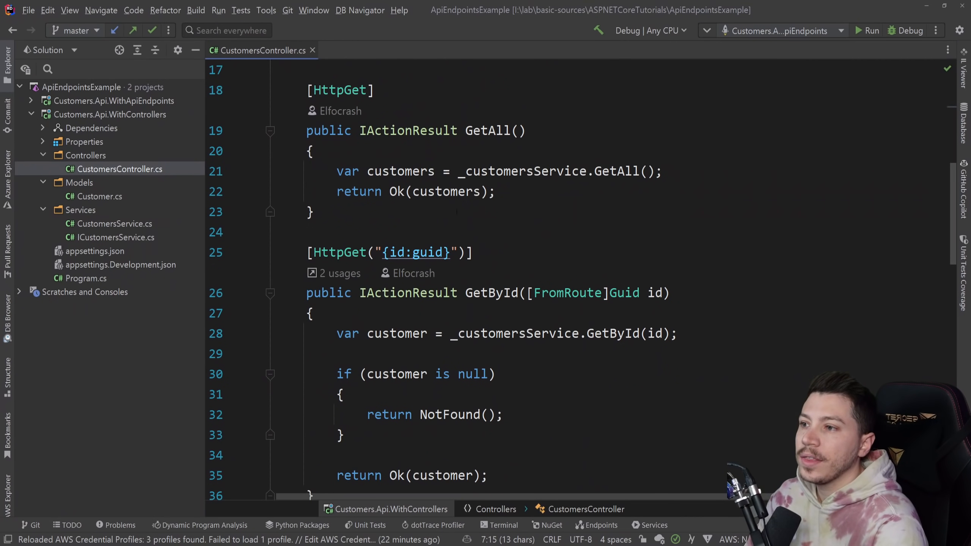
scroll(down, 3)
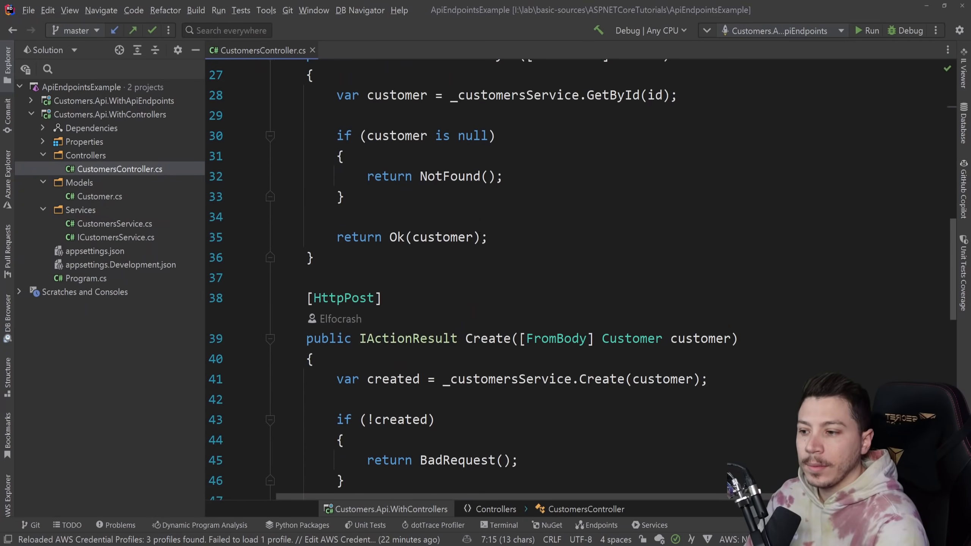
scroll(down, 3)
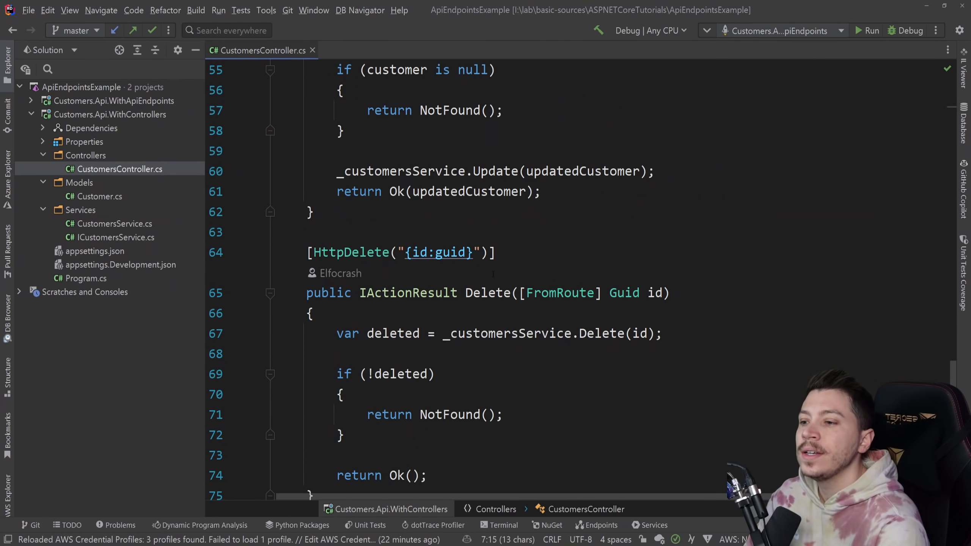
scroll(down, 3)
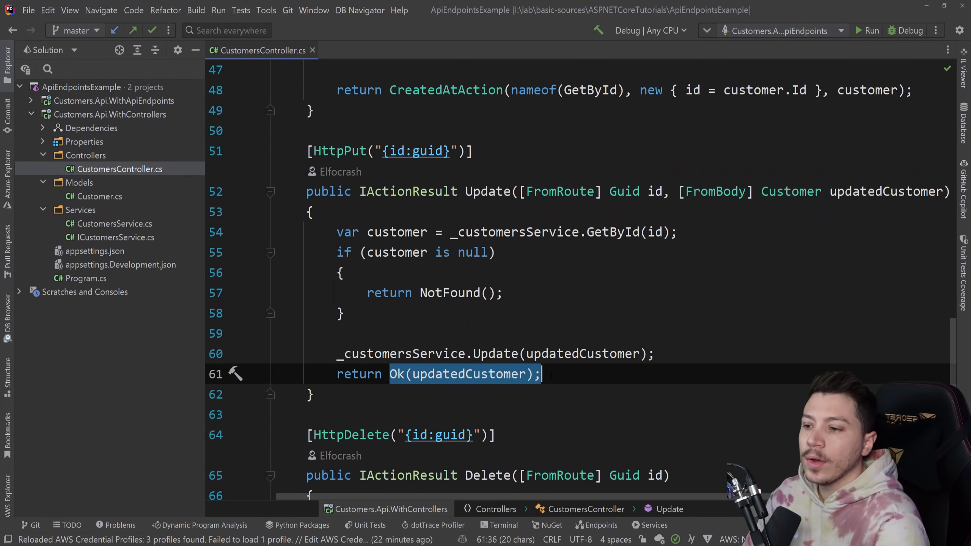
scroll(up, 3)
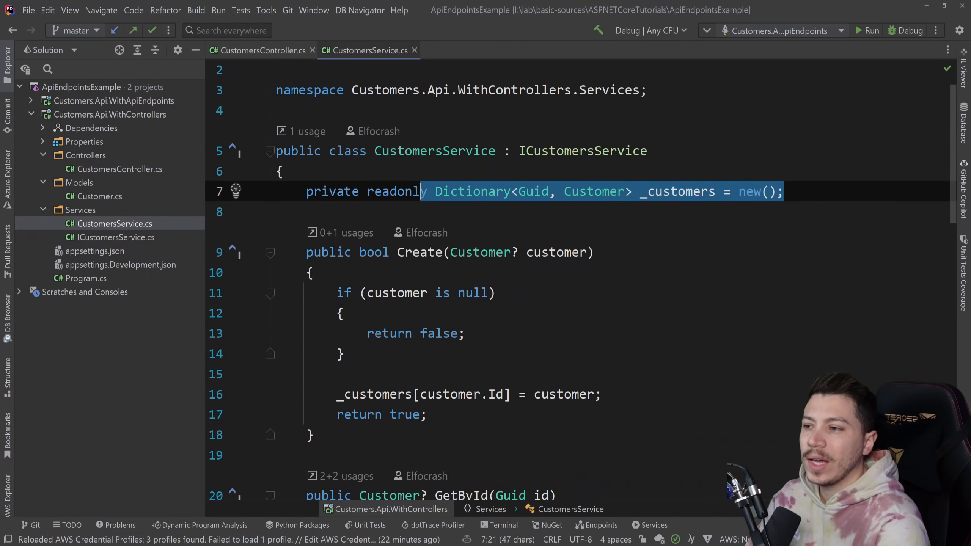
Scroll through CustomersService.cs reviewing its Create, GetById, GetAll, Update and Delete methods.
scroll(down, 3)
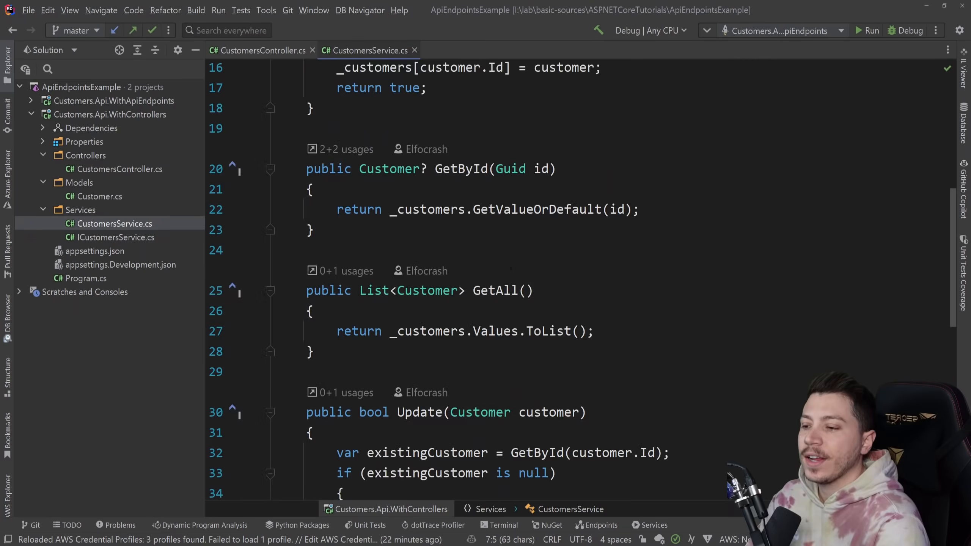
scroll(down, 3)
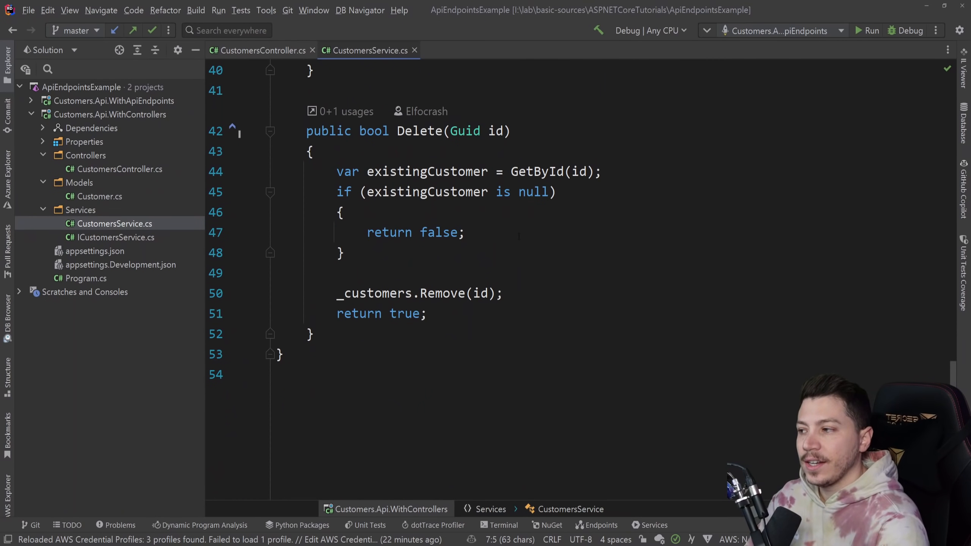
scroll(up, 3)
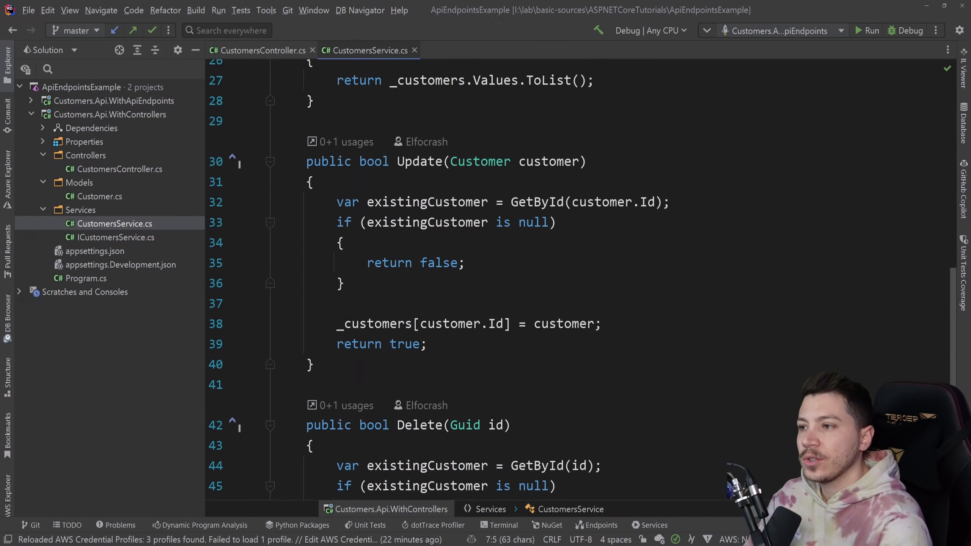
scroll(up, 3)
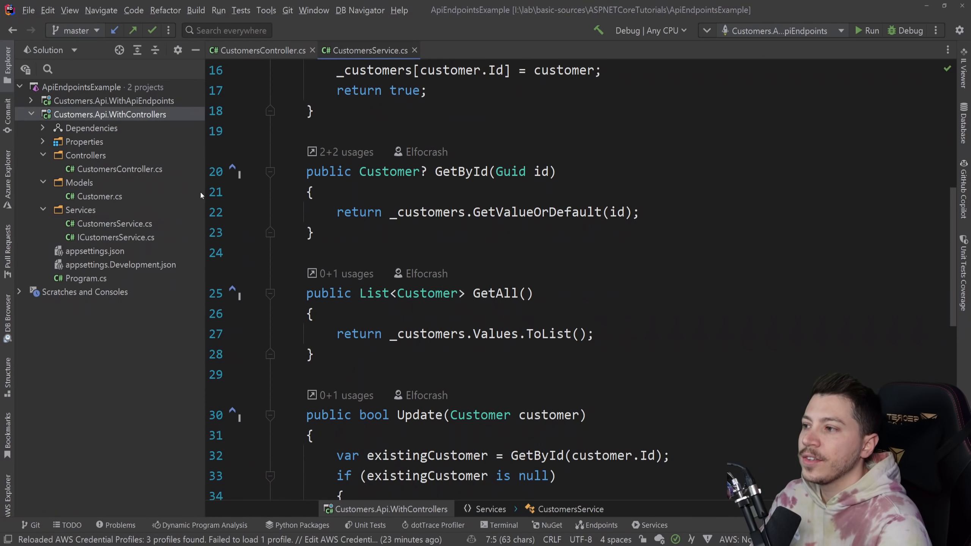
List all customers, then send the POST request creating customer Nick Chapsas.
click(870, 30)
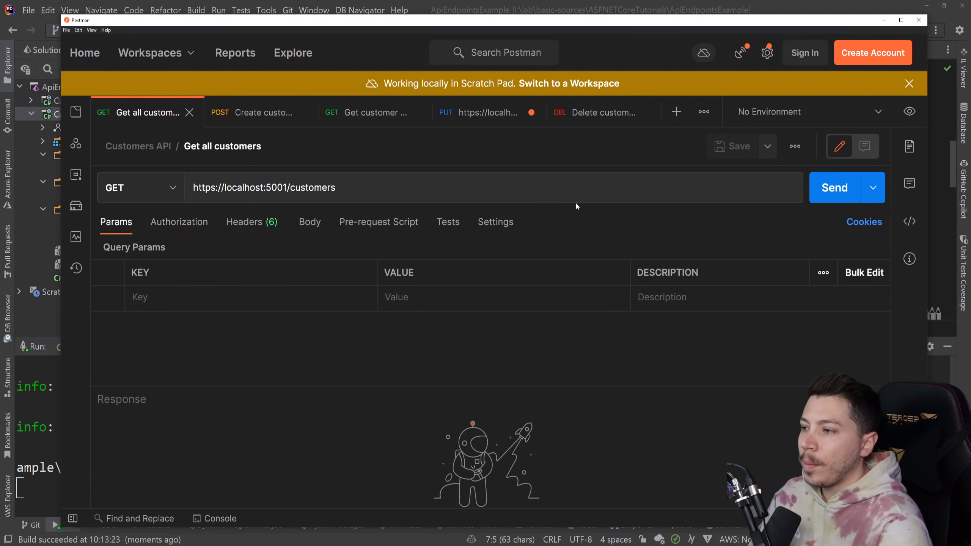
click(834, 187)
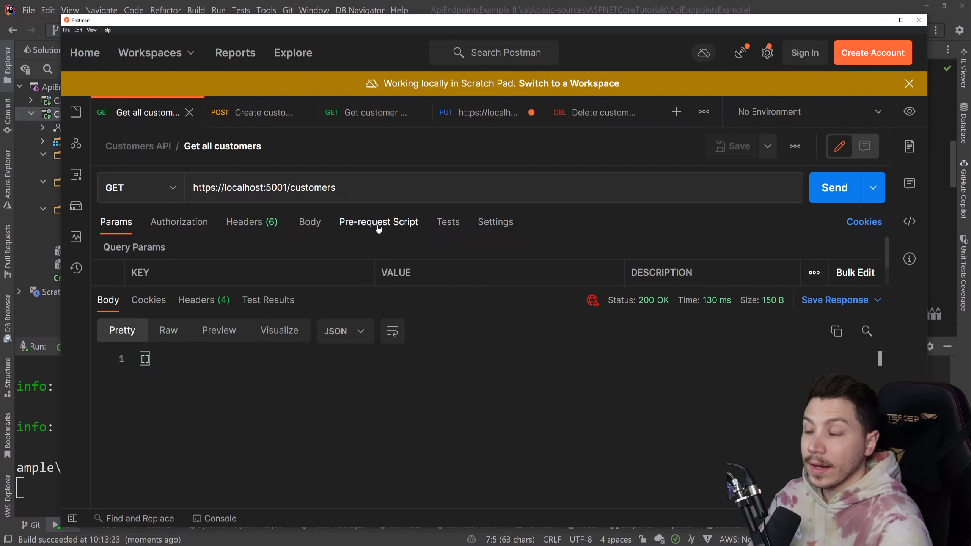
click(263, 112)
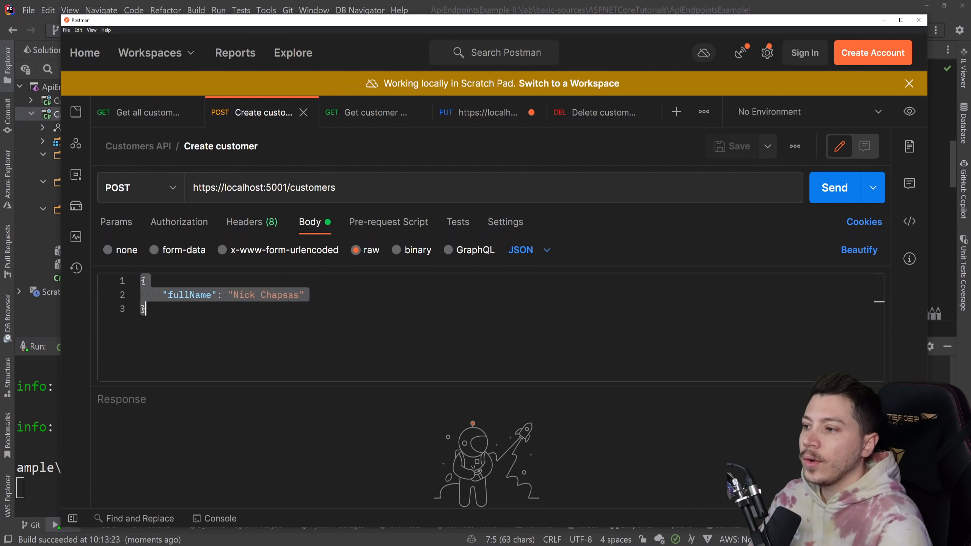
click(833, 188)
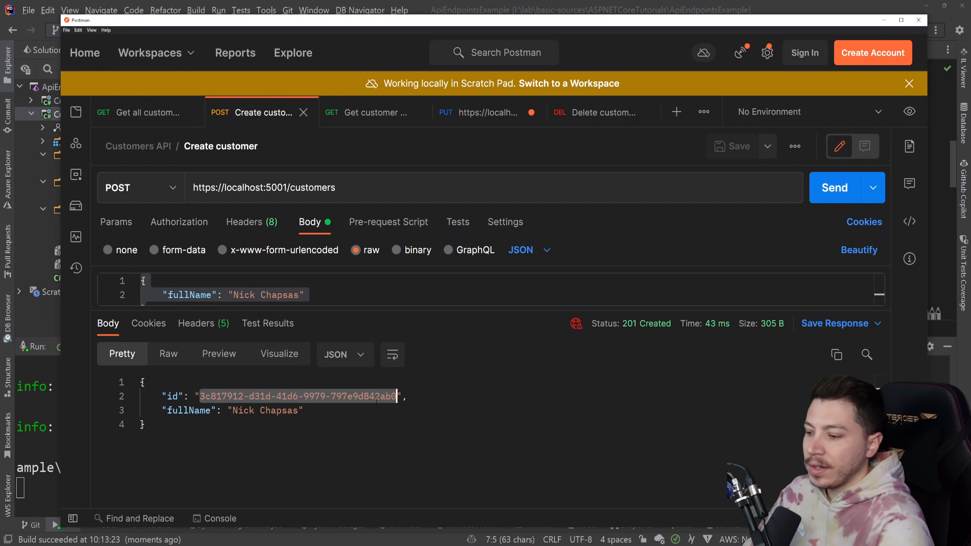
Re-fetch all customers to see the new one and move to the get-by-id request.
click(146, 112)
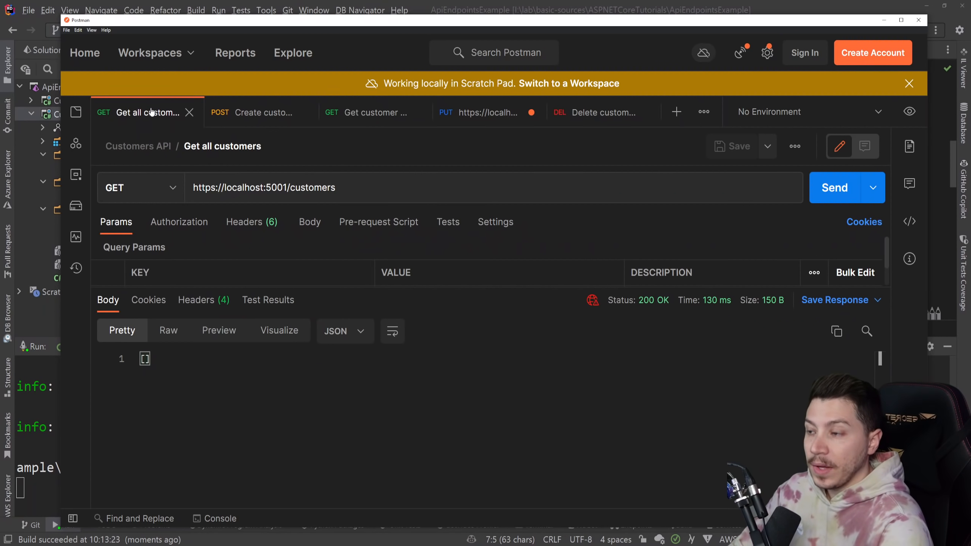
click(834, 188)
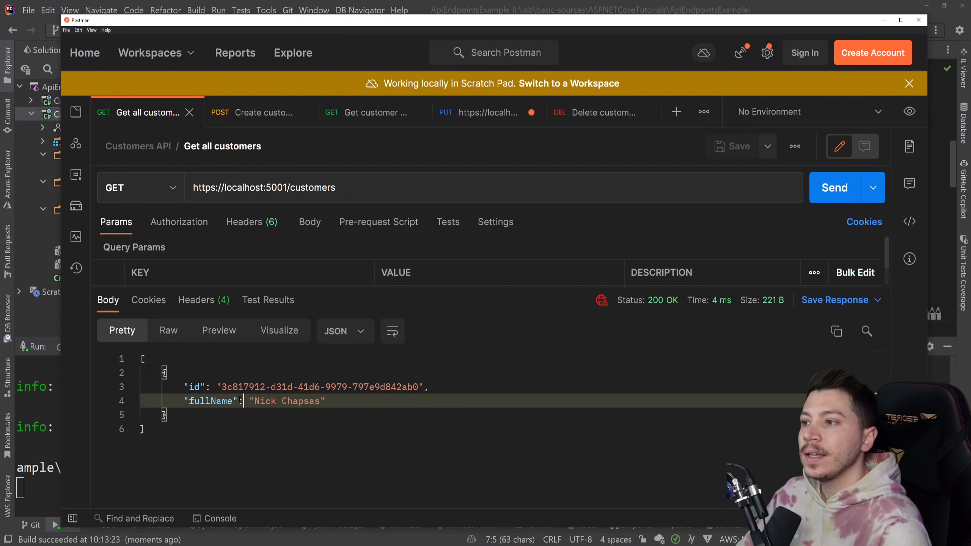
click(375, 112)
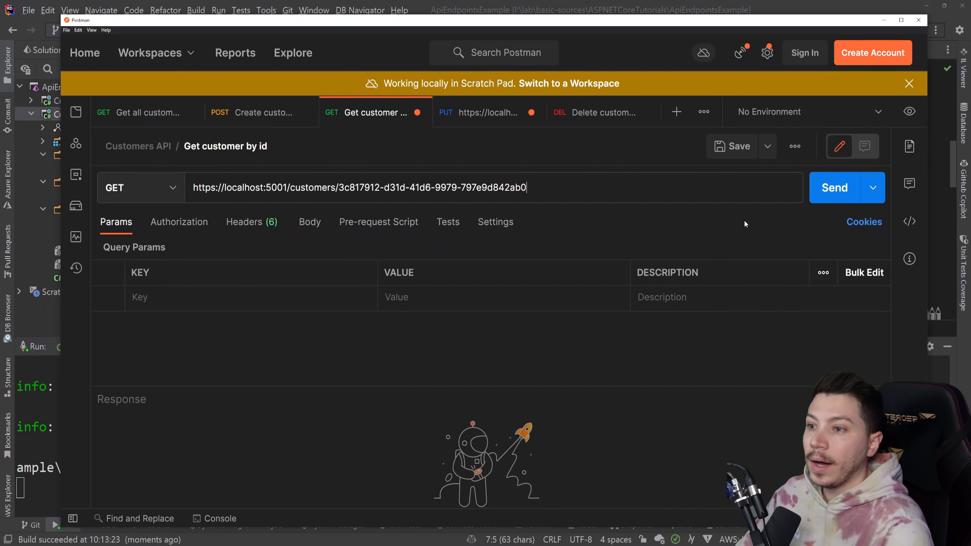
Fetch the customer by id, then PUT his id with full name changed to Nikolas Chapsas.
click(834, 187)
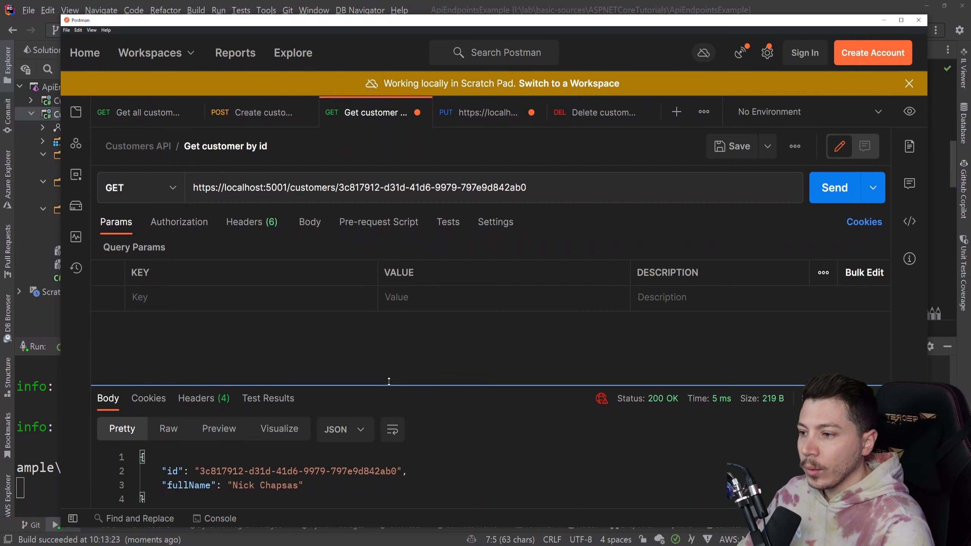
click(489, 113)
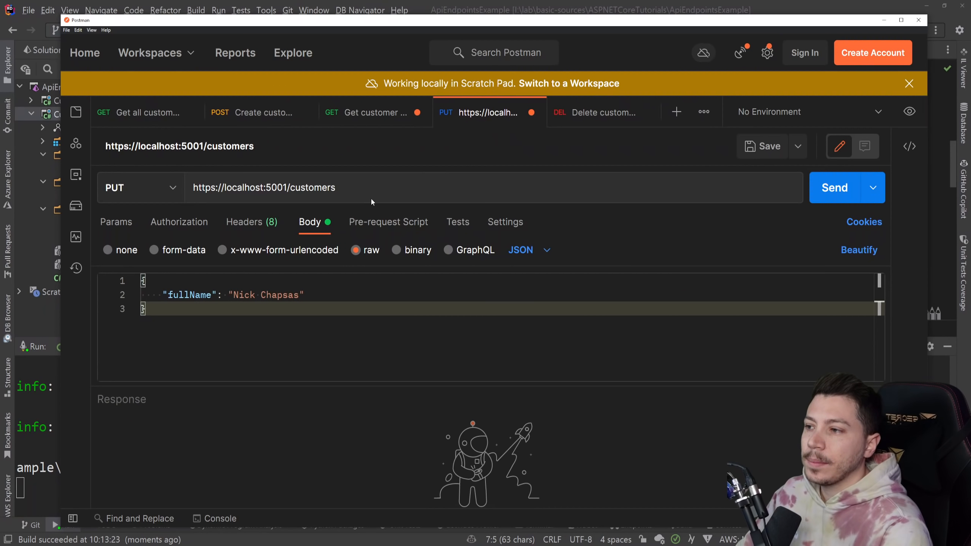
text(/3c817912-d31d-41d6-9979-797e9d842ab0)
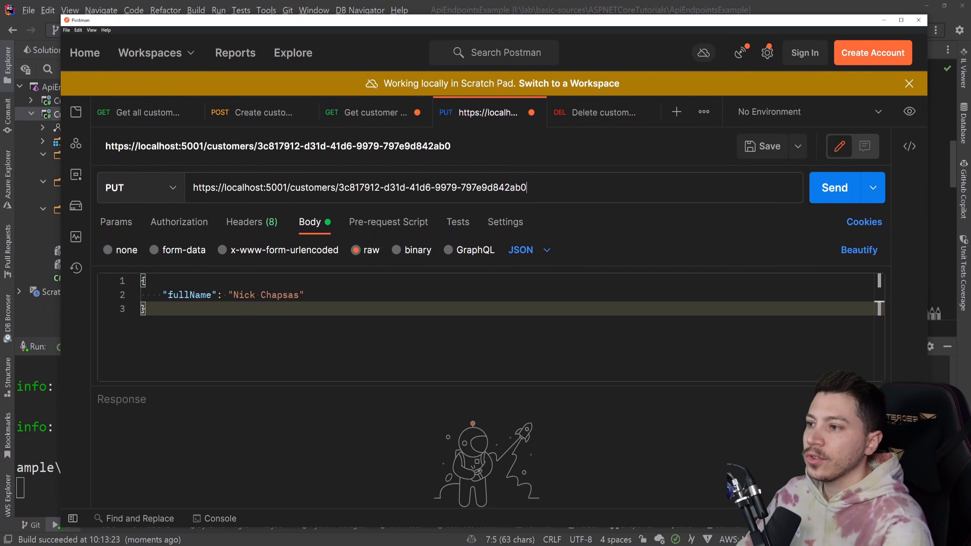
double_click(277, 295)
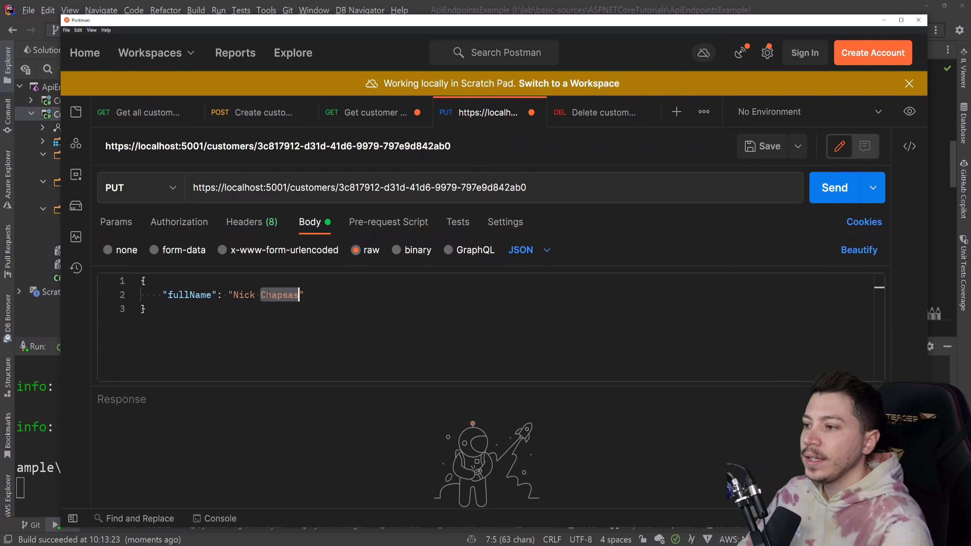
text(NiK)
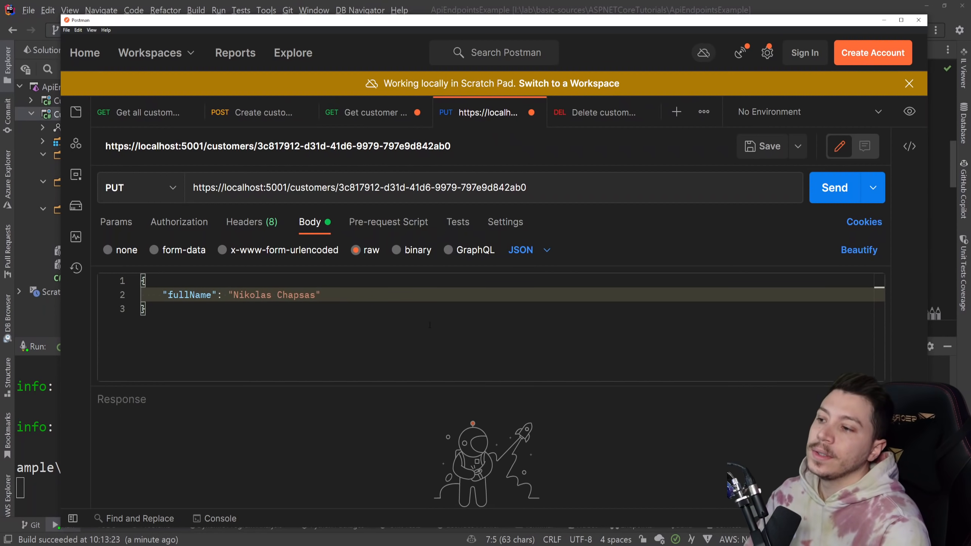
click(834, 187)
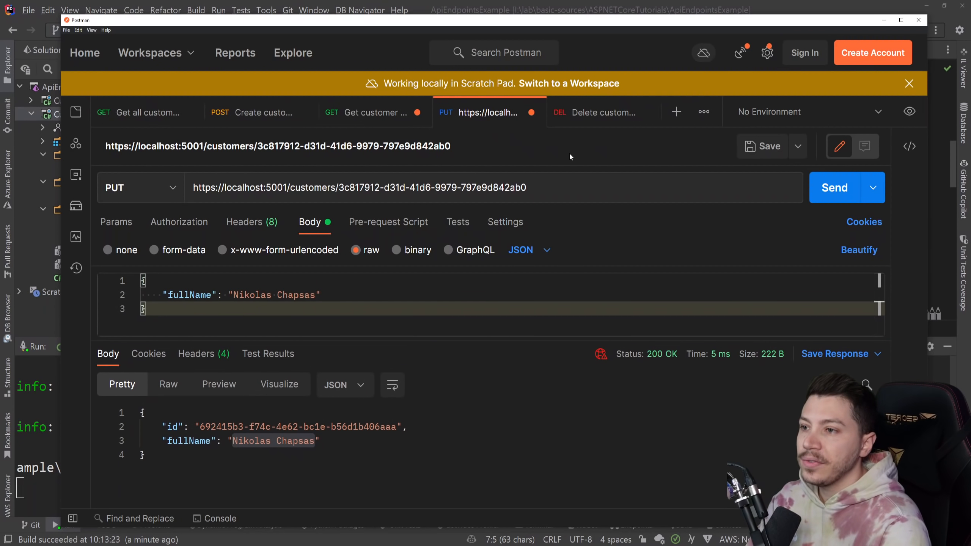
Send the Delete customer by id request for him.
click(600, 113)
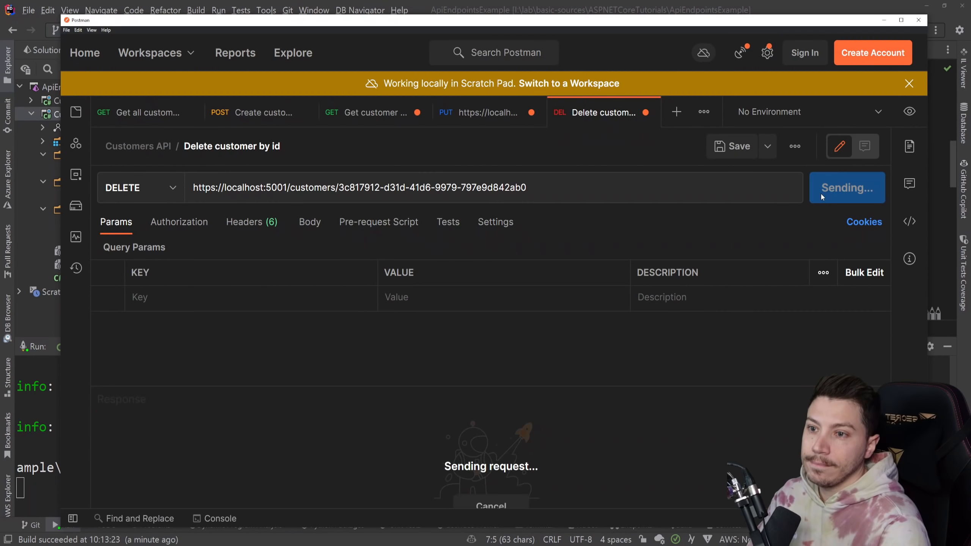
click(146, 112)
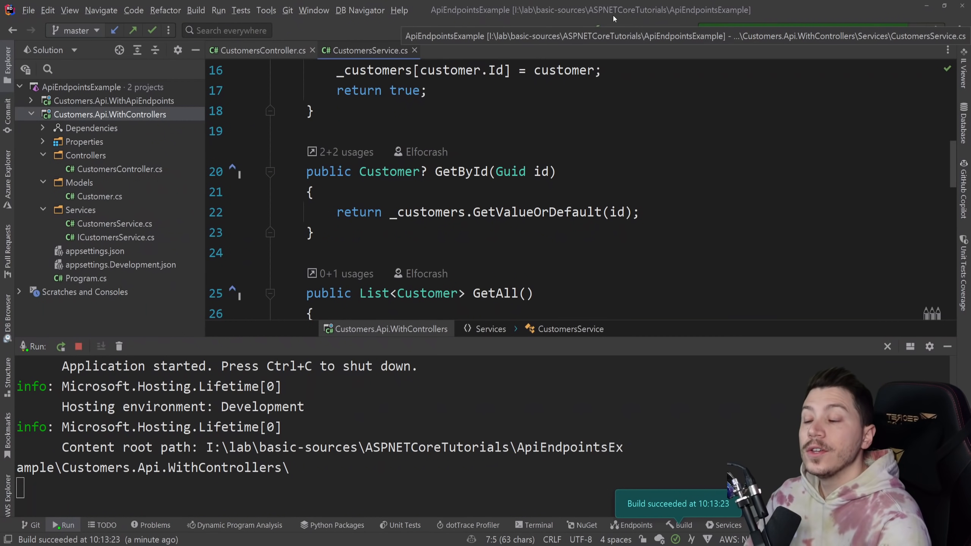
Close the Run panel and open CustomersController.cs, reading its GetAll, GetById and Create actions.
click(79, 346)
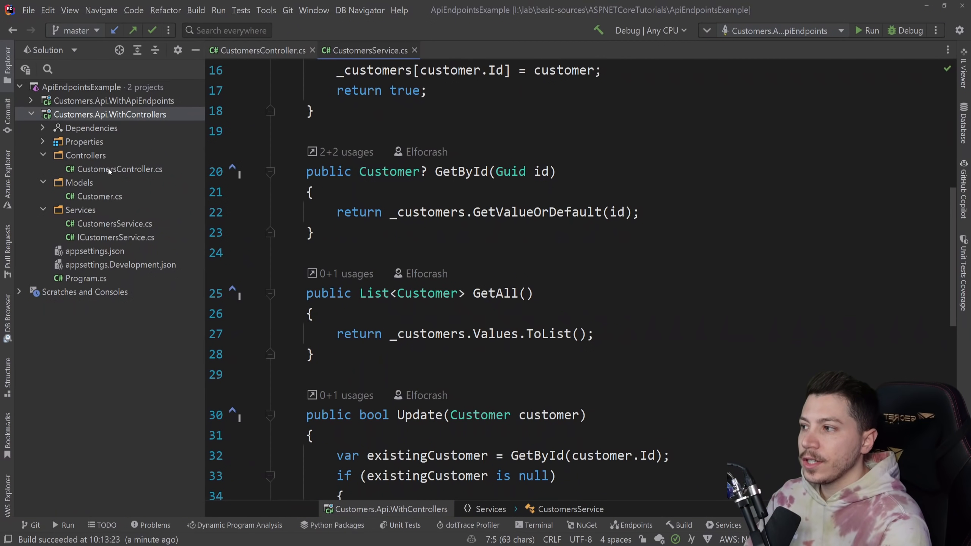
click(259, 50)
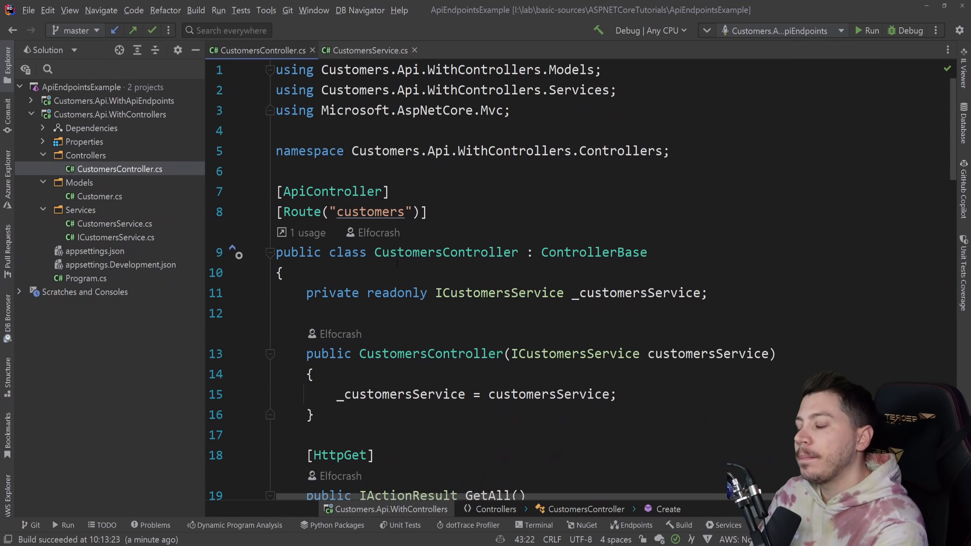
scroll(down, 3)
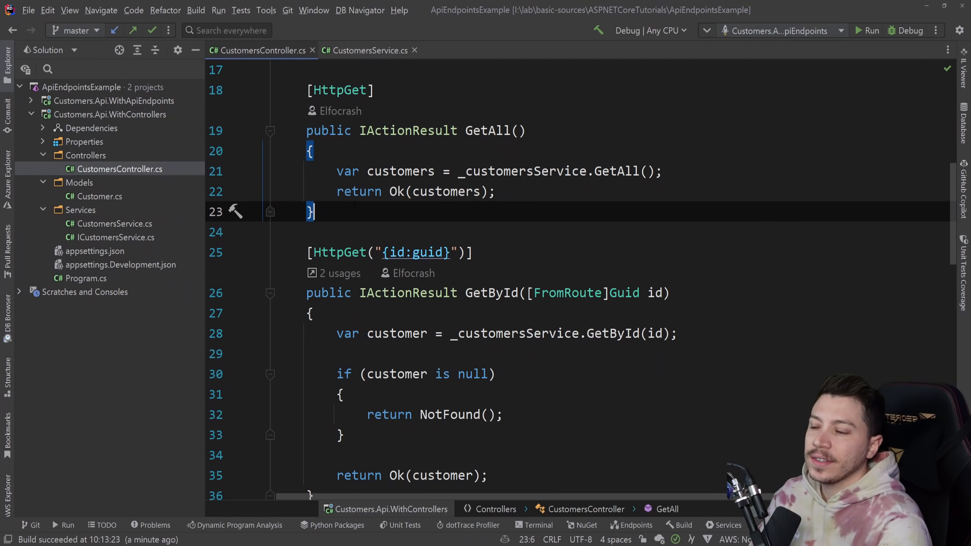
scroll(down, 3)
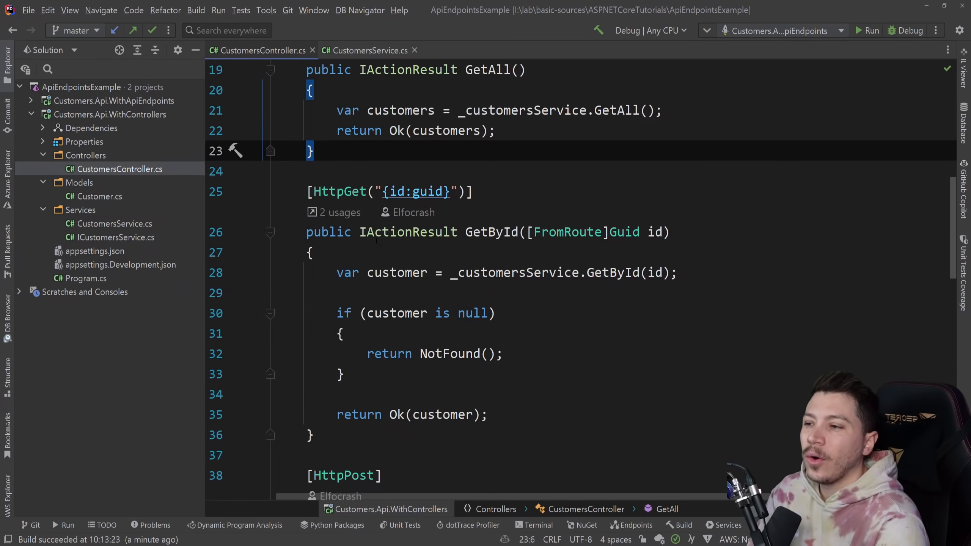
scroll(down, 3)
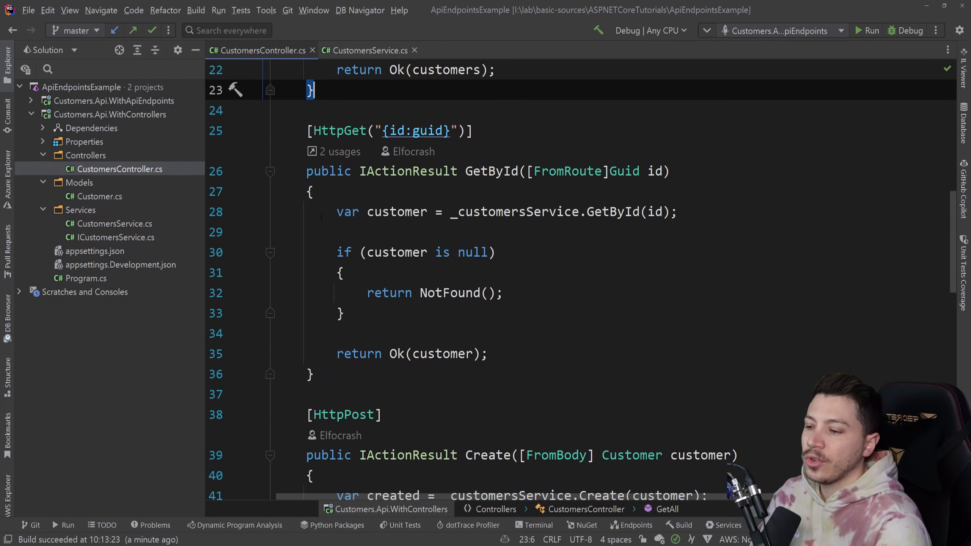
scroll(up, 3)
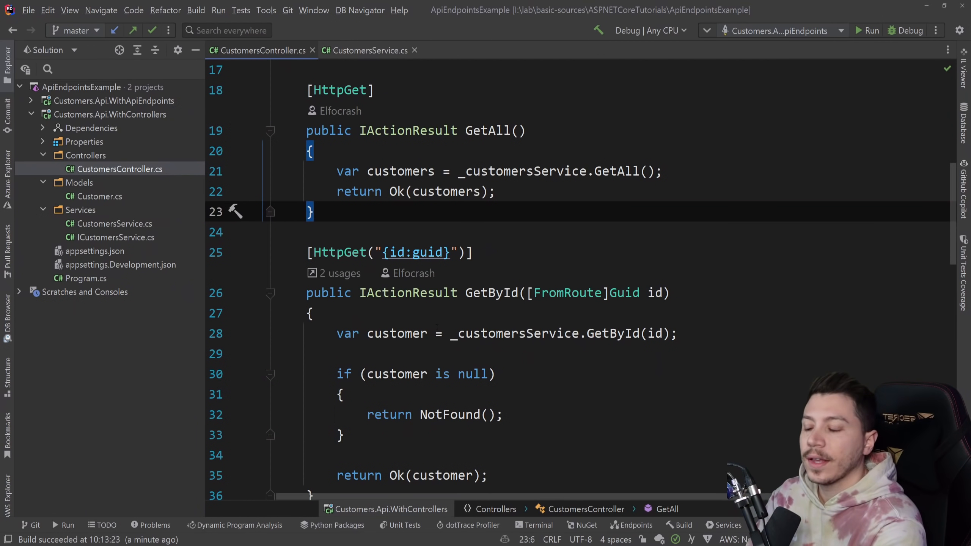
scroll(down, 3)
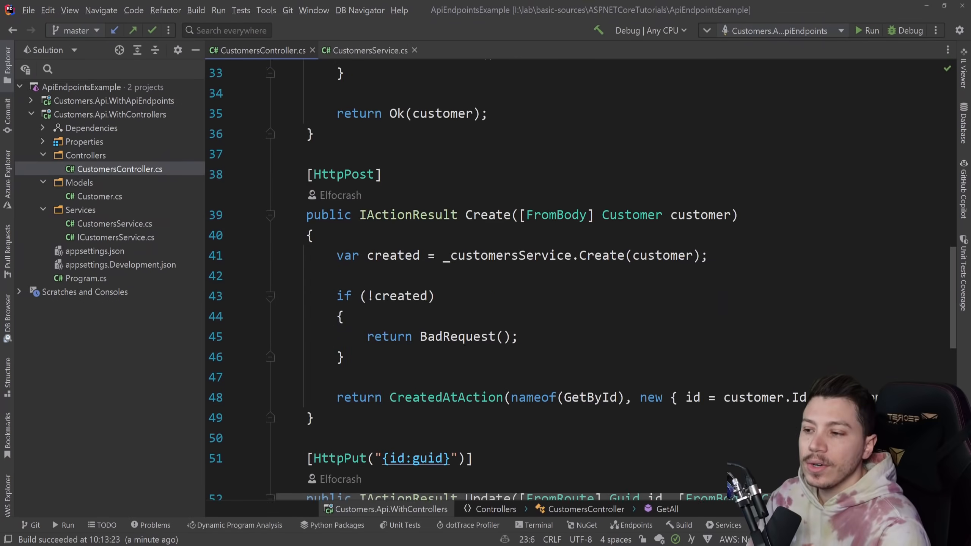
Review the Update and Delete actions, return to GetAll and select the controllers project.
scroll(down, 3)
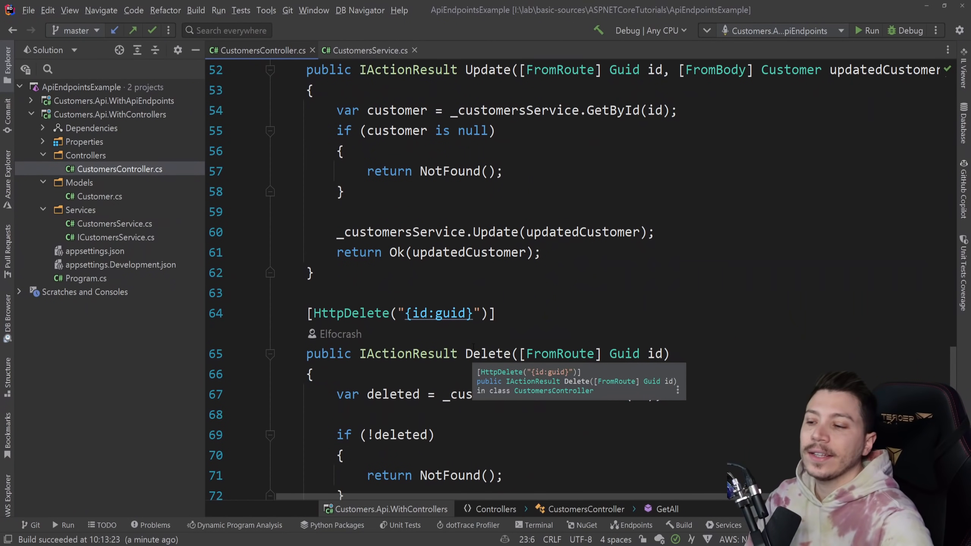
scroll(down, 3)
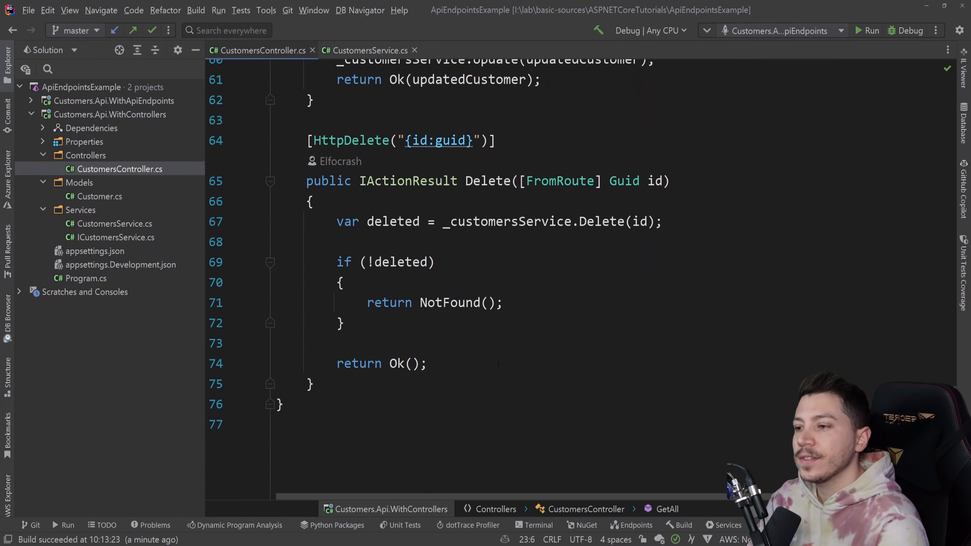
scroll(up, 3)
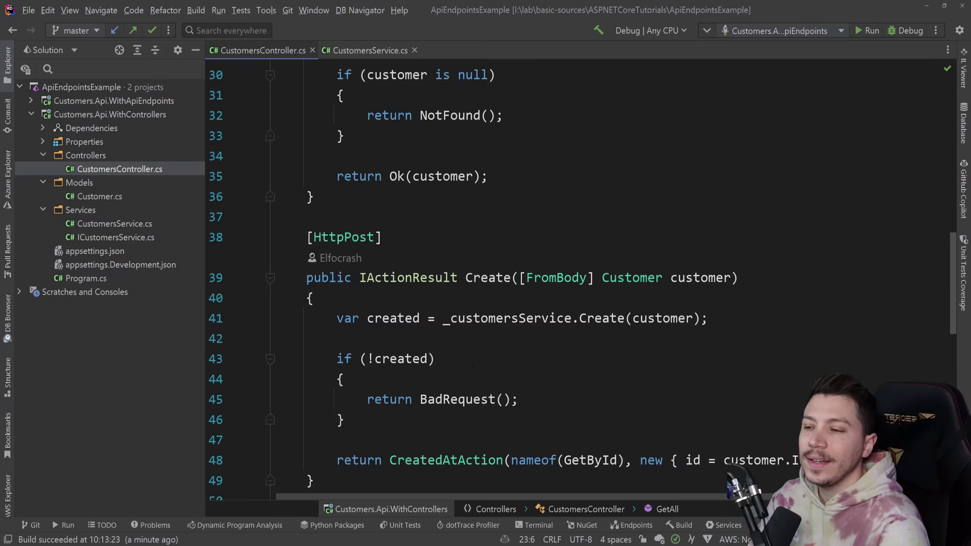
scroll(up, 3)
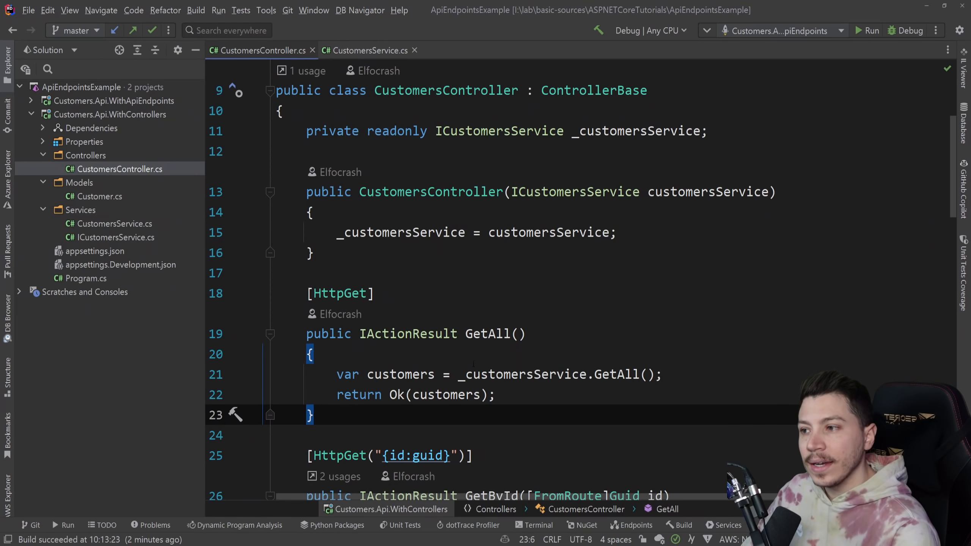
scroll(down, 3)
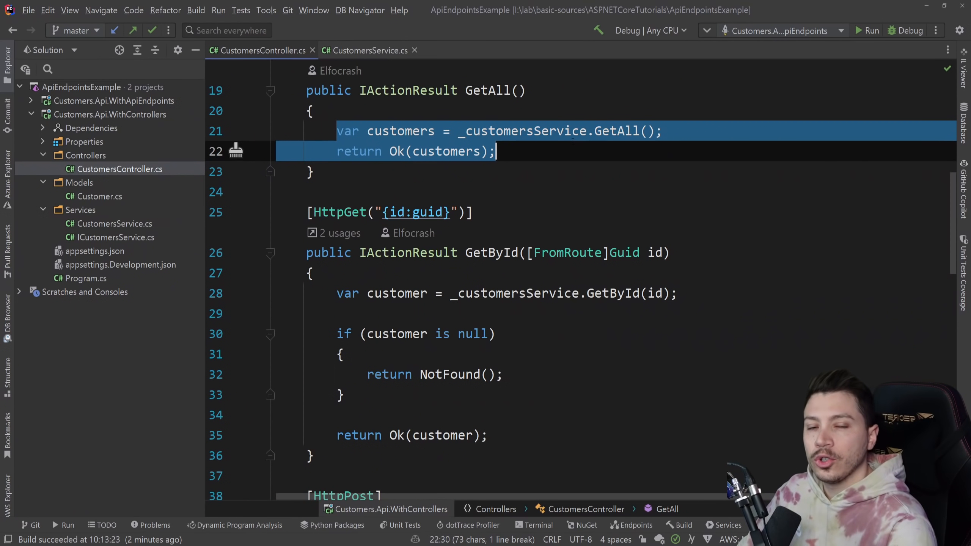
click(496, 151)
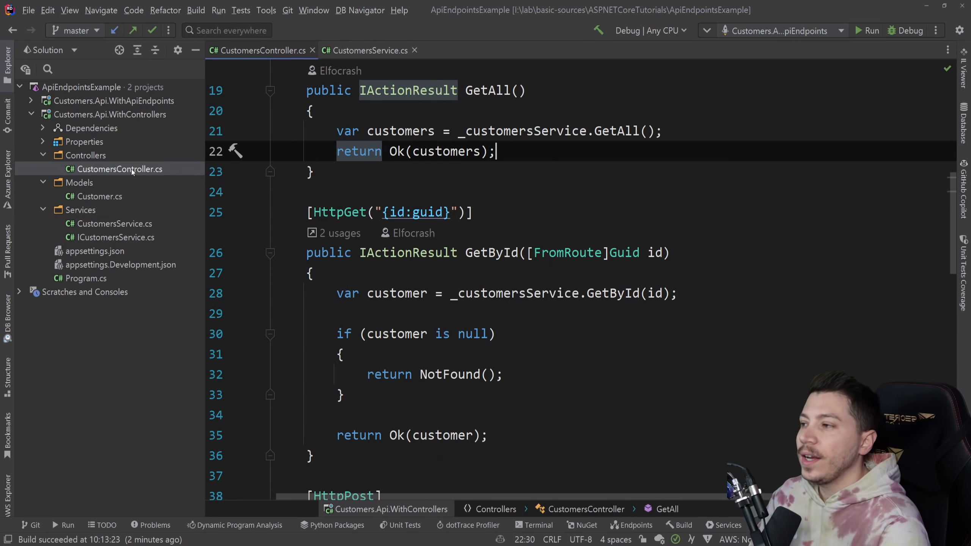
mouse_move(125, 155)
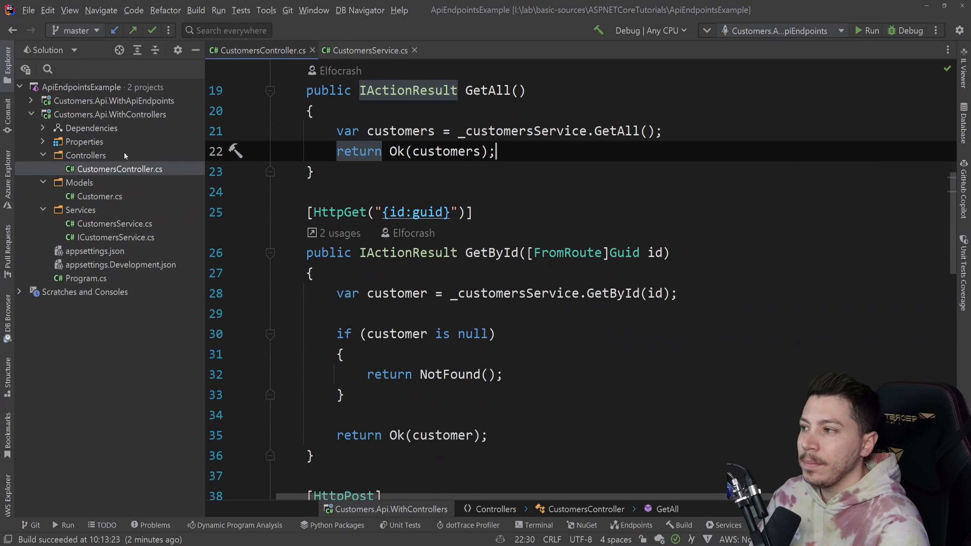
click(110, 114)
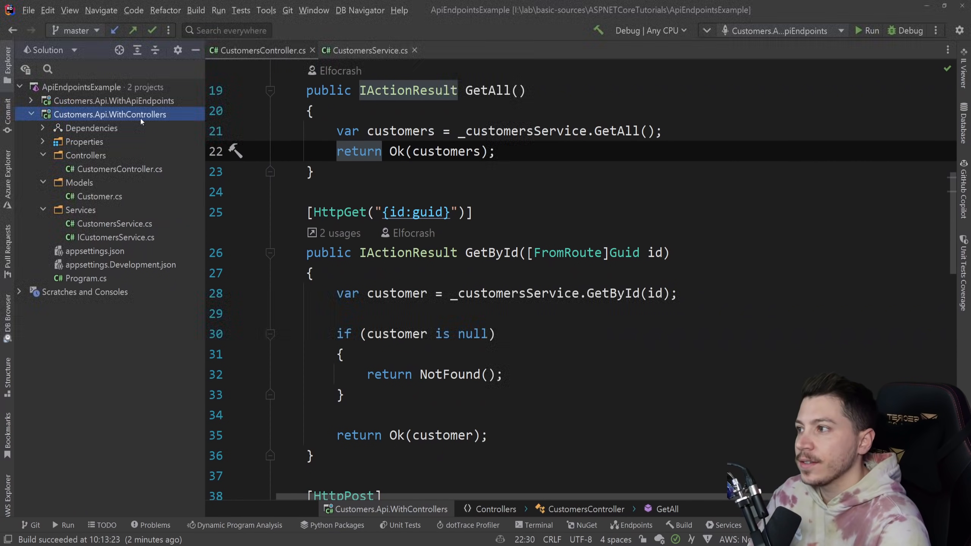
Switch to Customers.Api.WithApiEndpoints, view its Customer model and service, then close the service file.
click(114, 100)
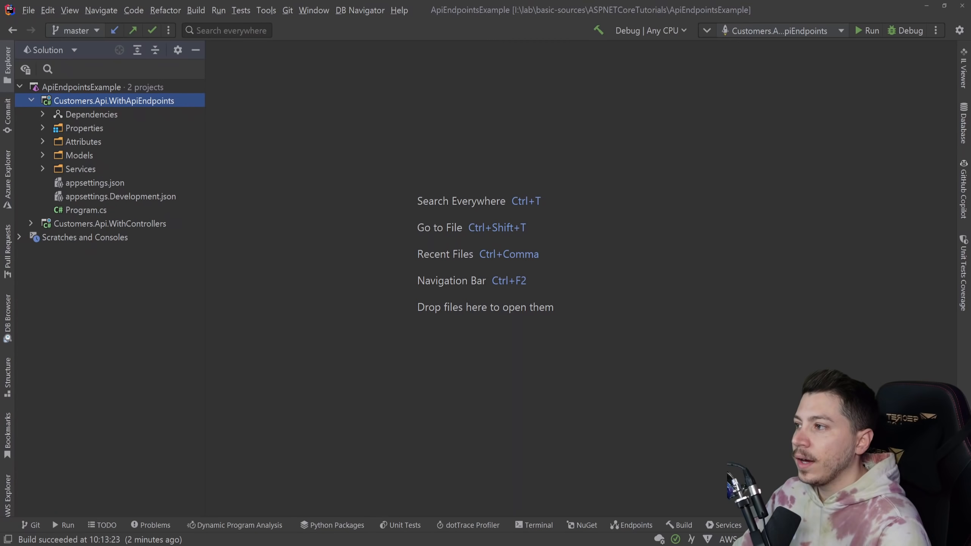
mouse_move(103, 115)
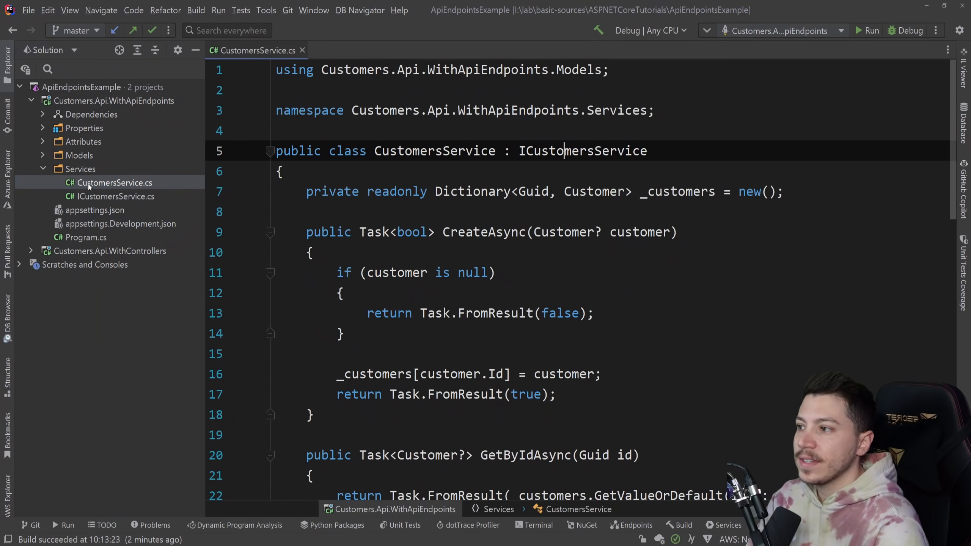
click(79, 155)
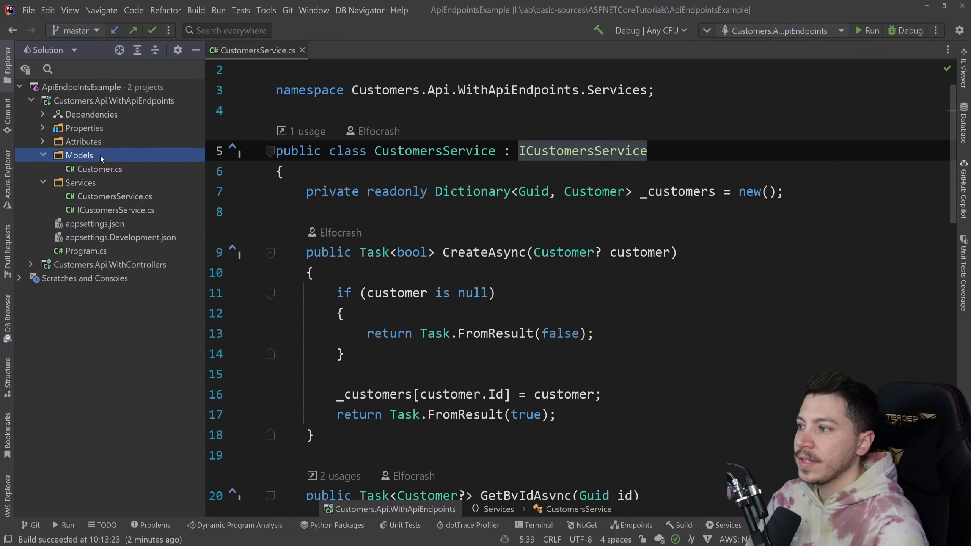
click(43, 155)
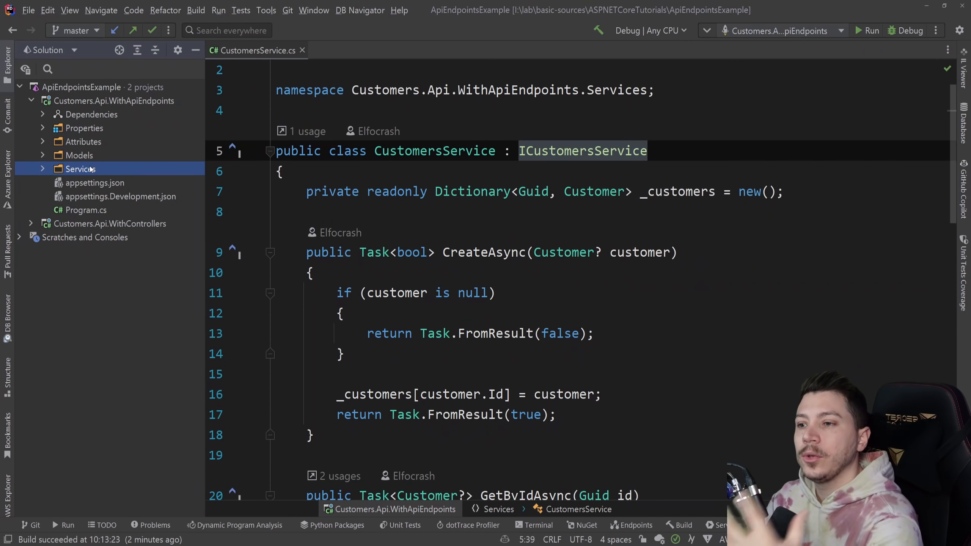
click(302, 50)
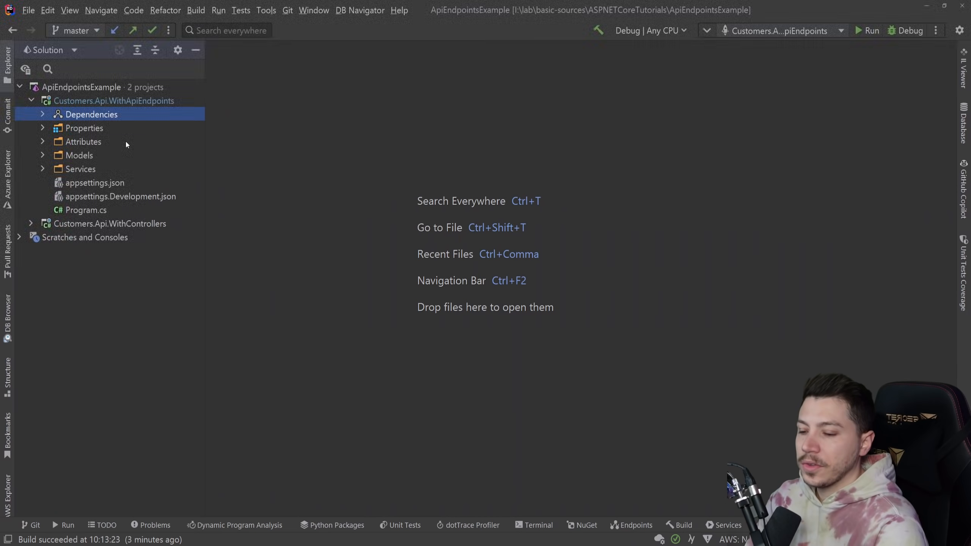
Install Ardalis.ApiEndpoints 3.1.0 via NuGet into the WithApiEndpoints project.
click(585, 524)
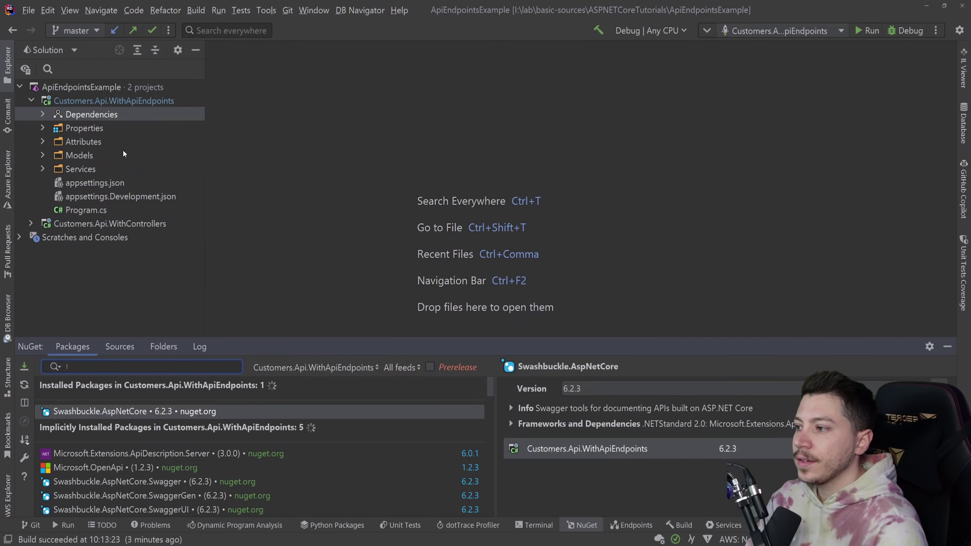
text(Ani)
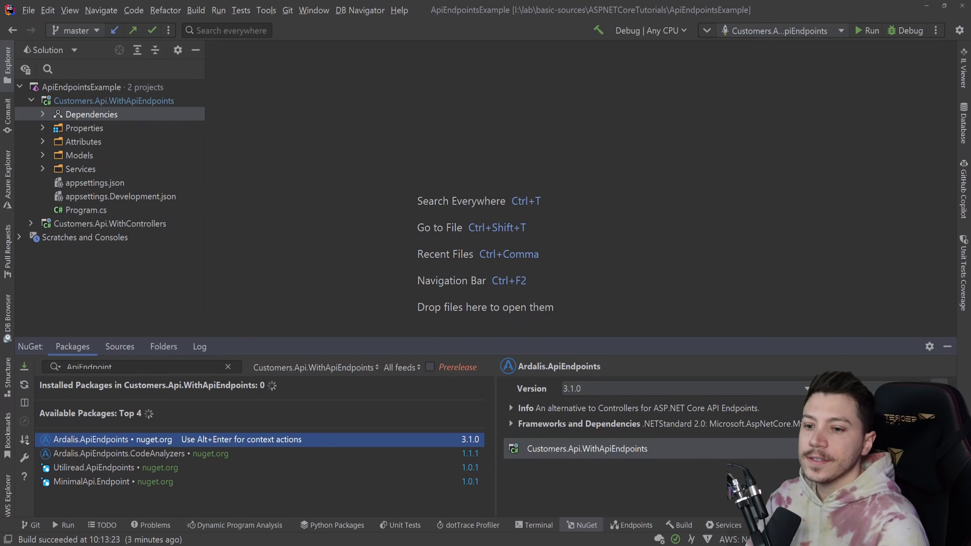
click(24, 366)
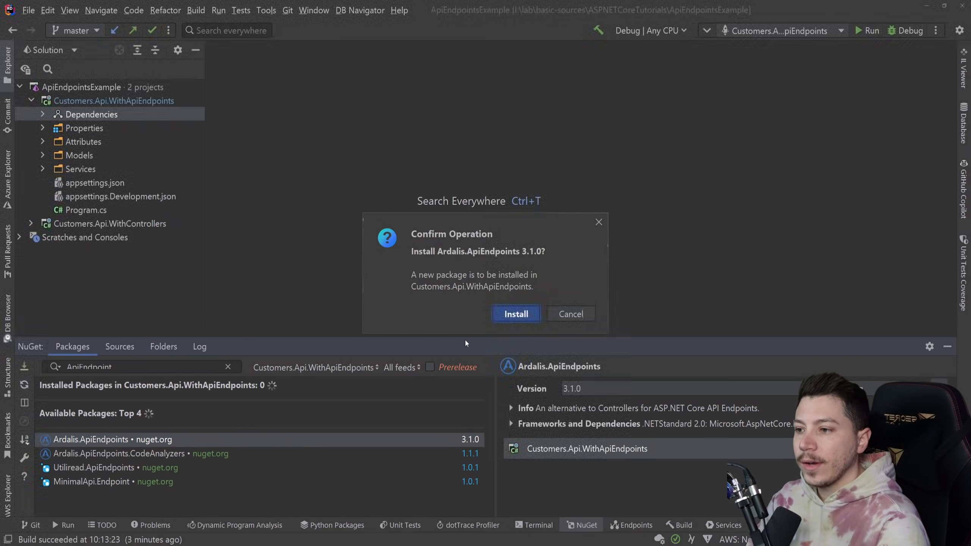
click(515, 314)
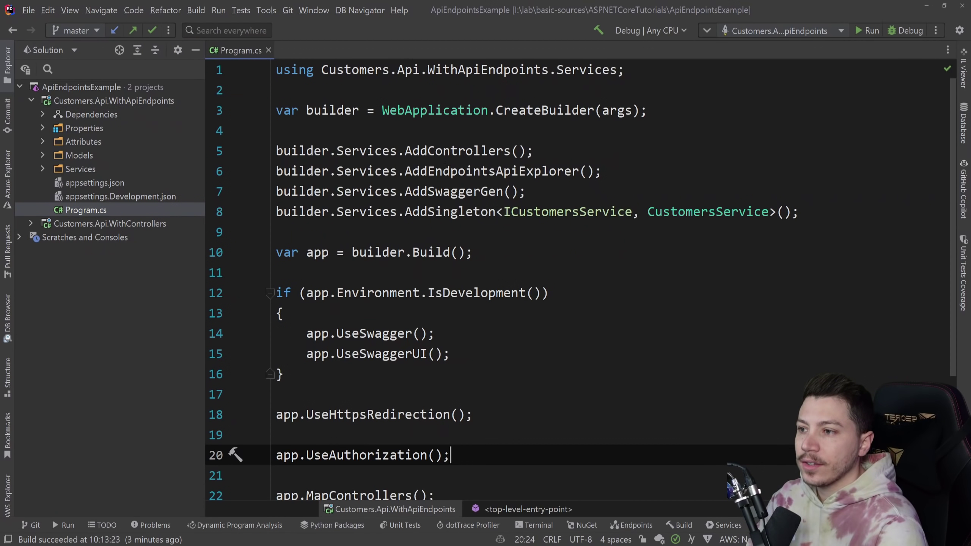
Scroll to the end of Program.cs and close it.
scroll(down, 3)
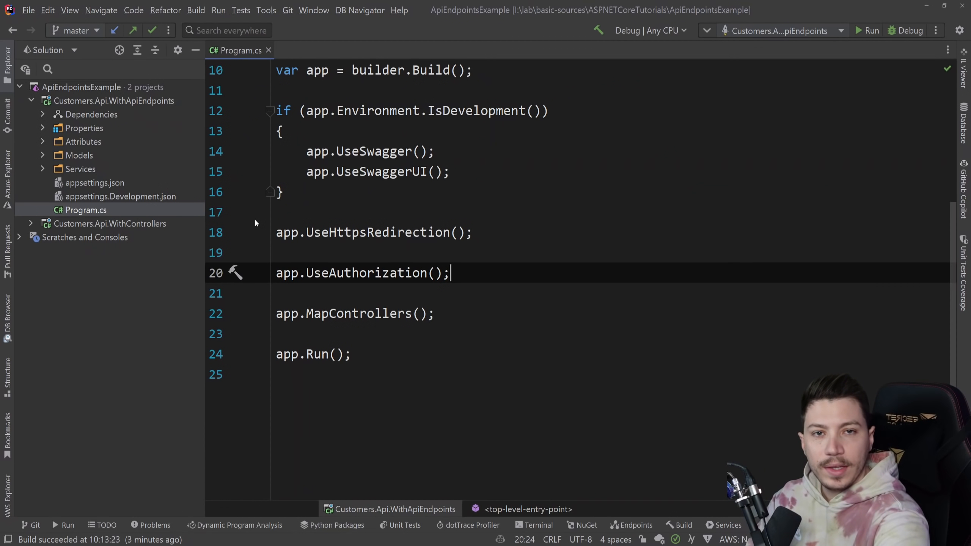
click(269, 51)
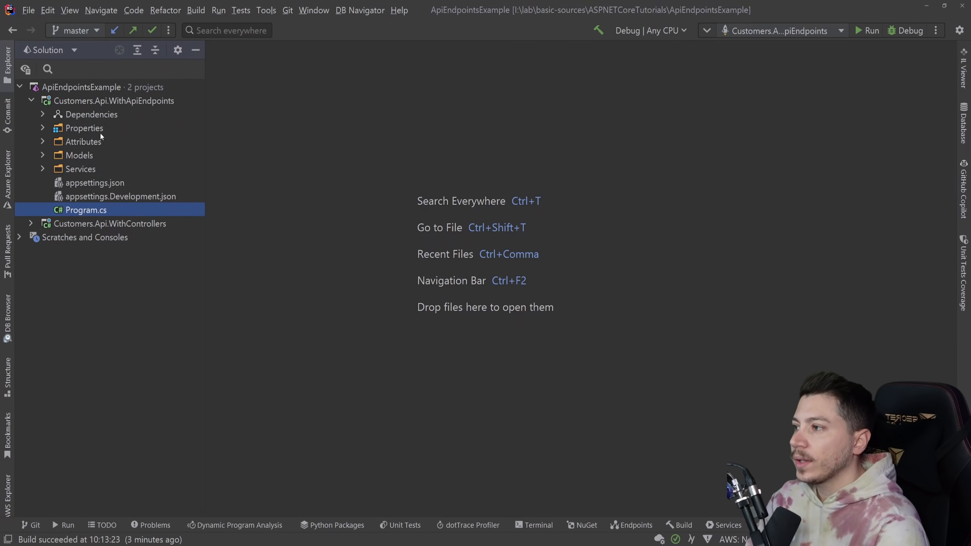
Add an Endpoints/Customers directory to the WithApiEndpoints project.
right_click(113, 101)
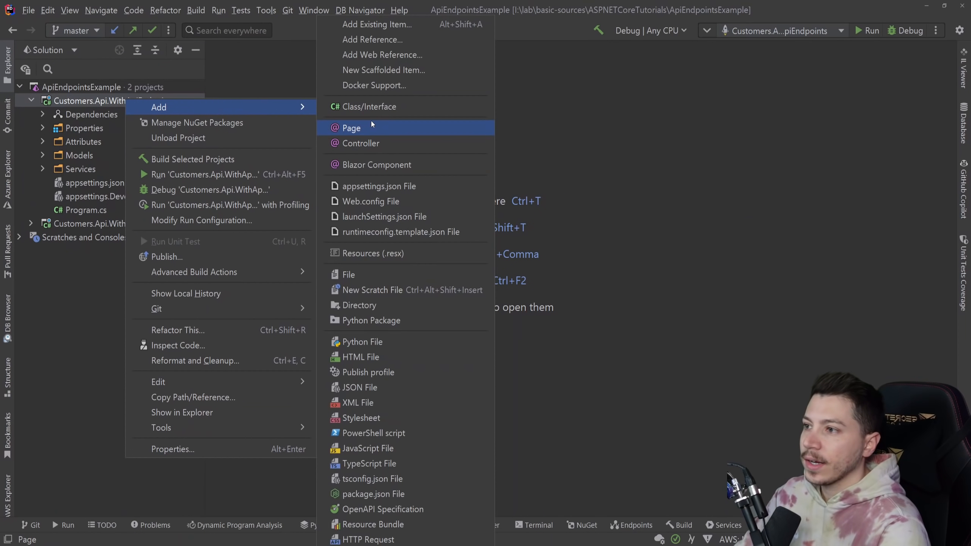
click(359, 305)
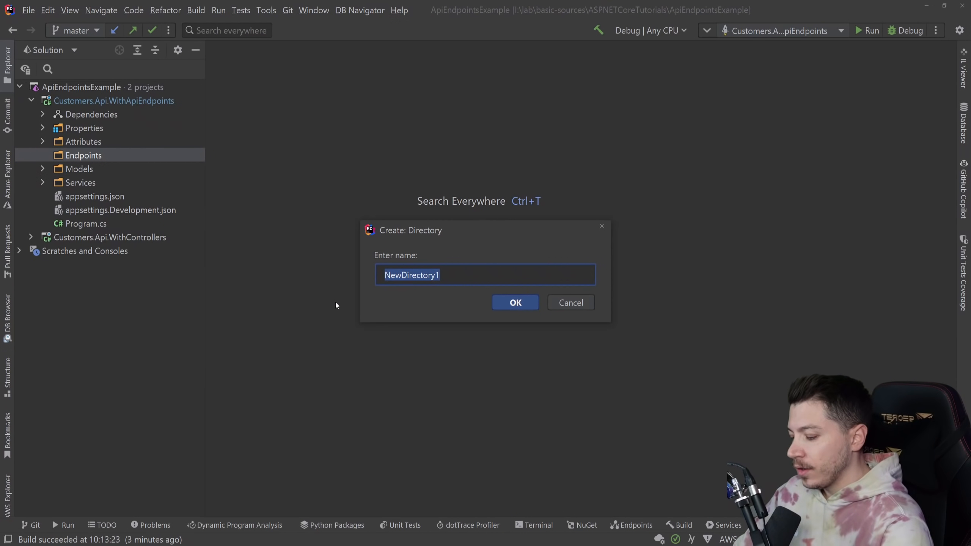
text(Customer)
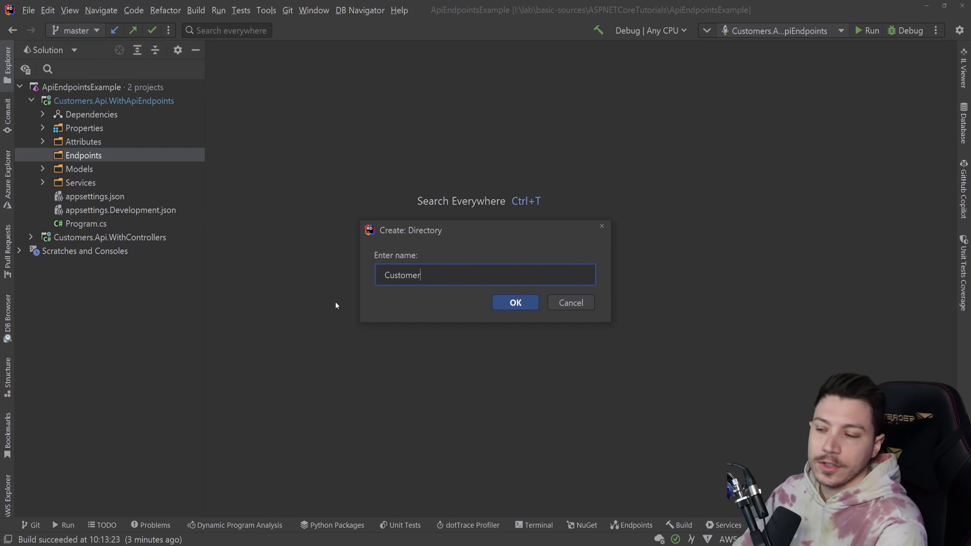
click(514, 302)
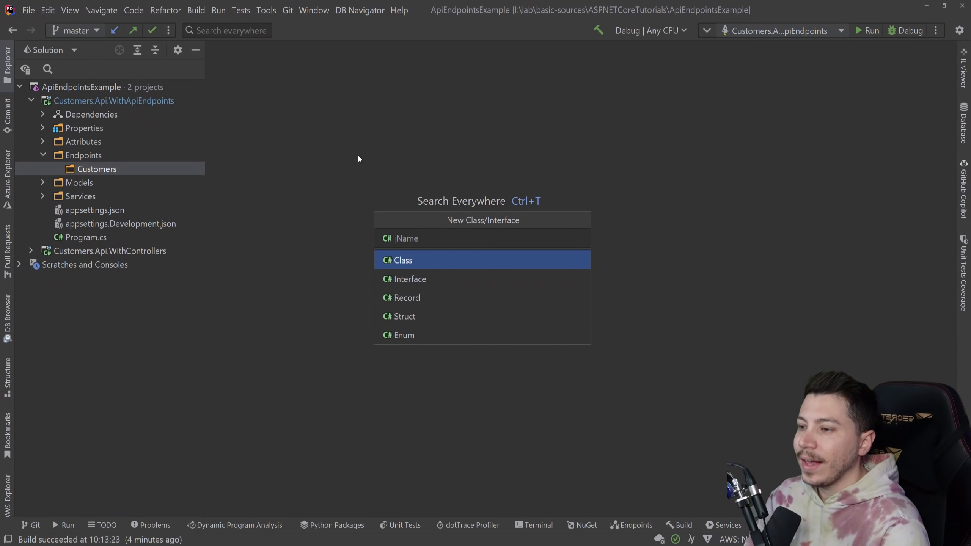
Create a new class named GetAllCustomersEndpoint in that folder.
text(GetAll)
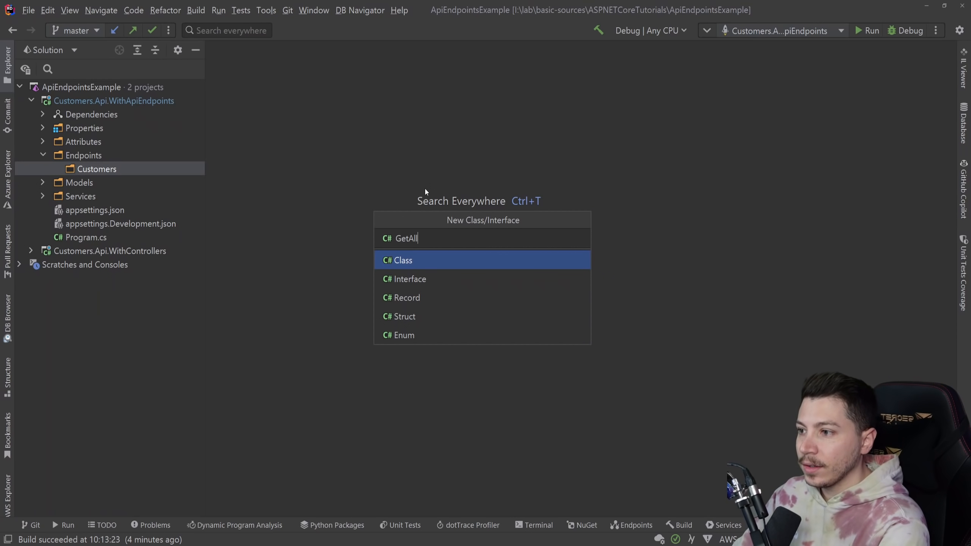
text(CustomersEndpoint)
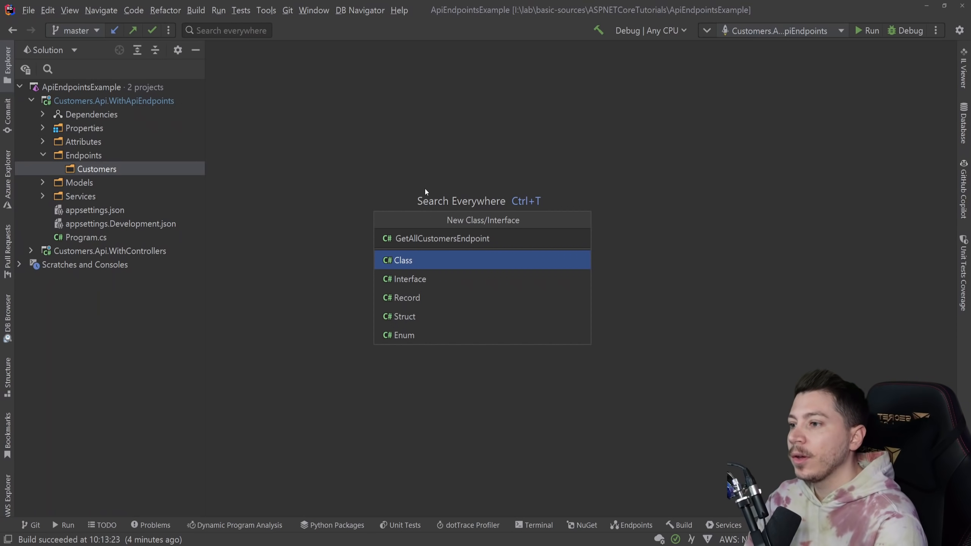
mouse_move(349, 230)
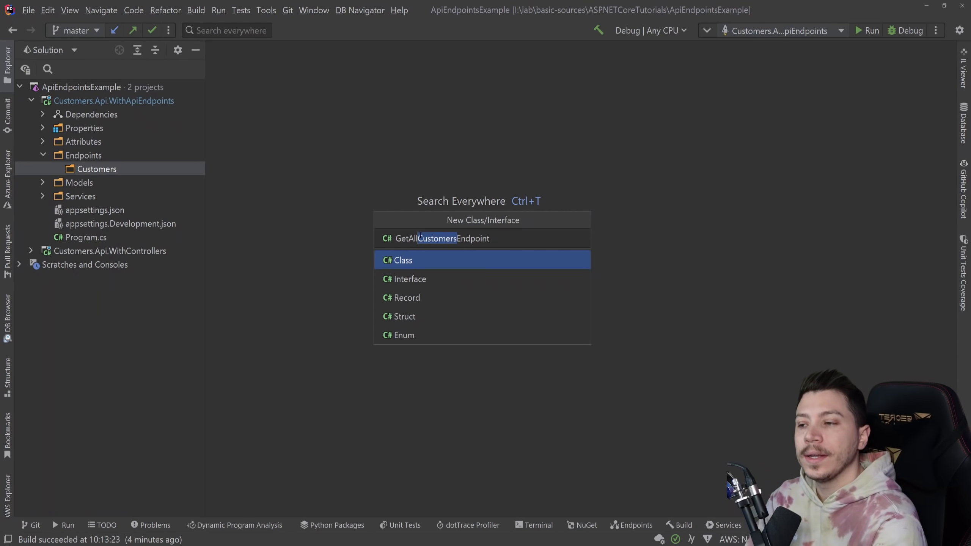
mouse_move(116, 162)
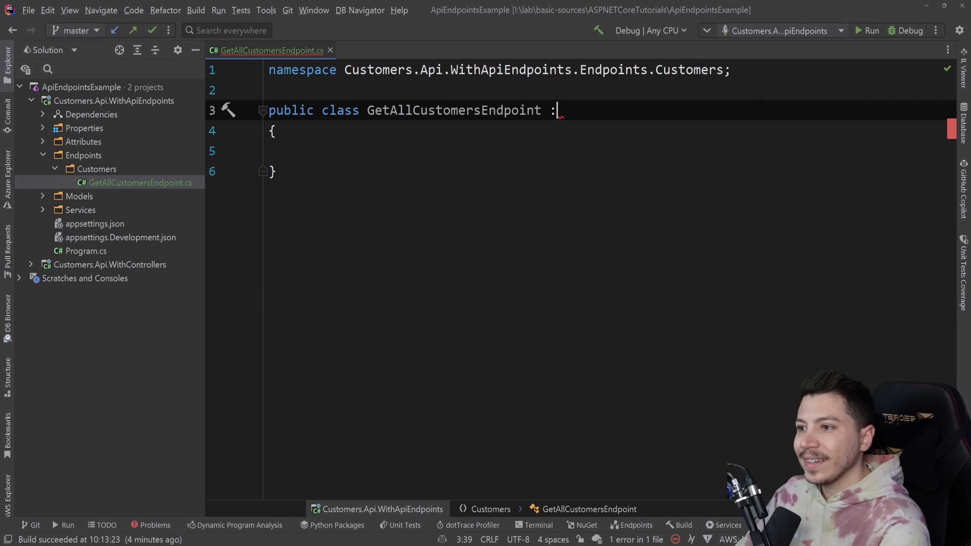
Derive GetAllCustomersEndpoint from BaseAsyncEndpoint.WithoutRequest.WithResponse<List<Customer>>, importing Ardalis.ApiEndpoints and Models.
text(N)
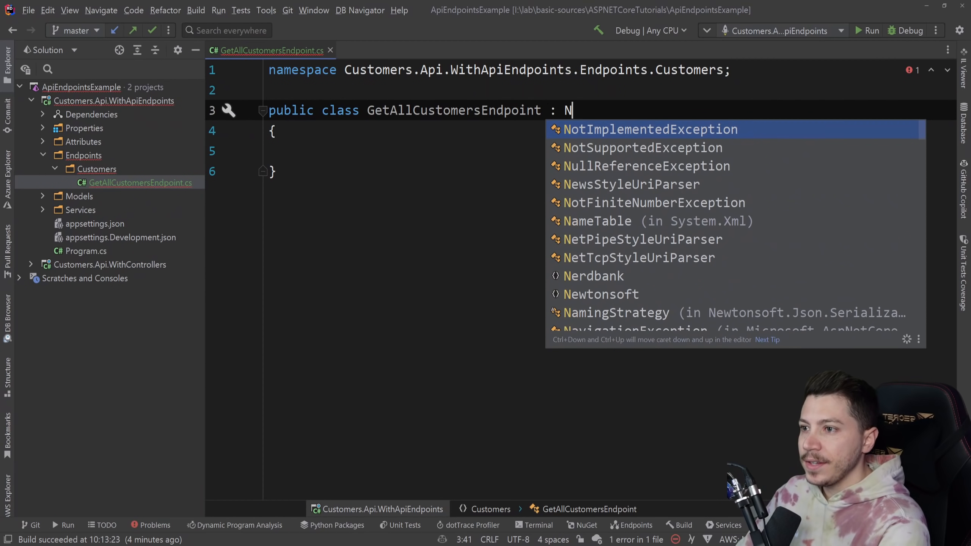
text(BaseAsyncEndpoint)
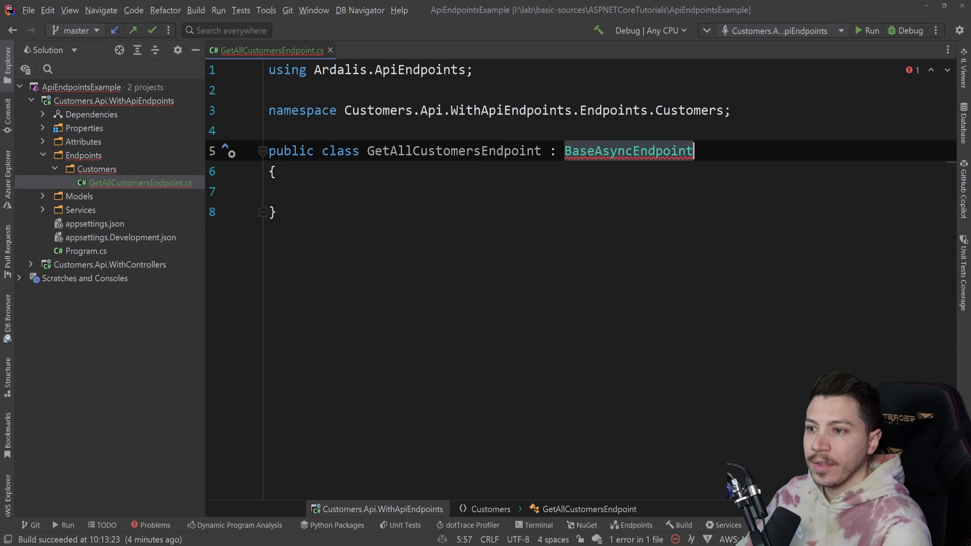
key(enter)
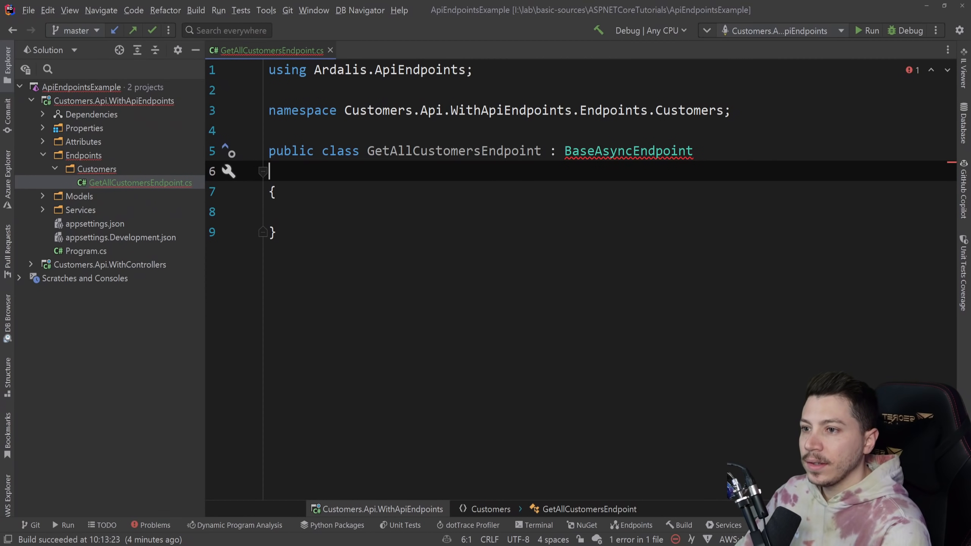
text(.WithResponse<>)
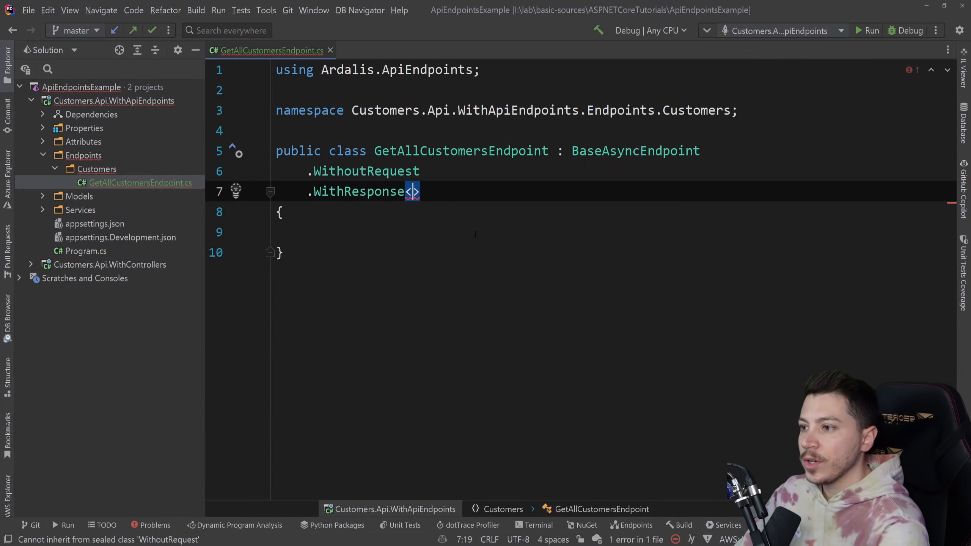
text(List<Customer)
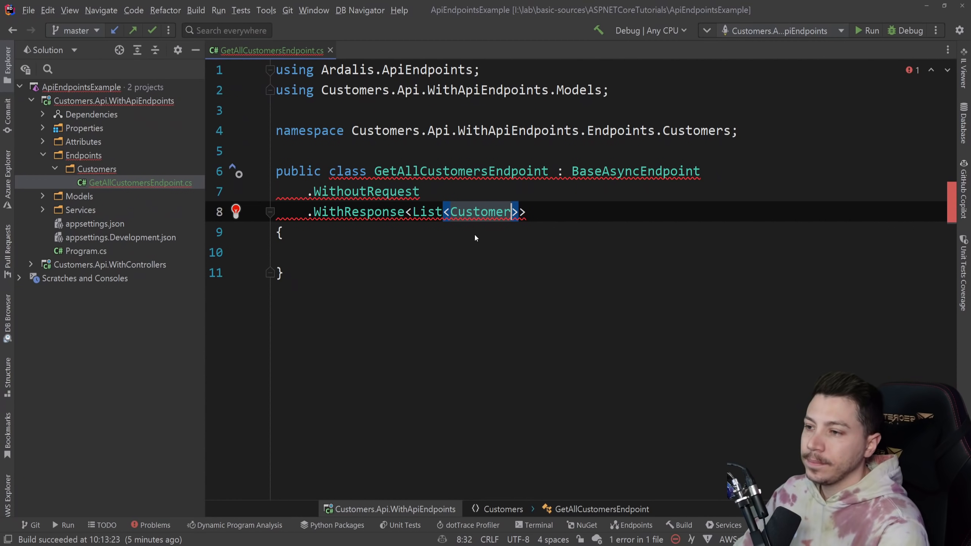
Implement the missing HandleAsync override via Alt+Enter, changing the cancellation token default to 'default'.
click(236, 211)
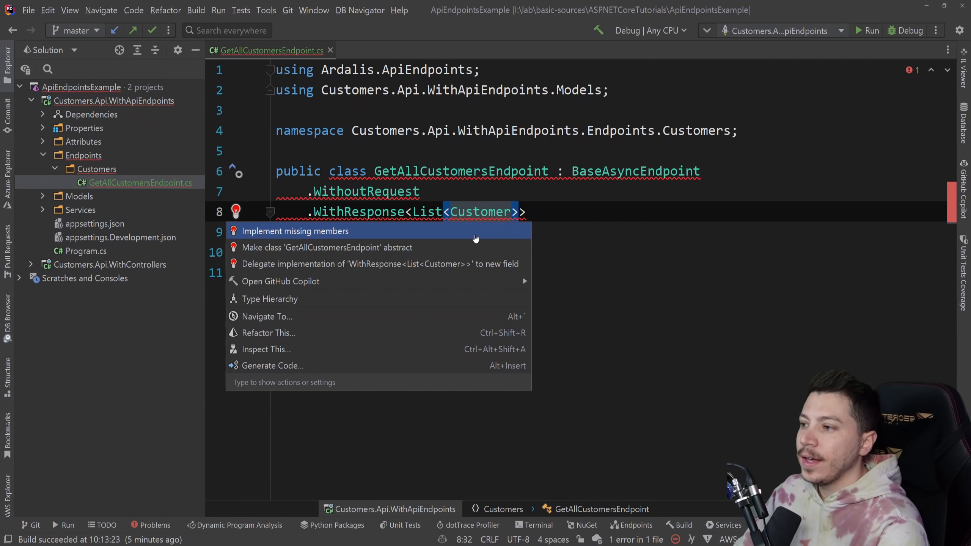
click(295, 231)
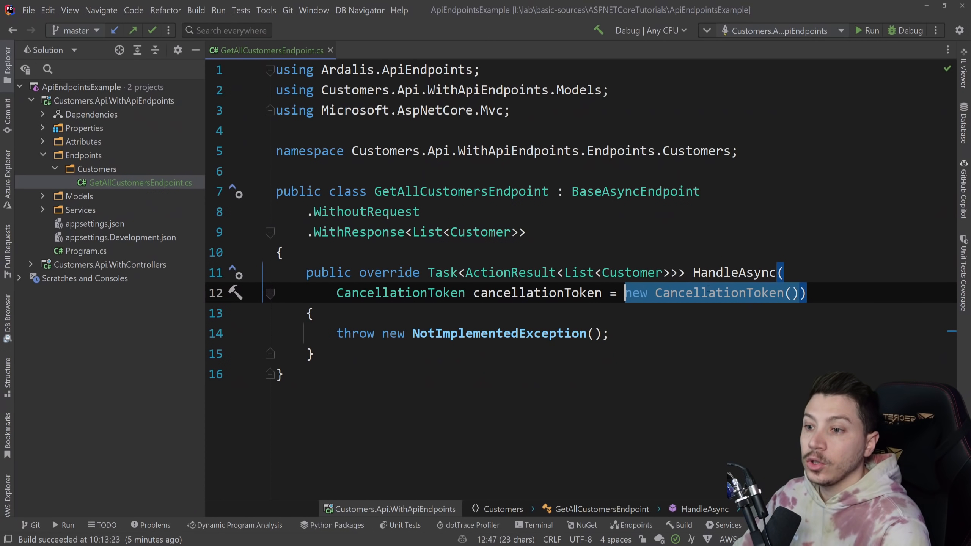
text(default)
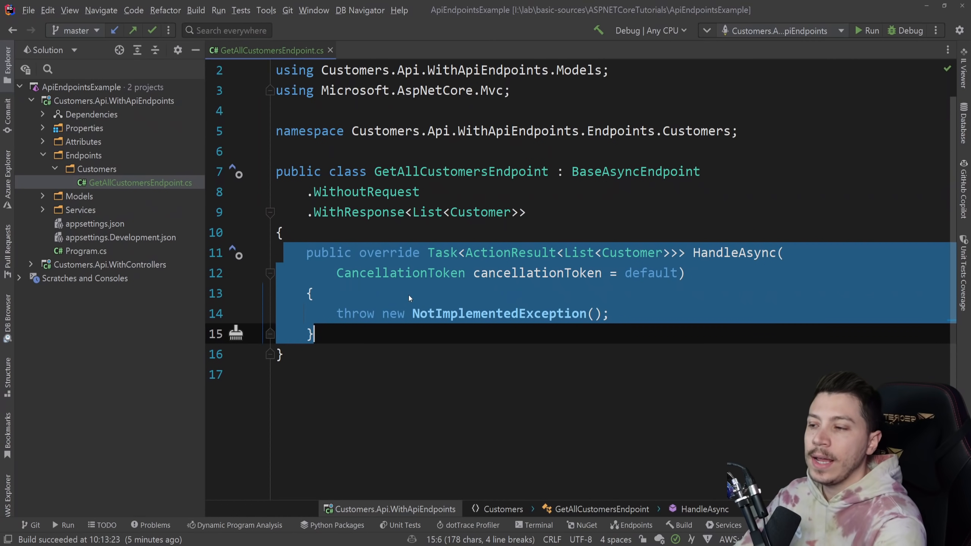
click(390, 253)
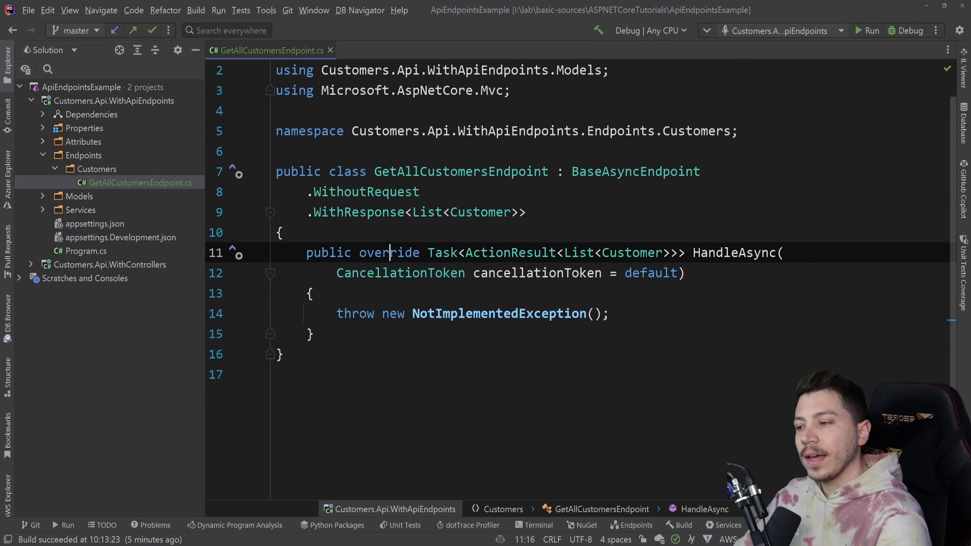
Add a private readonly ICustomersService field with a generated constructor, then reopen CustomersController's GetAll code.
text(private readonly)
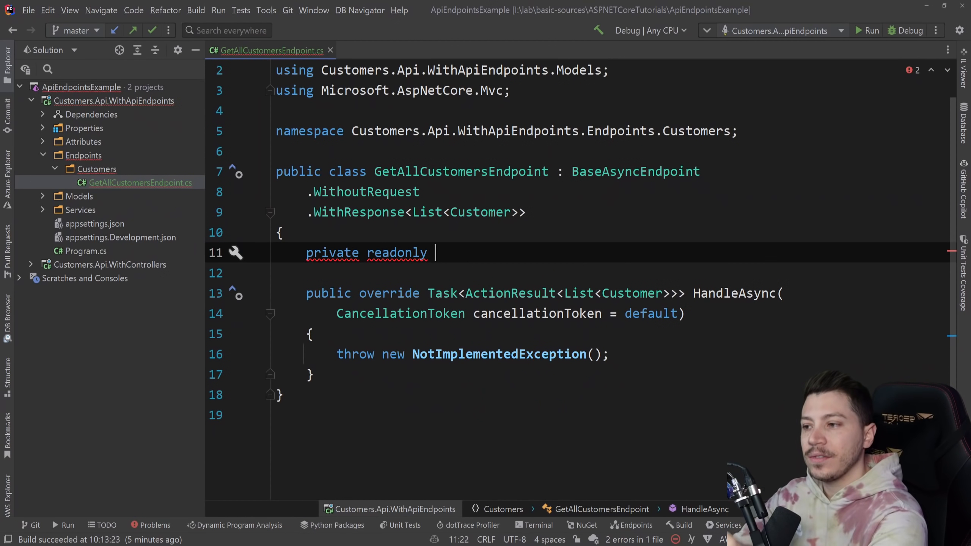
text(I)
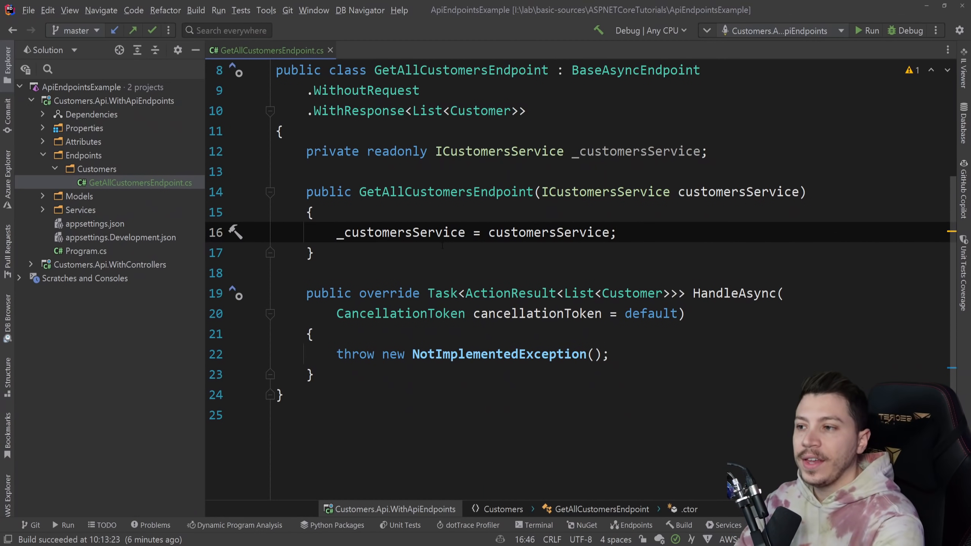
double_click(636, 151)
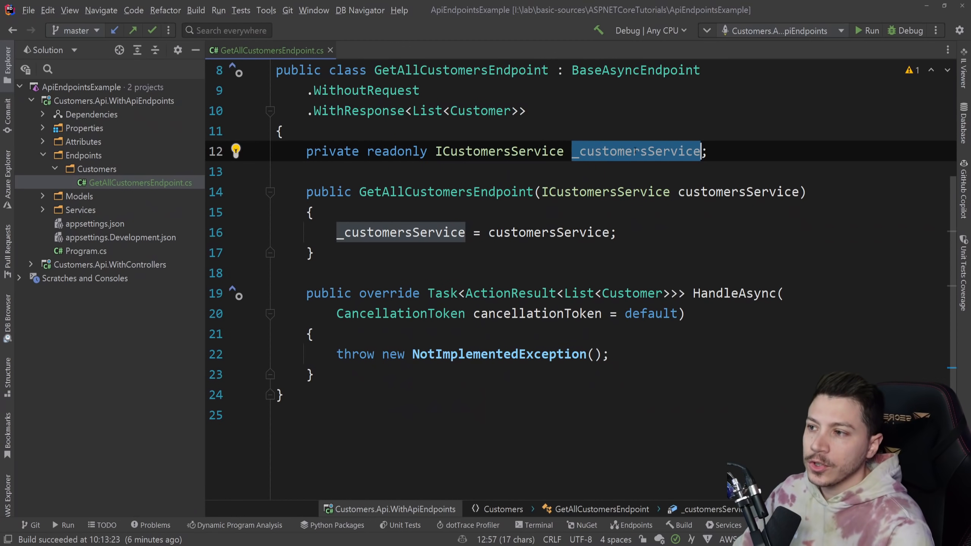
click(312, 334)
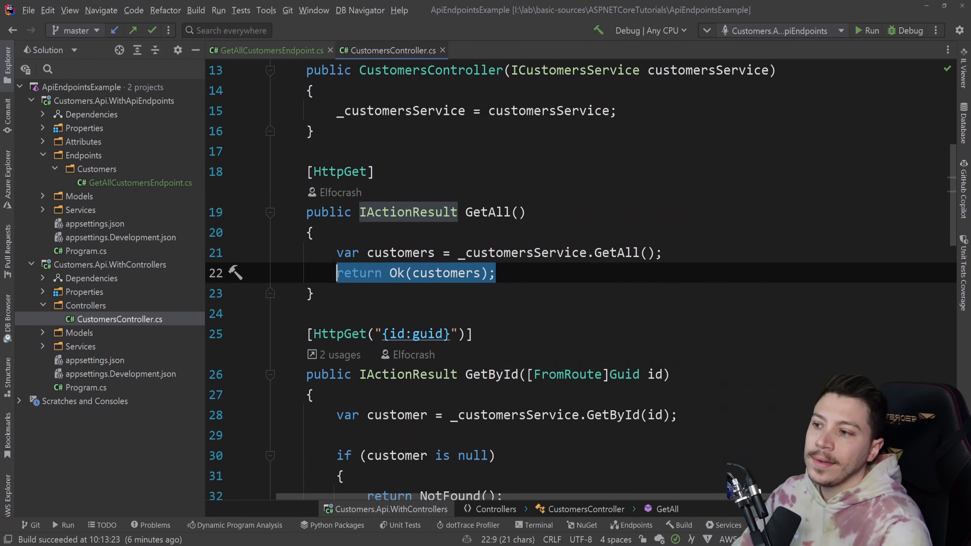
Make HandleAsync async, awaiting GetAllAsync and returning Ok(customers) in GetAllCustomersEndpoint.
click(267, 50)
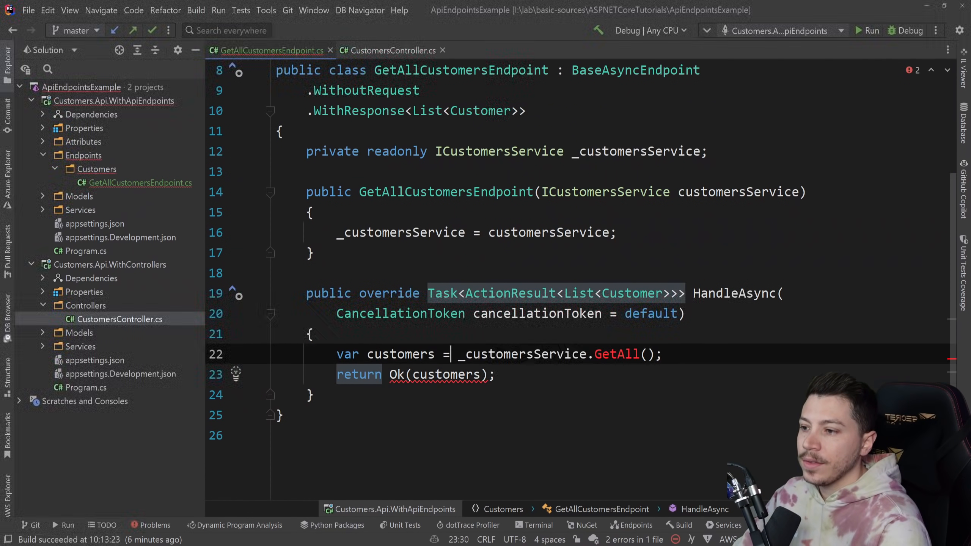
text(await)
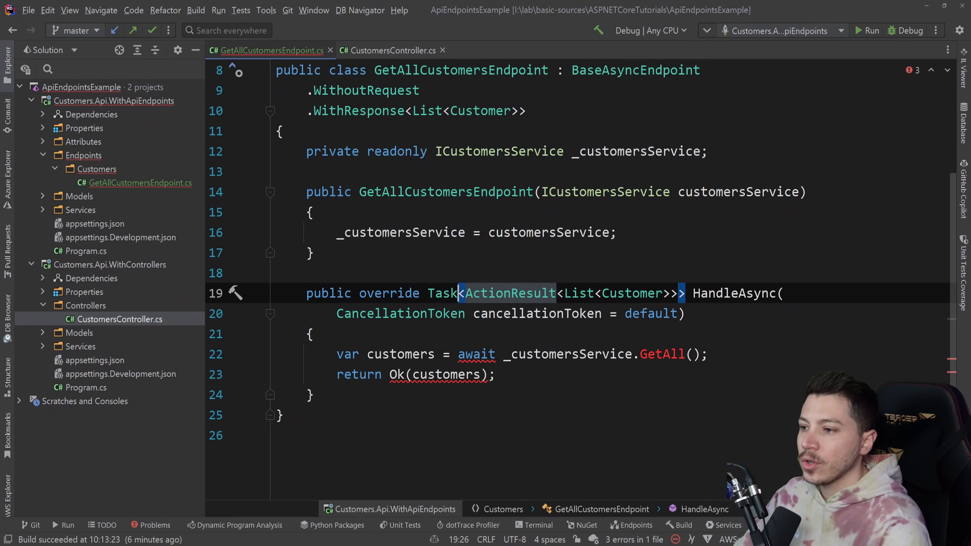
text(async)
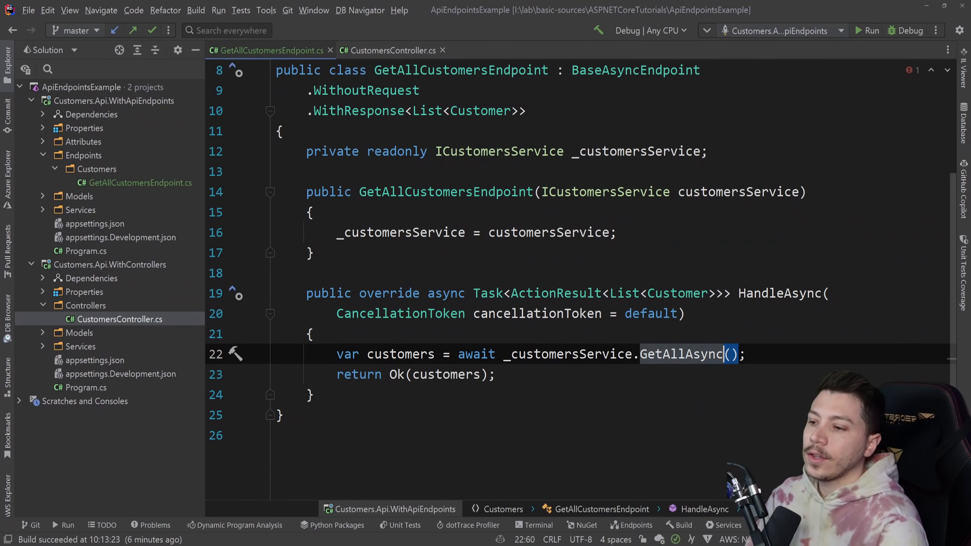
scroll(up, 3)
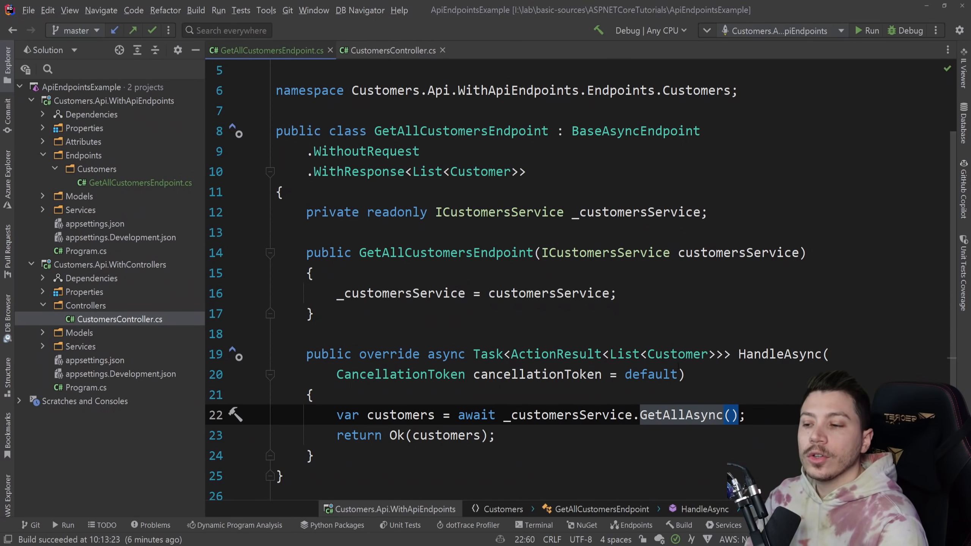
Annotate HandleAsync with [HttpGet("customers")] using autocompletion.
click(312, 313)
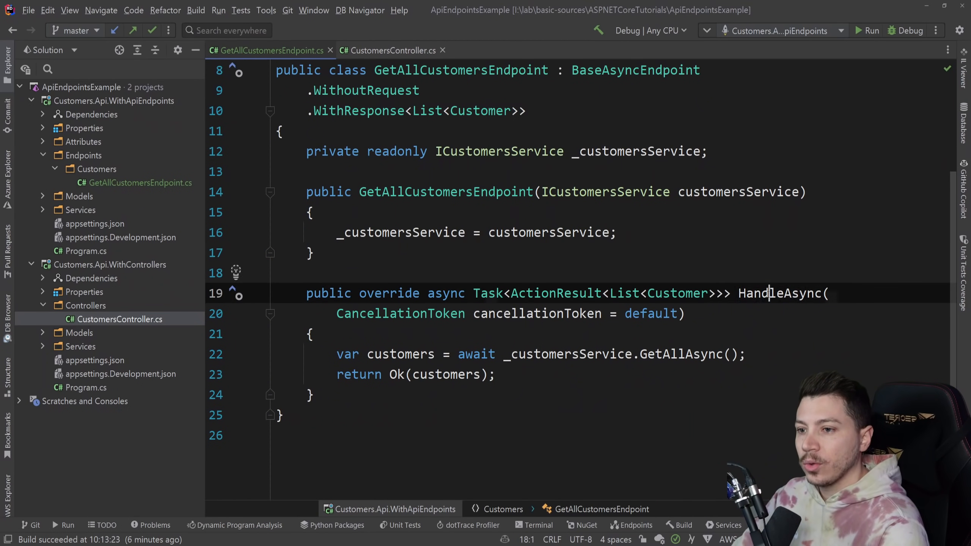
text([H)
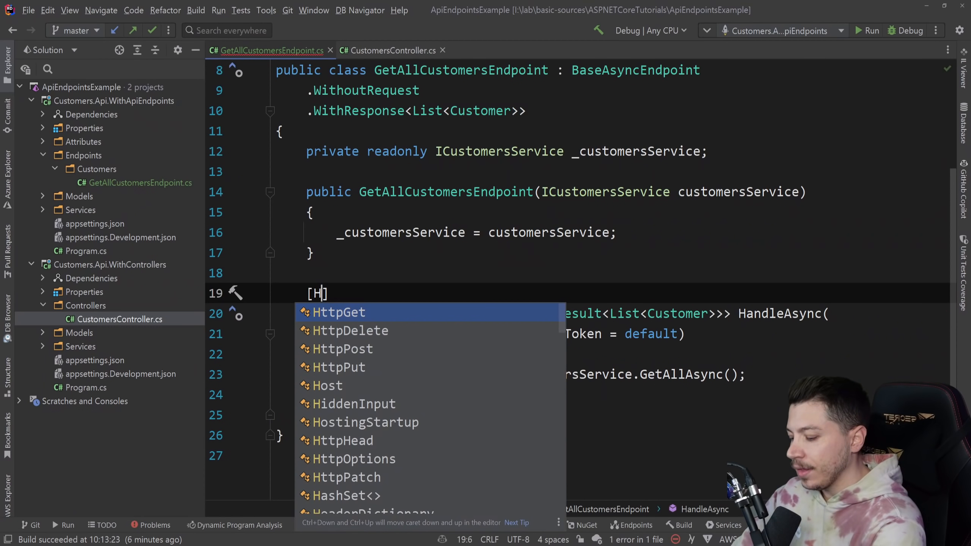
click(338, 312)
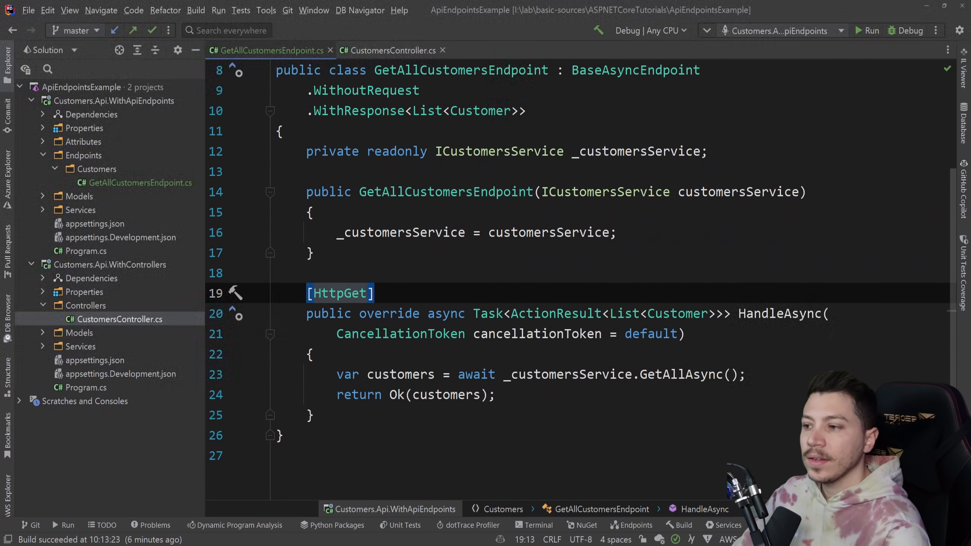
text((""))
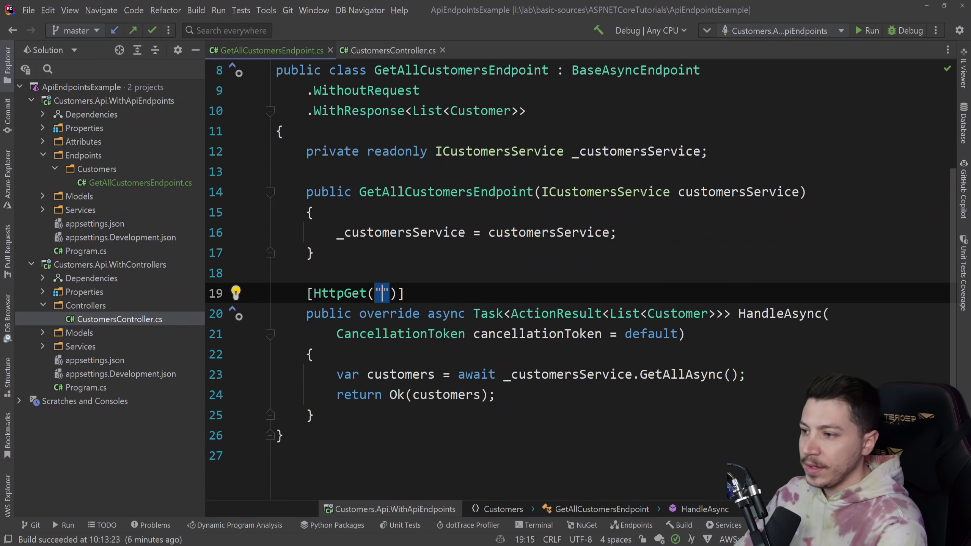
text(customers)
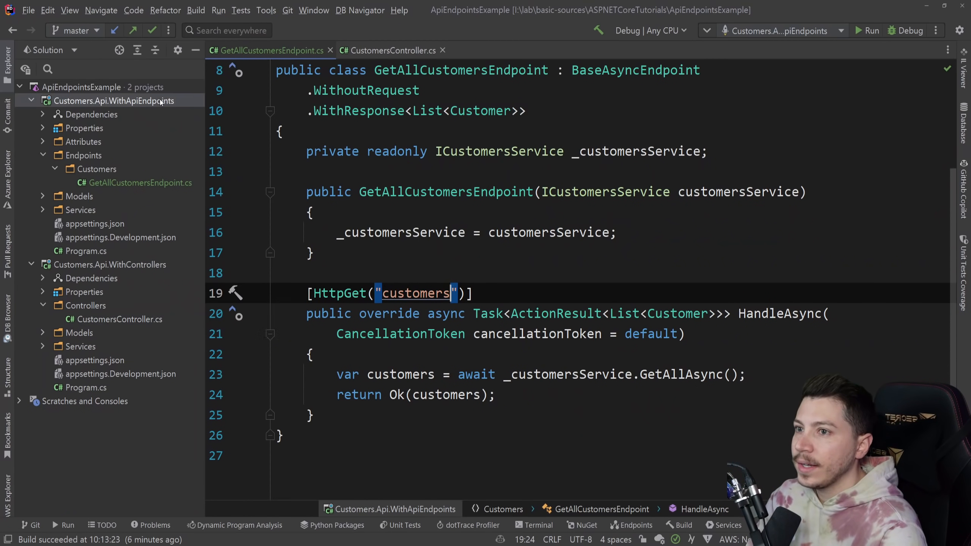
click(679, 524)
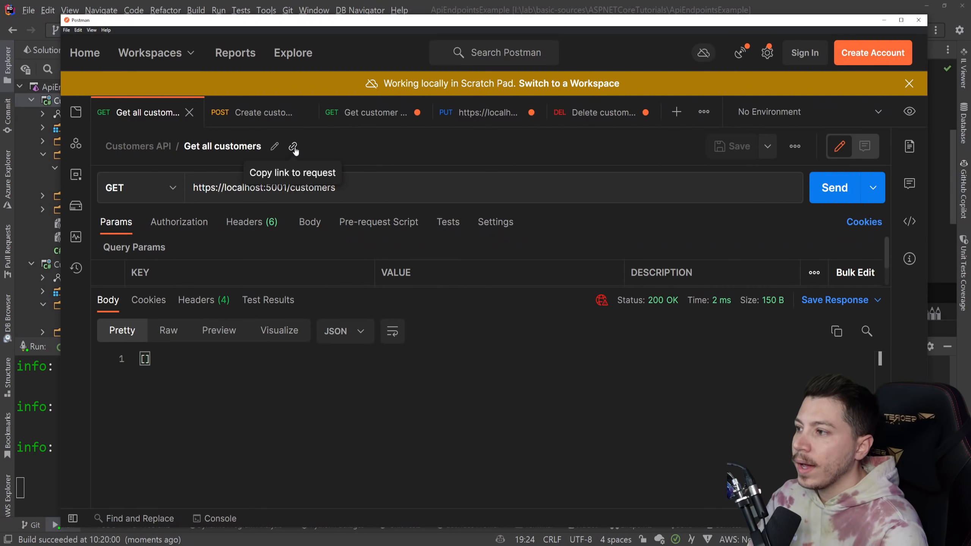
triple_click(263, 187)
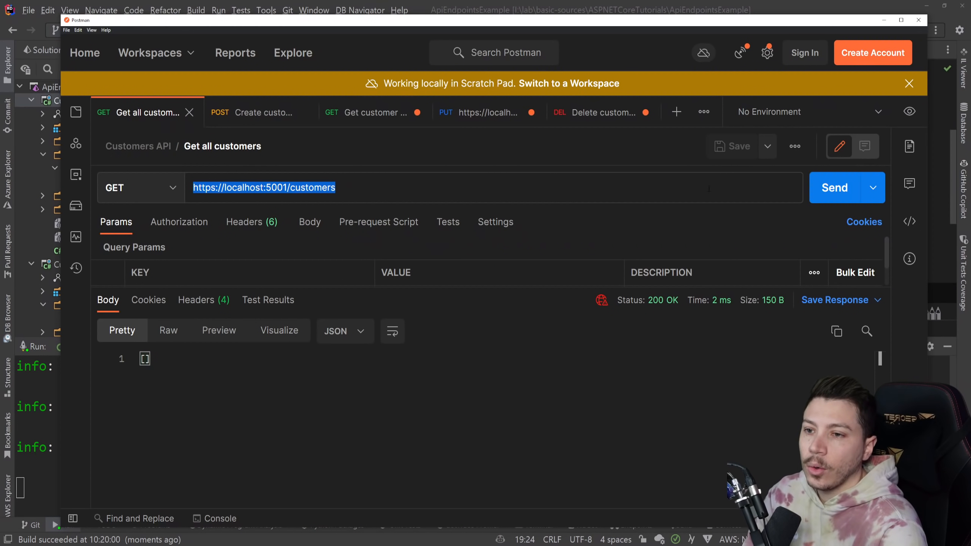
click(834, 188)
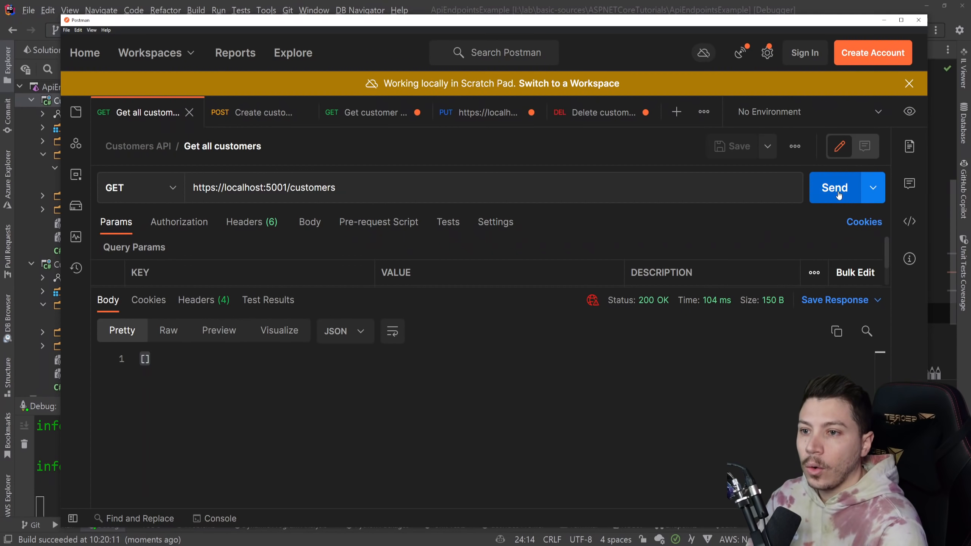
Resend the request, step over GetAllAsync at the breakpoint to see zero customers, then resume and get 200 OK again.
click(834, 187)
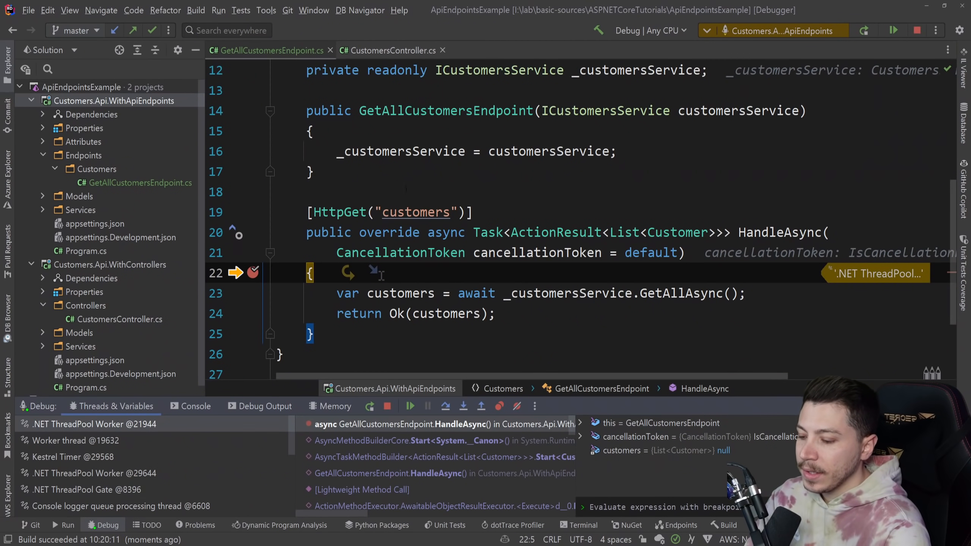
click(410, 407)
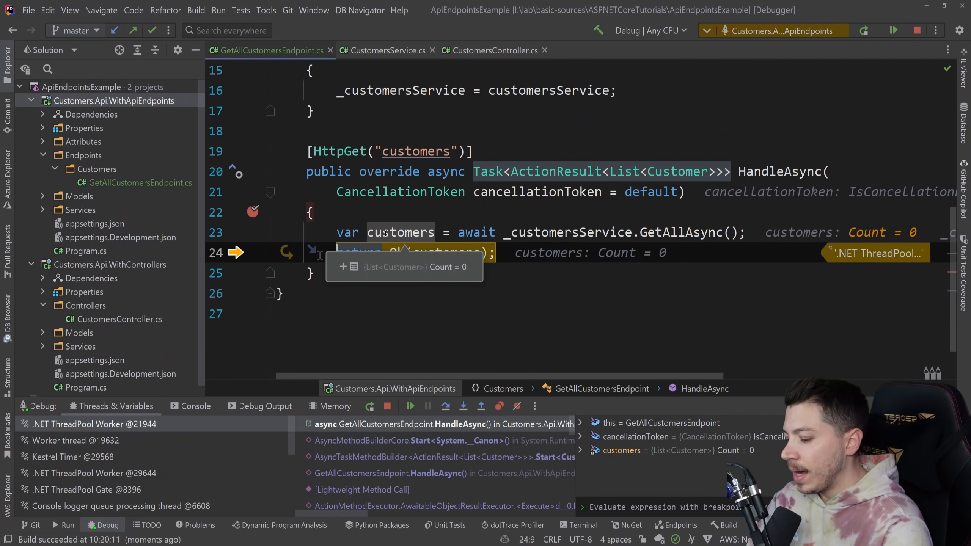
click(410, 406)
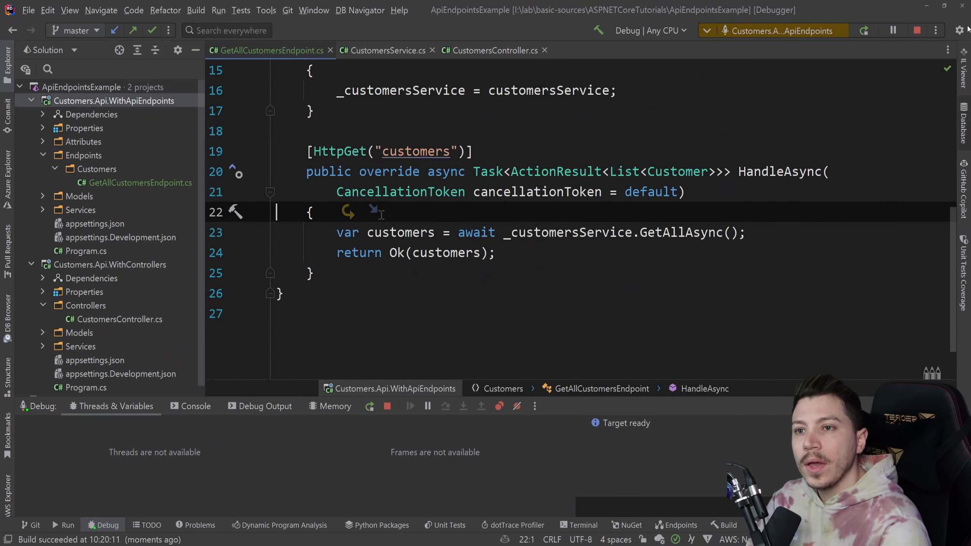
click(916, 29)
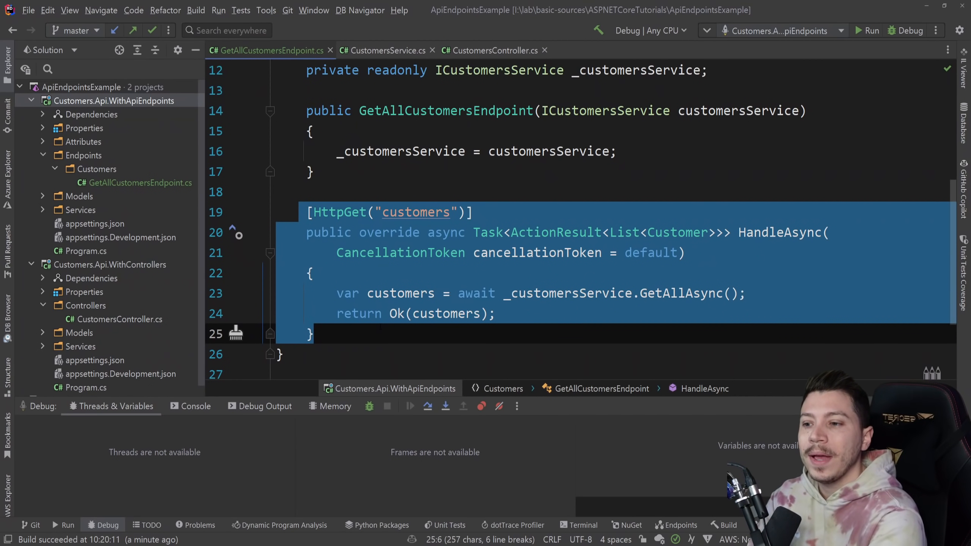
click(313, 334)
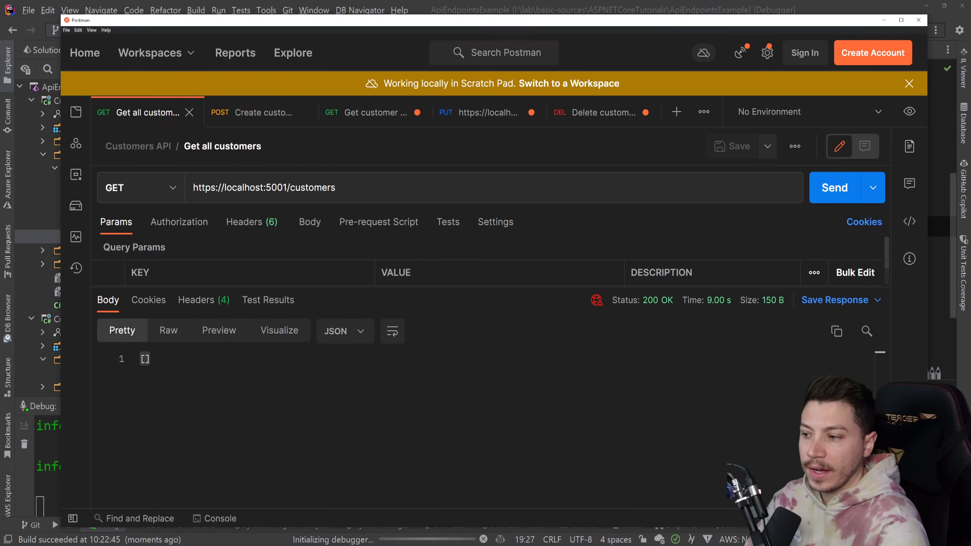
List customers, create Nick Chapsas, then list again to see him returned.
click(834, 187)
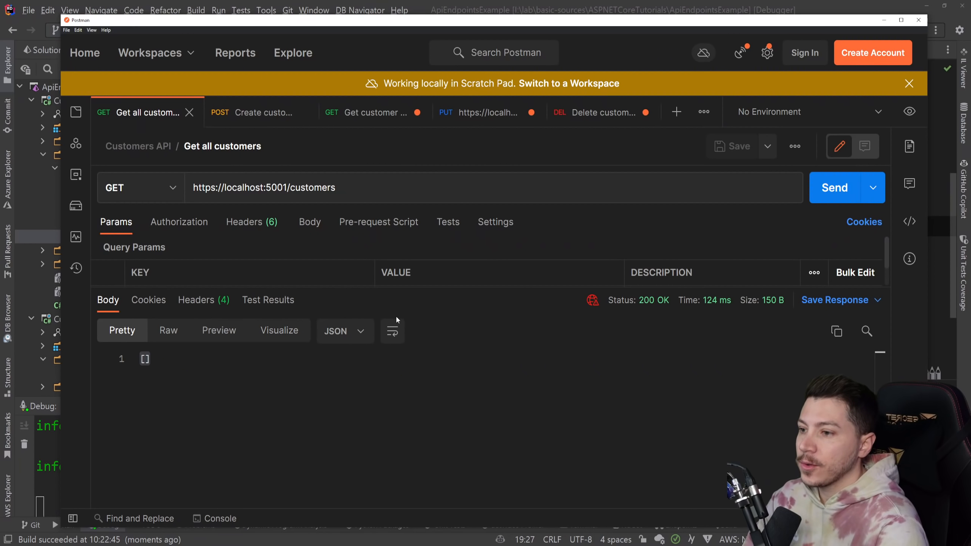
click(263, 113)
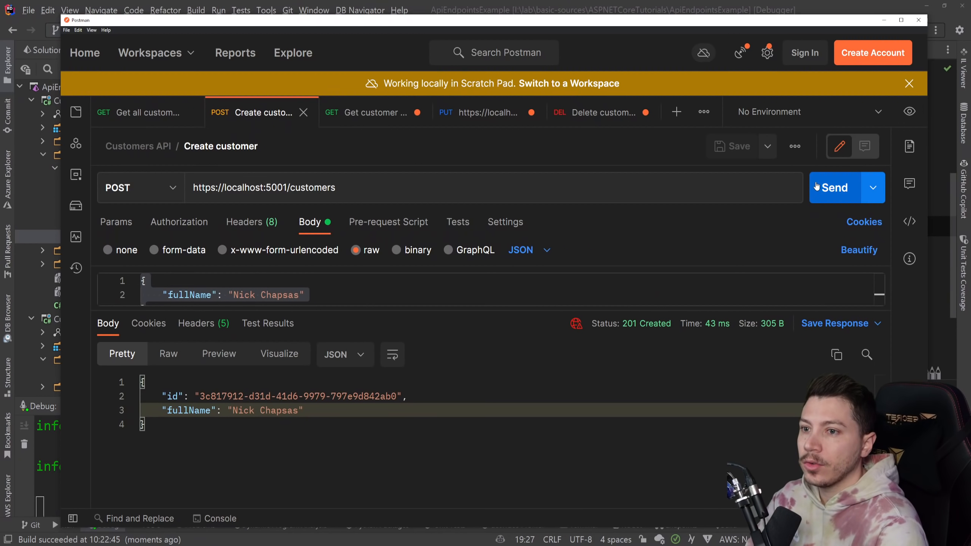
click(833, 188)
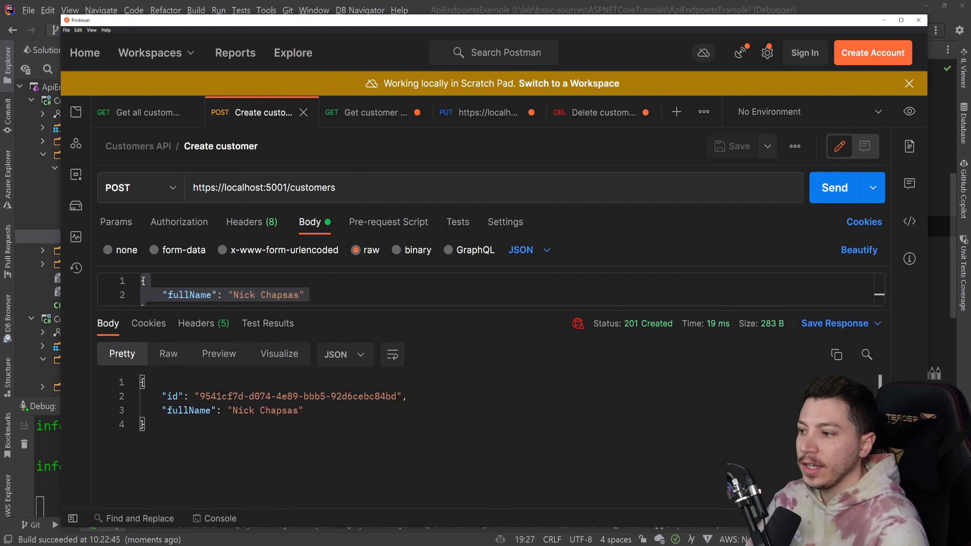
click(143, 113)
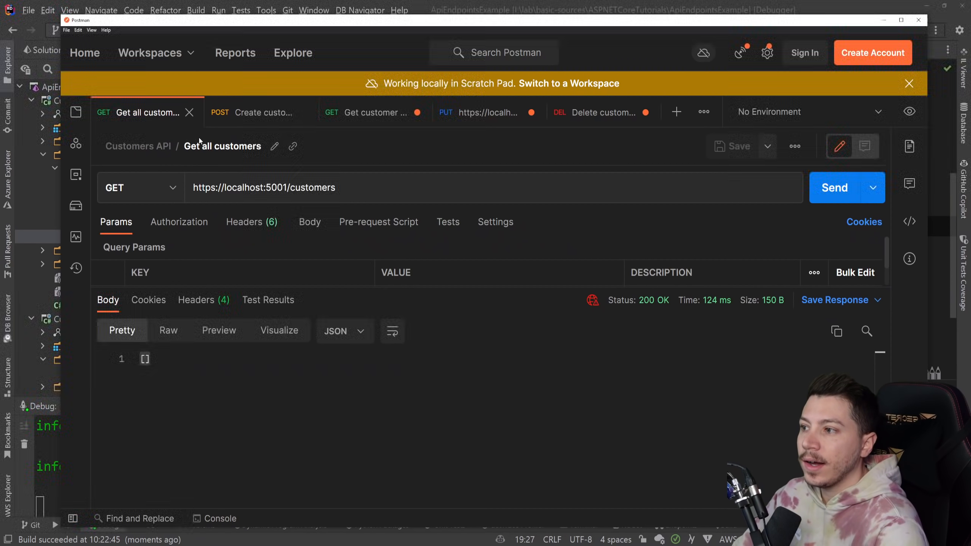
click(834, 188)
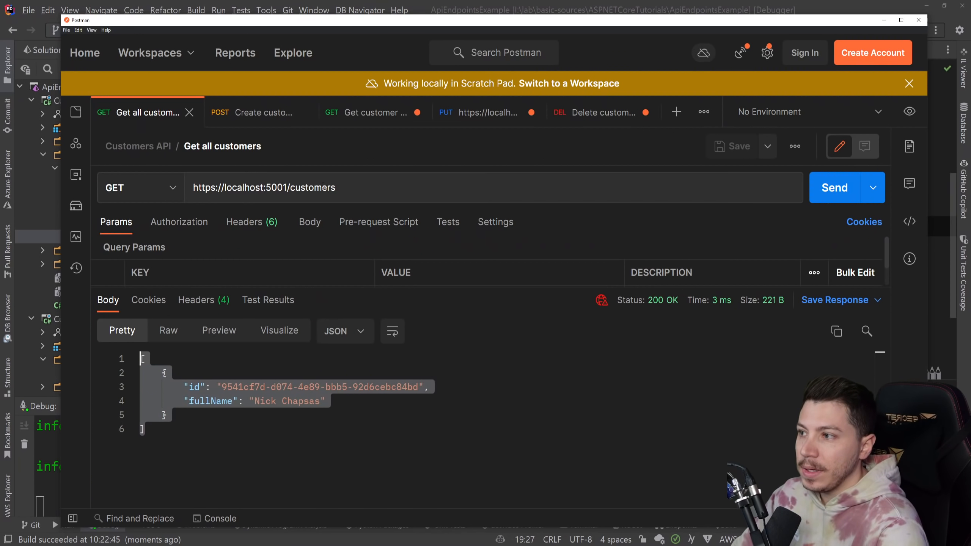
Fetch the customer by id, rename him to Nikolas Chapsas with PUT, then delete him by id.
click(374, 113)
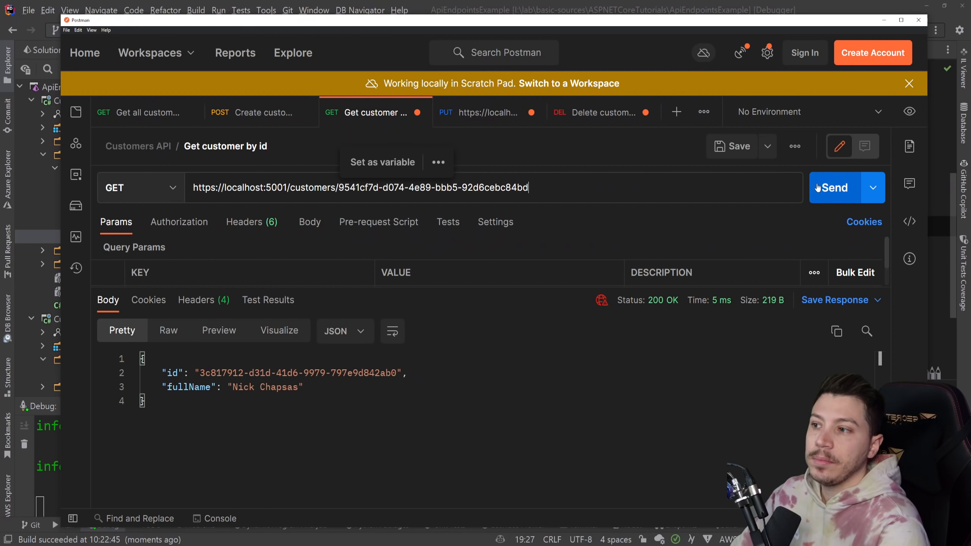
click(488, 113)
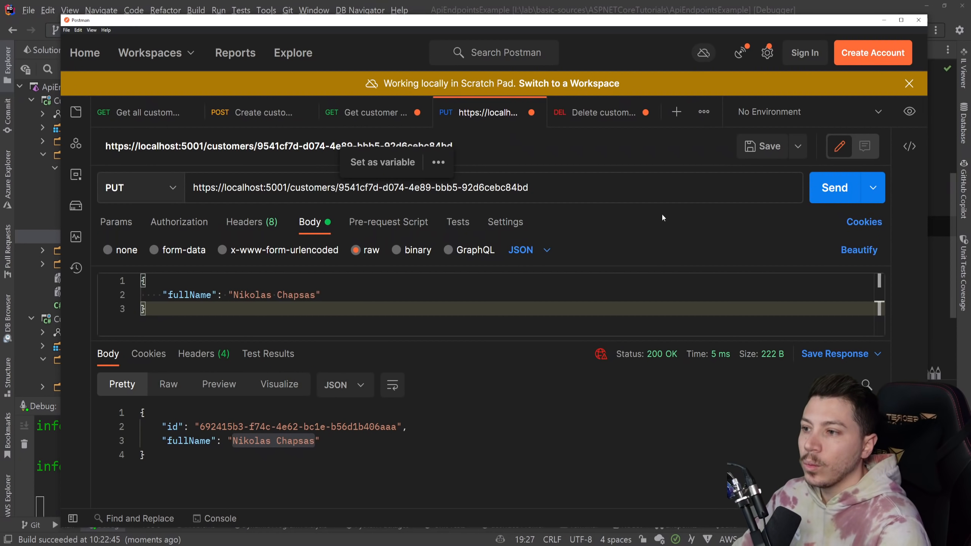
click(834, 188)
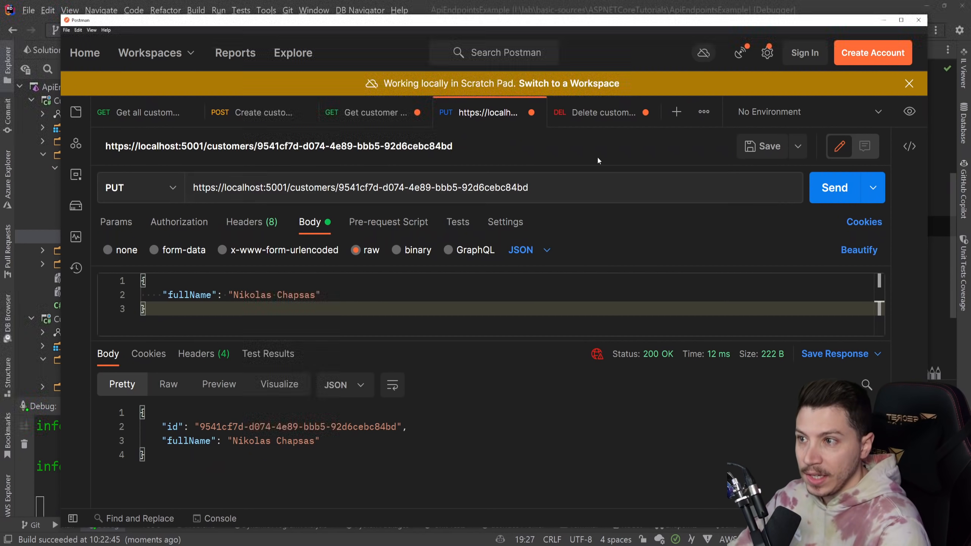
click(599, 112)
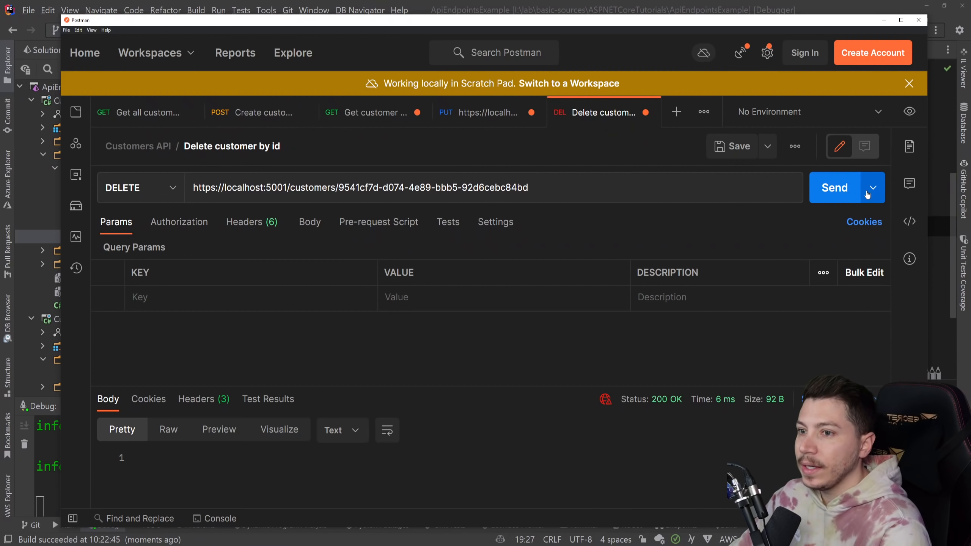
click(146, 113)
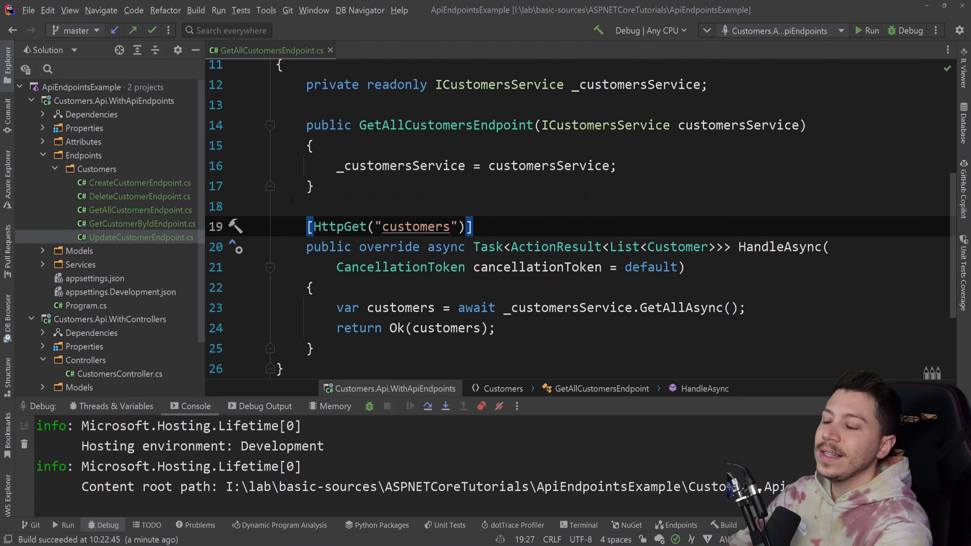
mouse_move(157, 206)
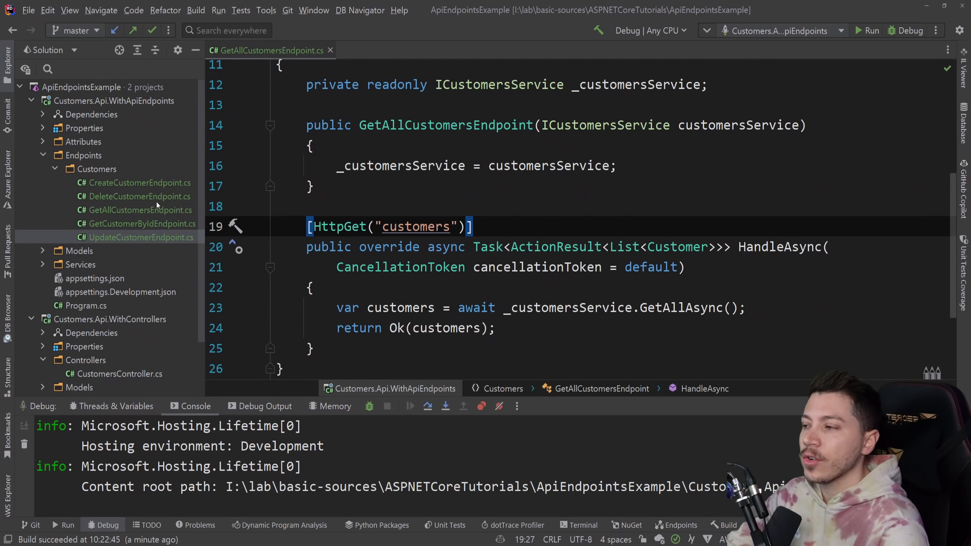
mouse_move(140, 214)
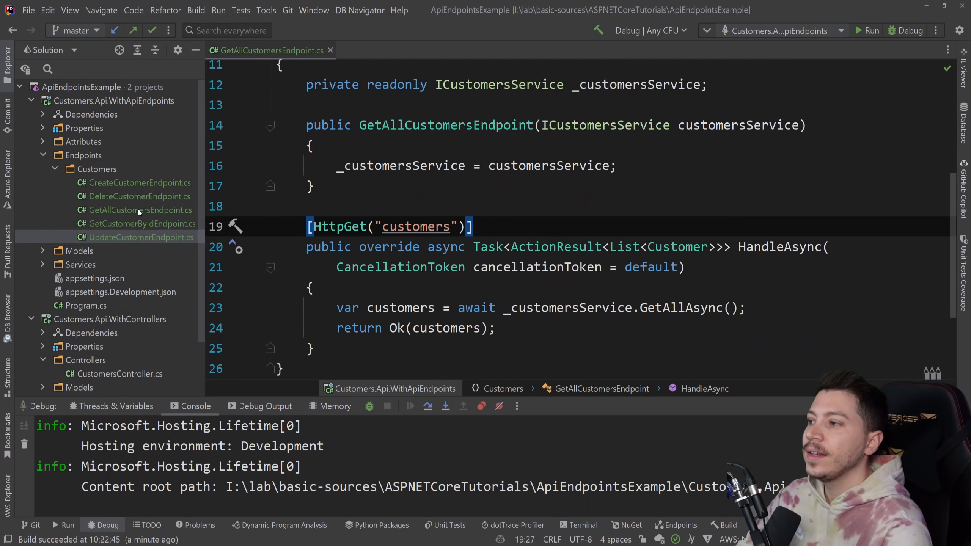
mouse_move(144, 229)
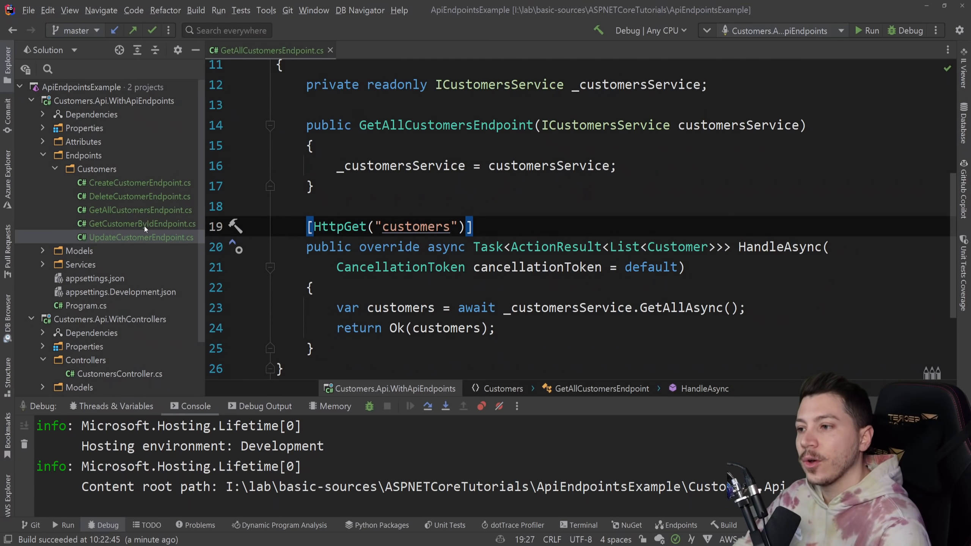
click(136, 183)
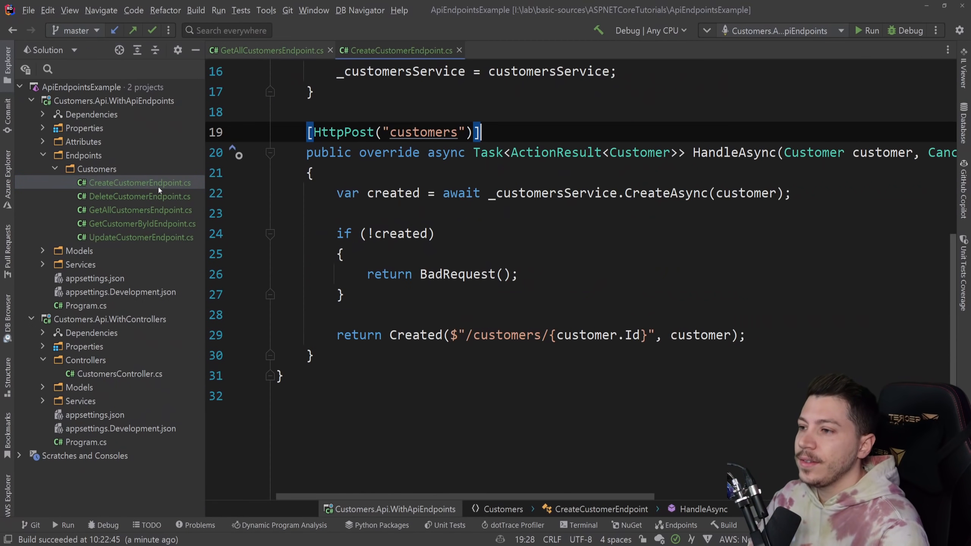
scroll(up, 3)
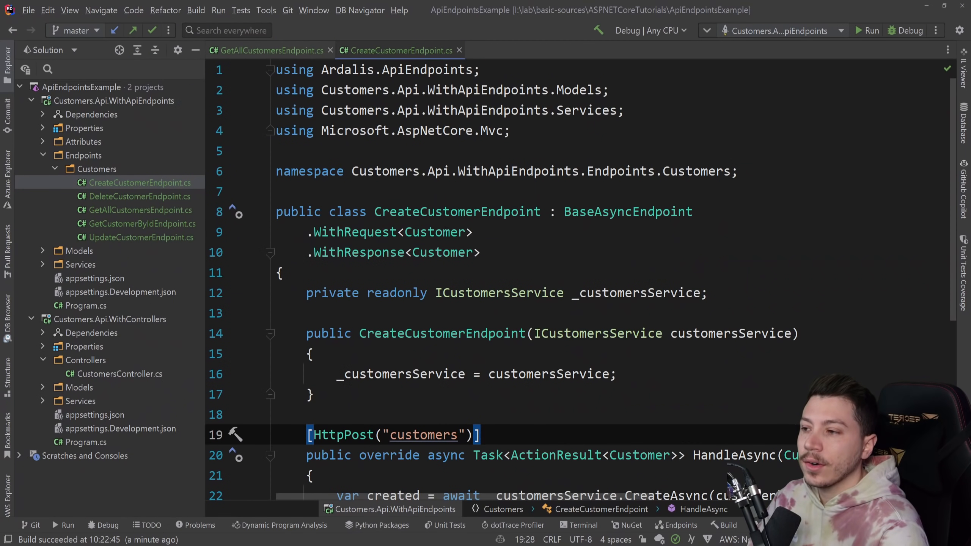
mouse_move(441, 252)
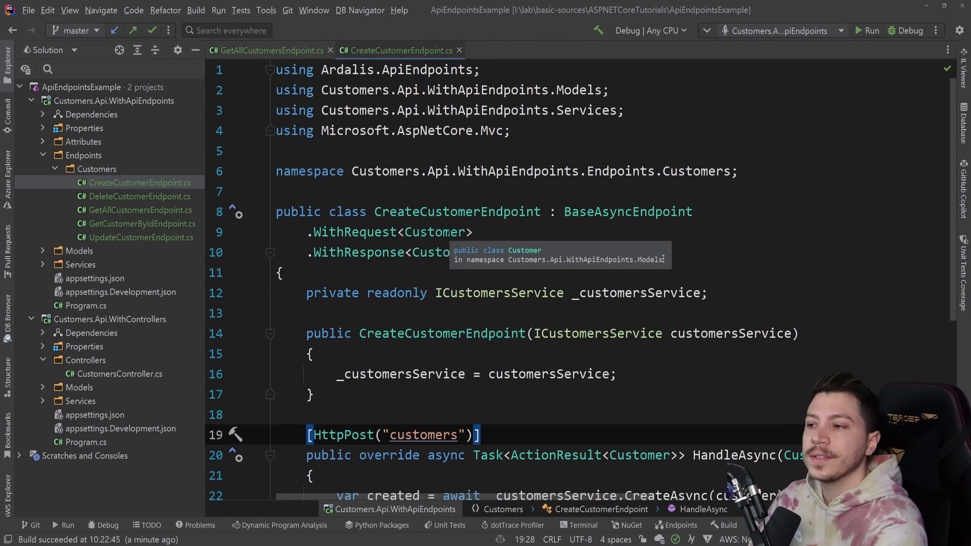
double_click(627, 211)
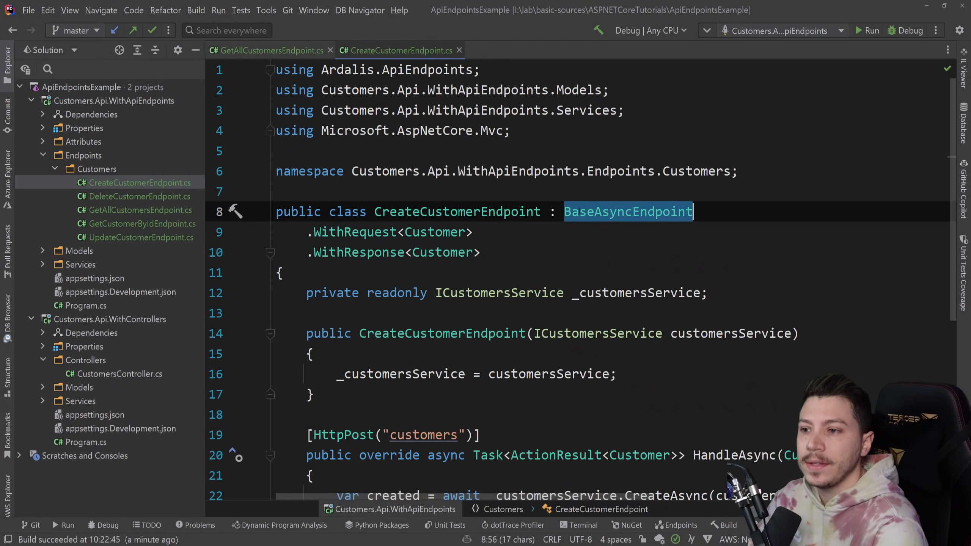
click(353, 232)
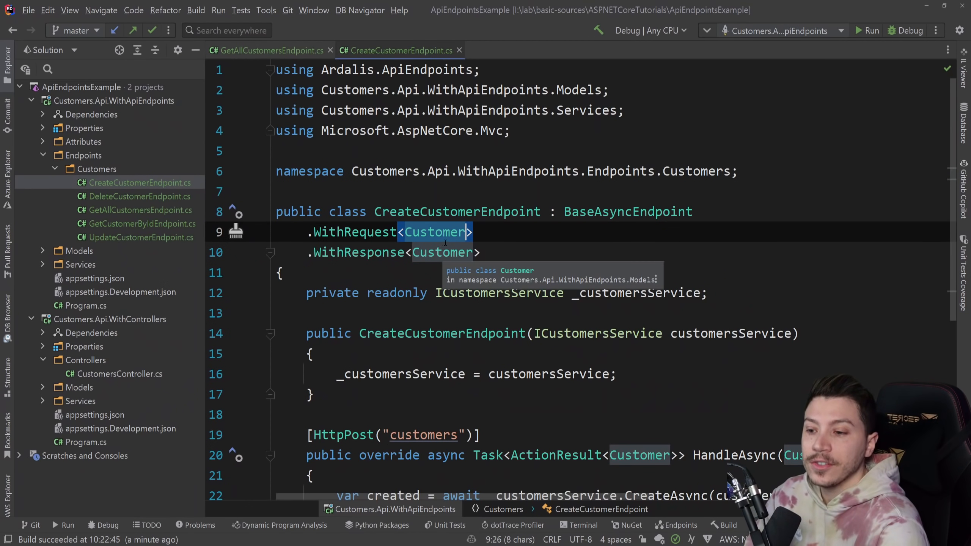
scroll(down, 3)
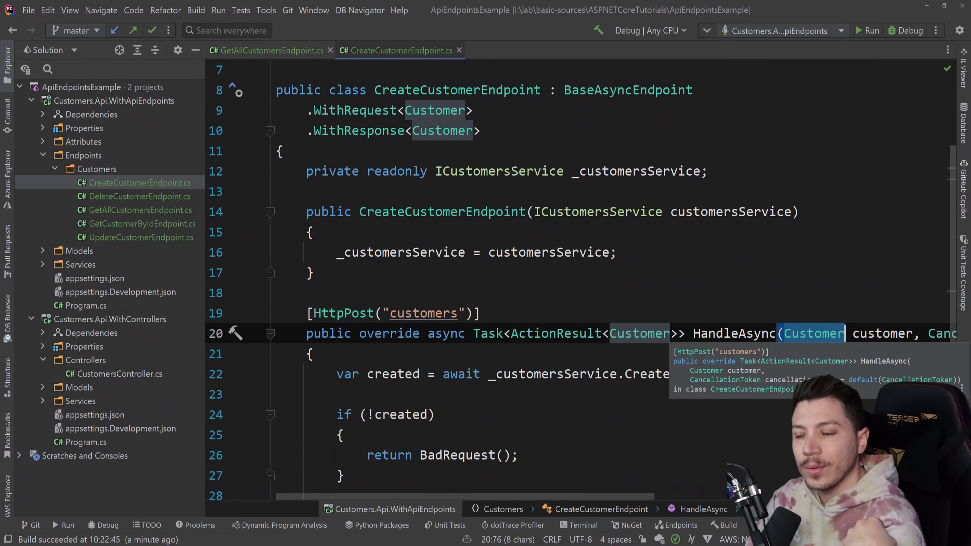
scroll(down, 3)
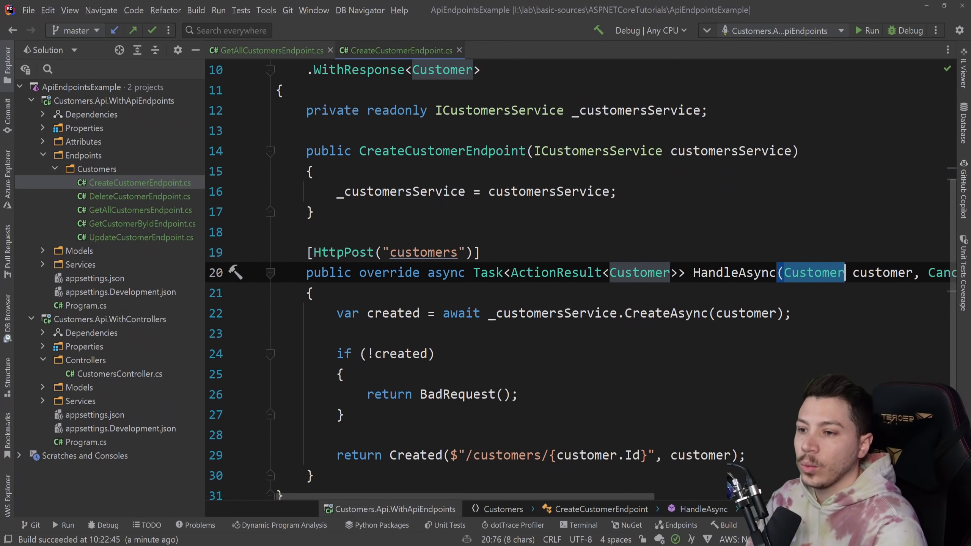
scroll(up, 3)
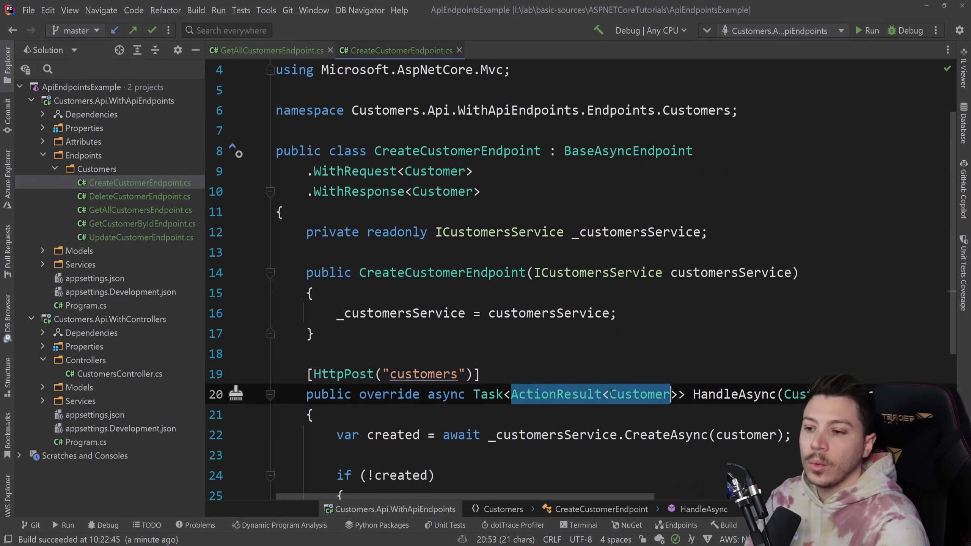
double_click(639, 394)
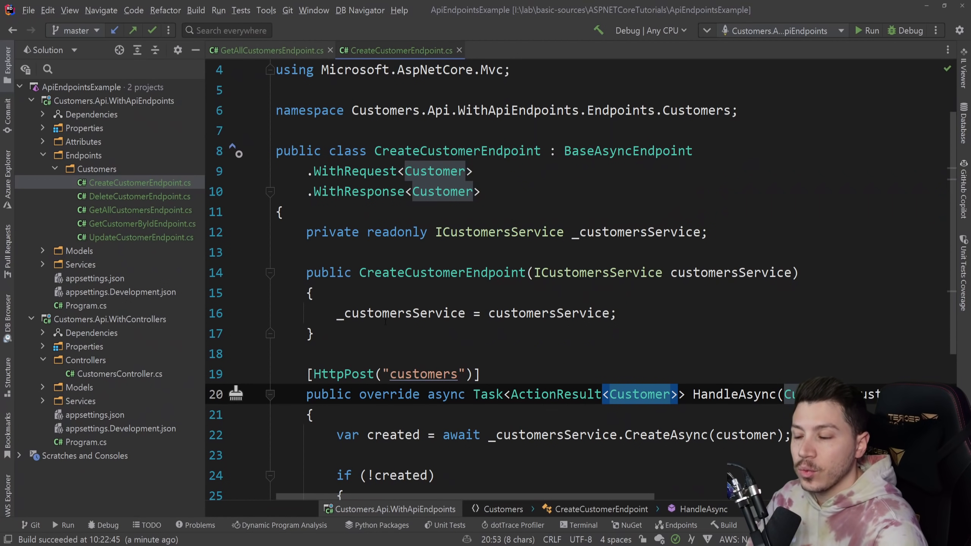
mouse_move(441, 272)
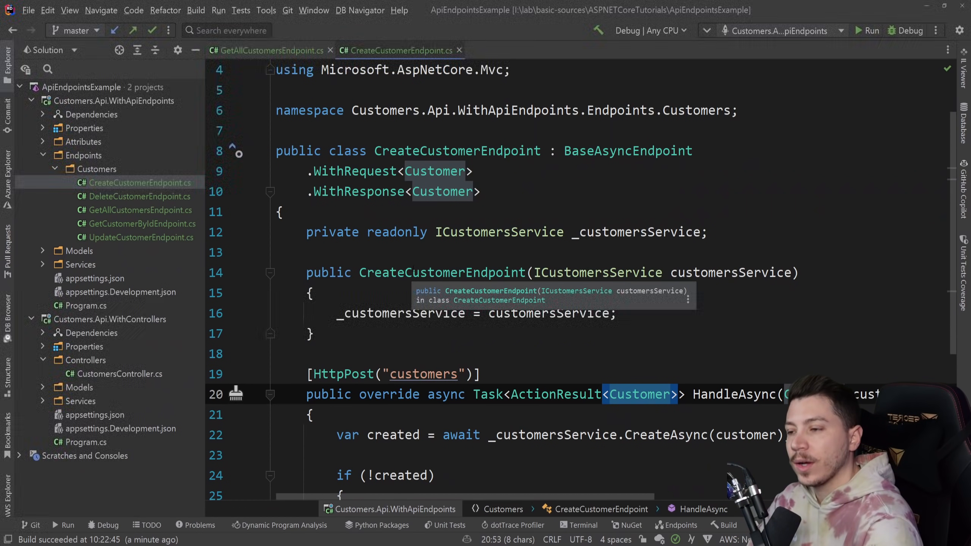
click(437, 171)
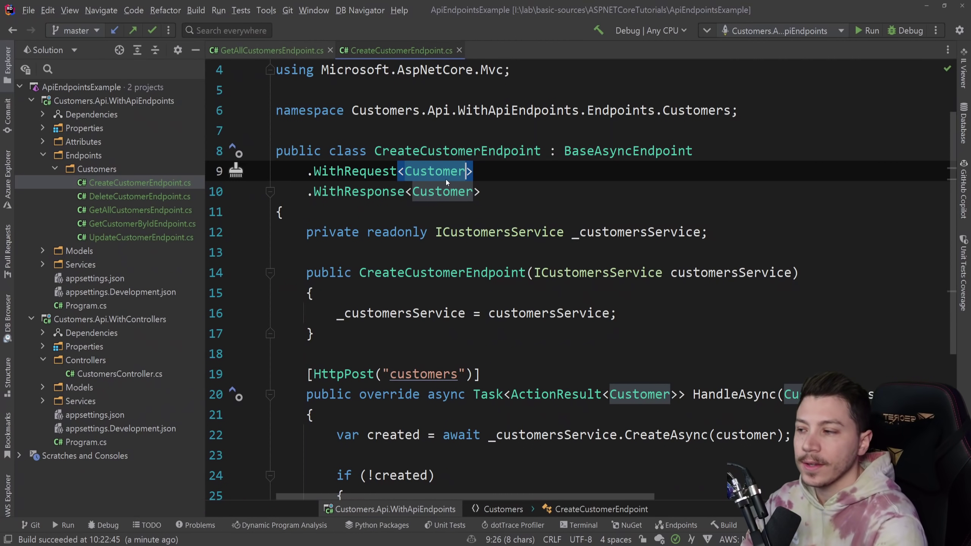
mouse_move(137, 201)
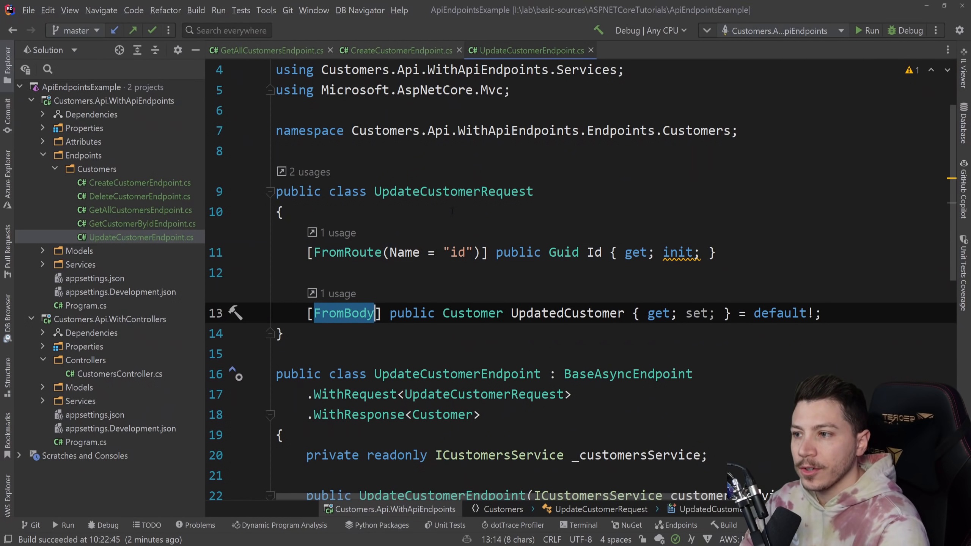
Review UpdateCustomerEndpoint's UpdateCustomerRequest and the FromMultiSourceAttribute class, switching between the two files.
double_click(453, 192)
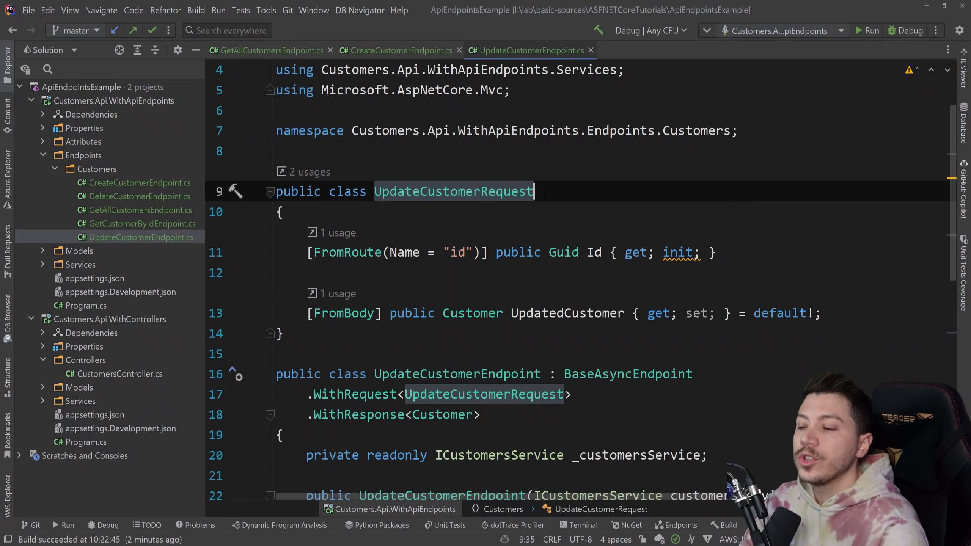
scroll(down, 3)
text(, )
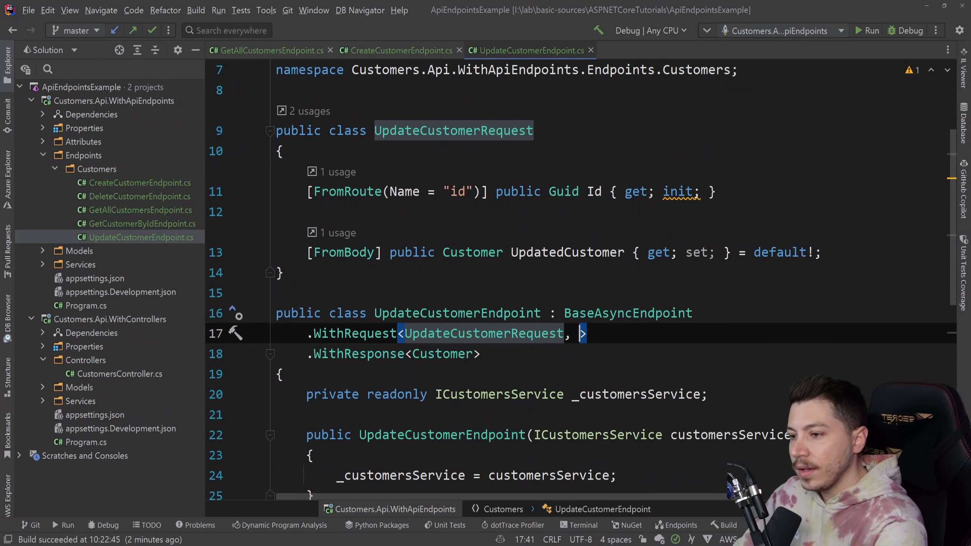
text(bool)
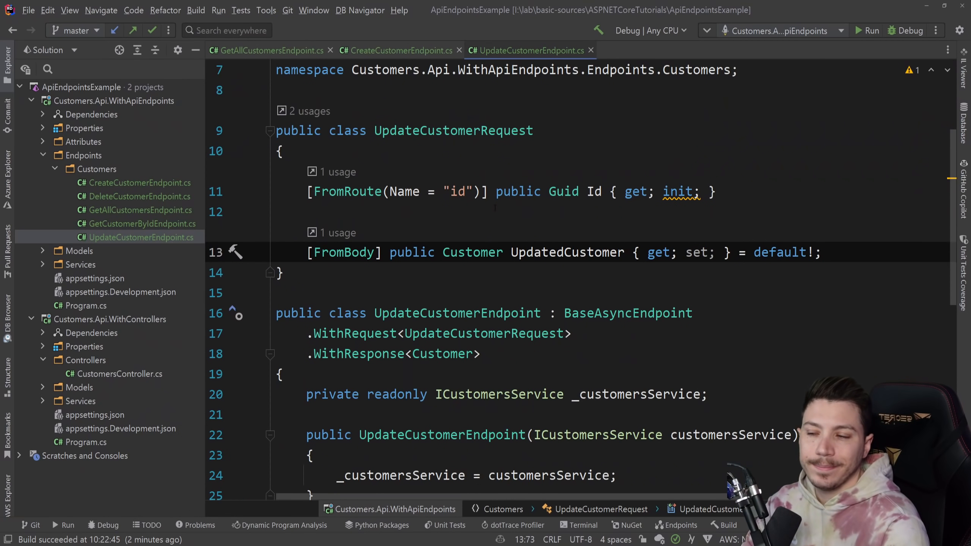
double_click(593, 192)
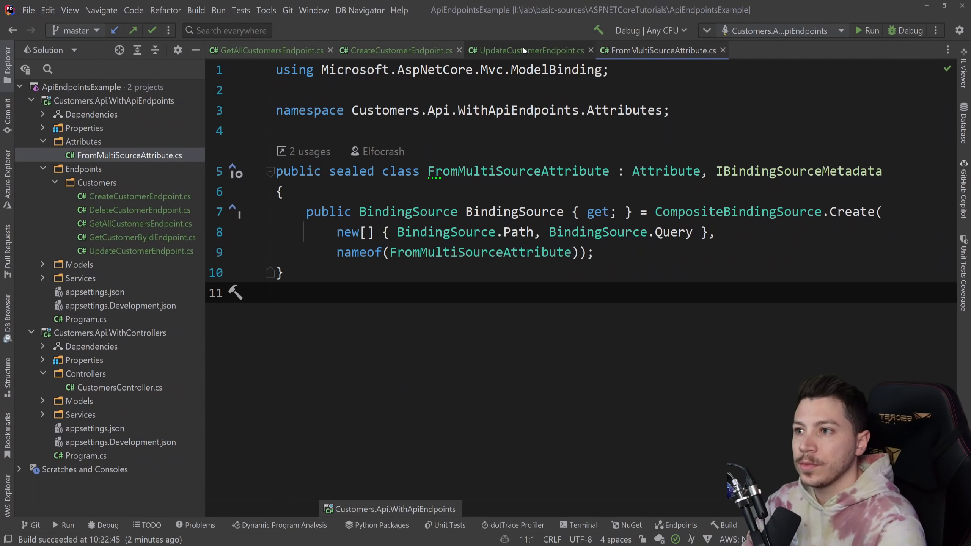
click(525, 50)
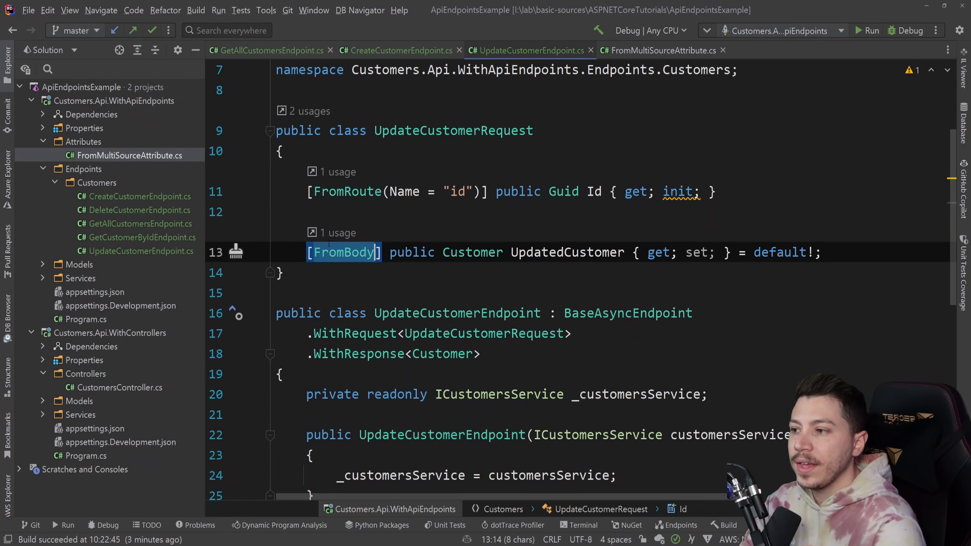
click(656, 50)
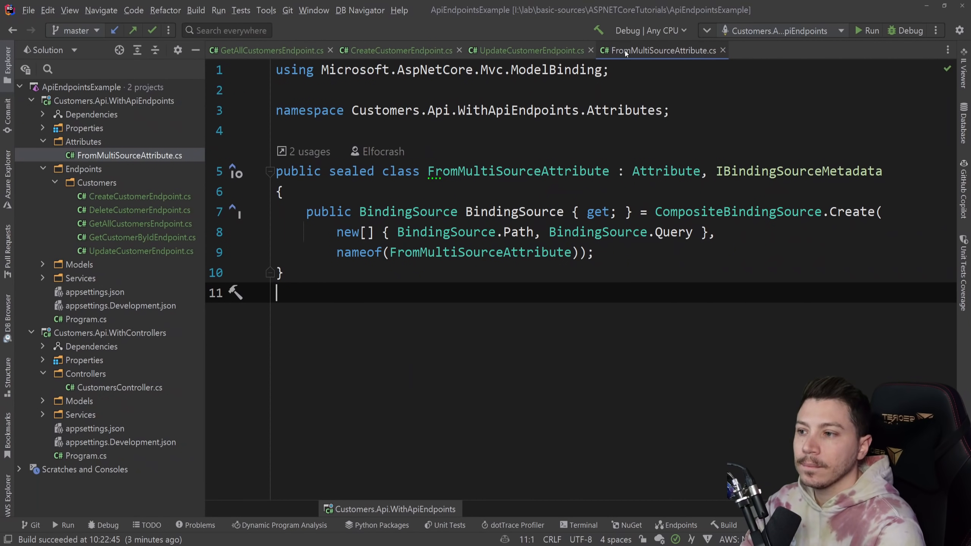
click(526, 50)
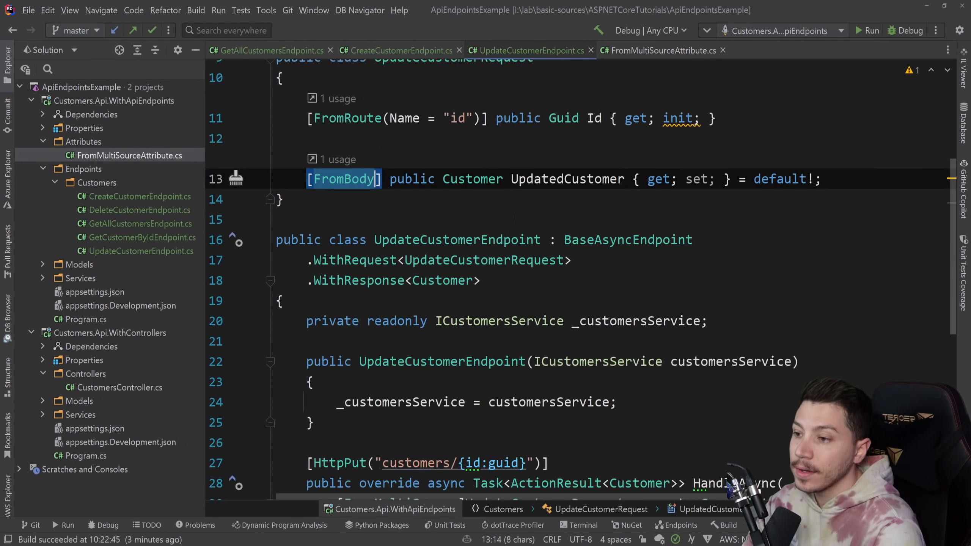
Scroll through UpdateCustomerEndpoint and navigate into the decompiled BaseEndpointAsync base class.
scroll(down, 3)
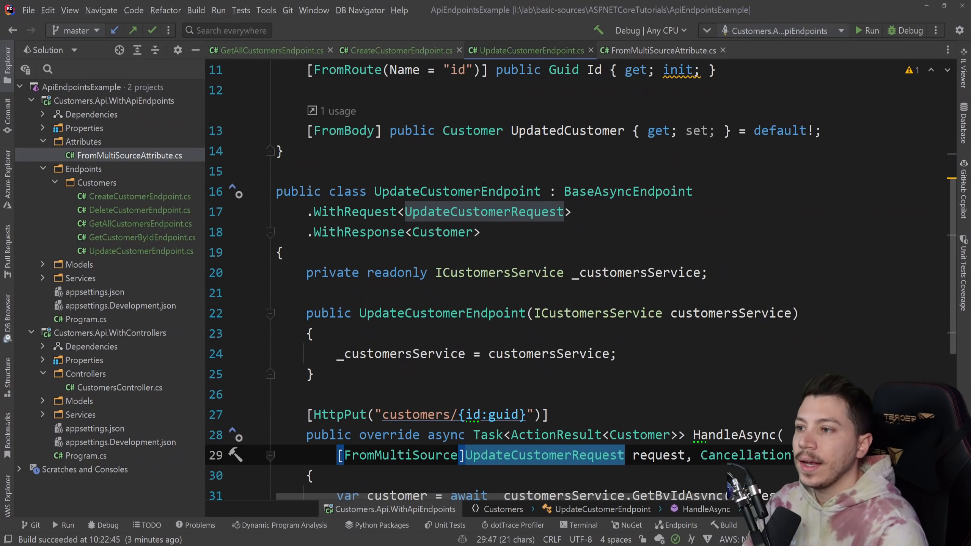
scroll(down, 3)
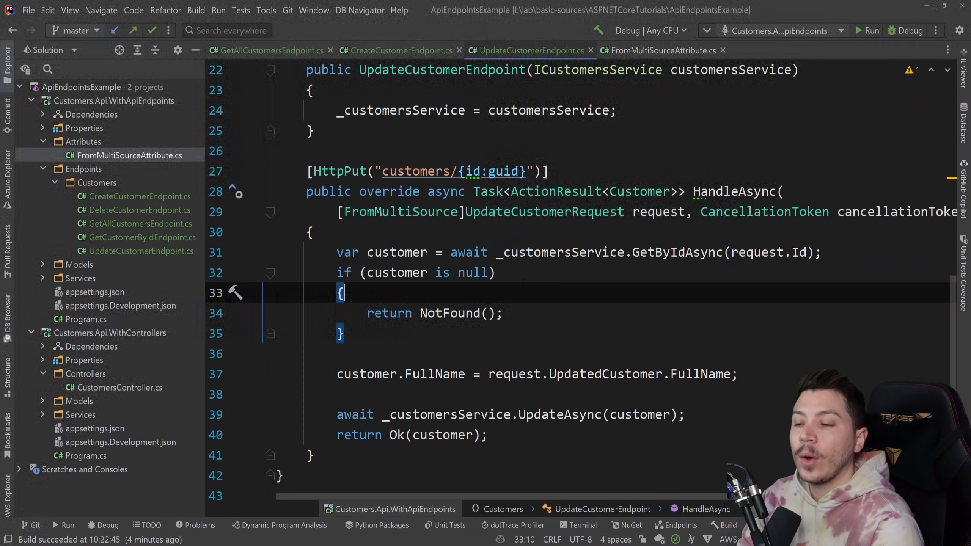
scroll(up, 3)
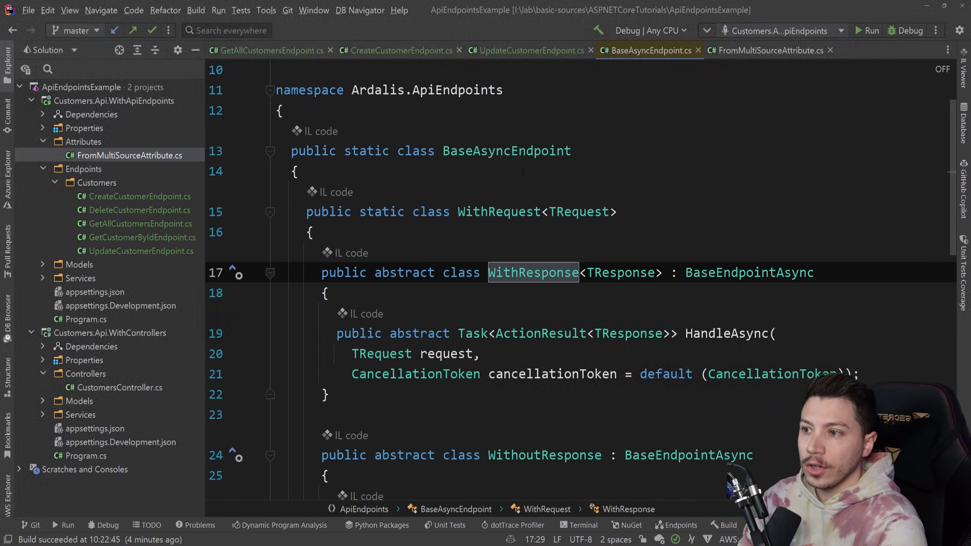
click(750, 272)
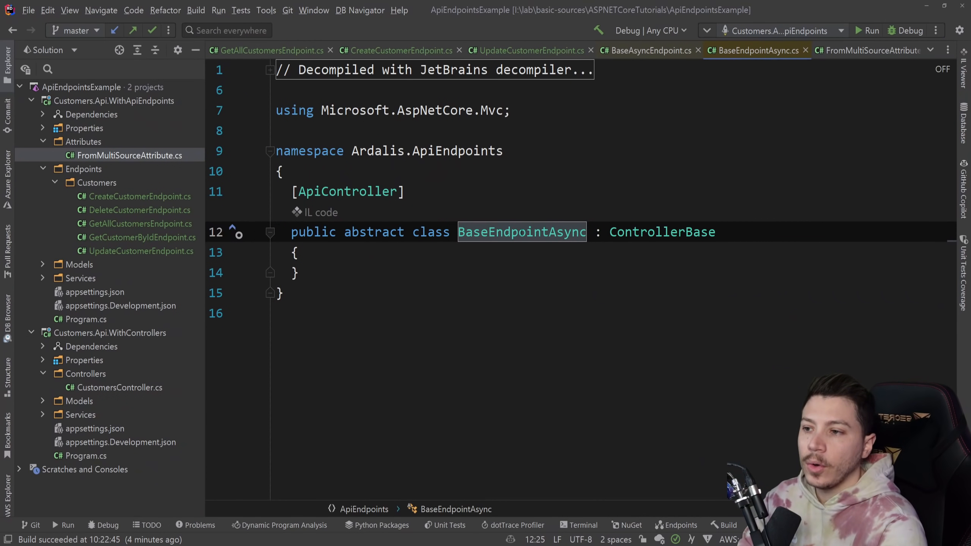
mouse_move(522, 231)
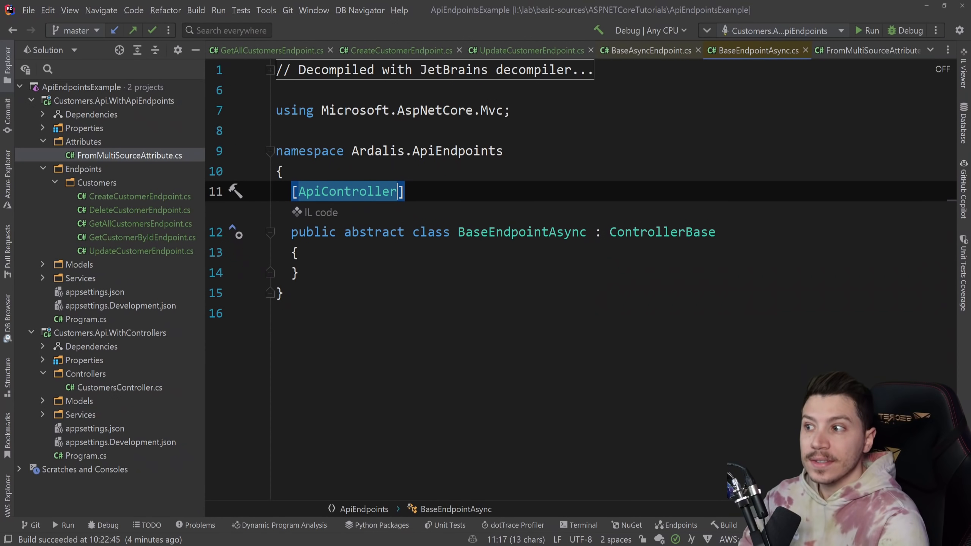
Inspect the [ApiController] attribute on BaseEndpointAsync, build the project and switch to its Swagger page.
double_click(662, 232)
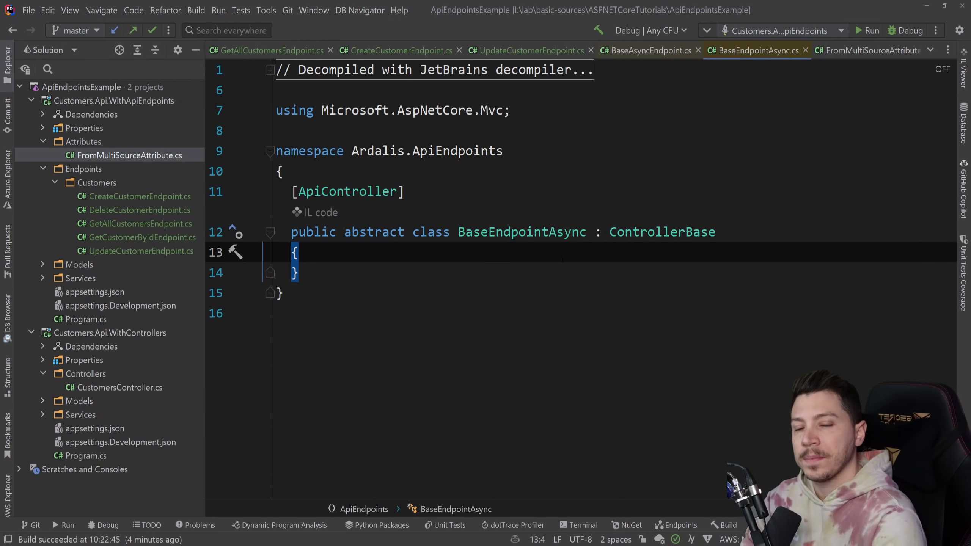
click(646, 50)
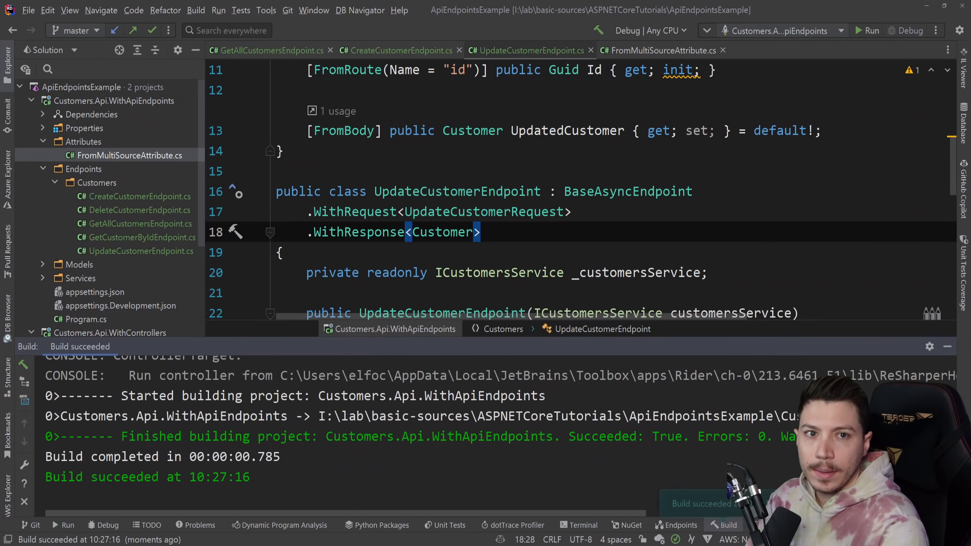
click(906, 30)
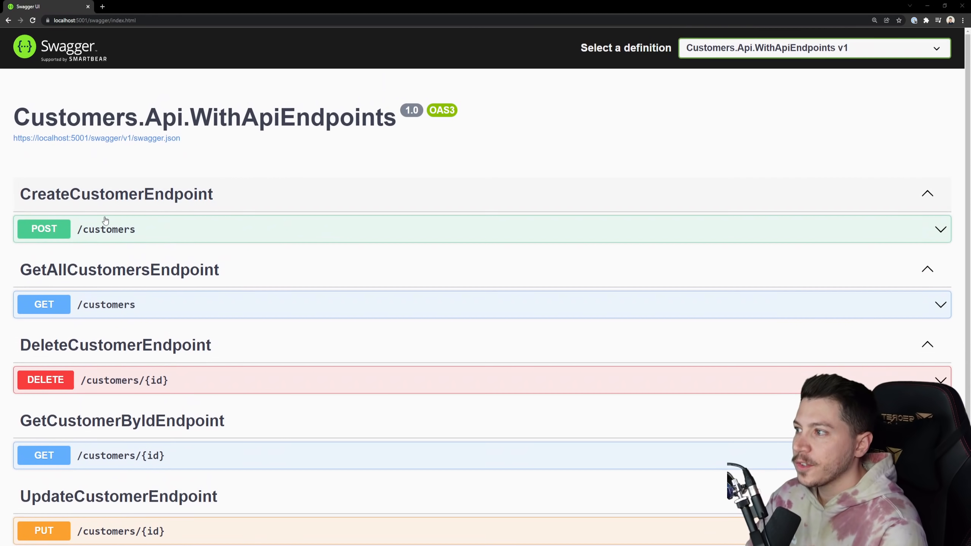
Review the Swagger UI listing at localhost:5001 showing one group per endpoint class, such as CreateCustomerEndpoint.
double_click(117, 194)
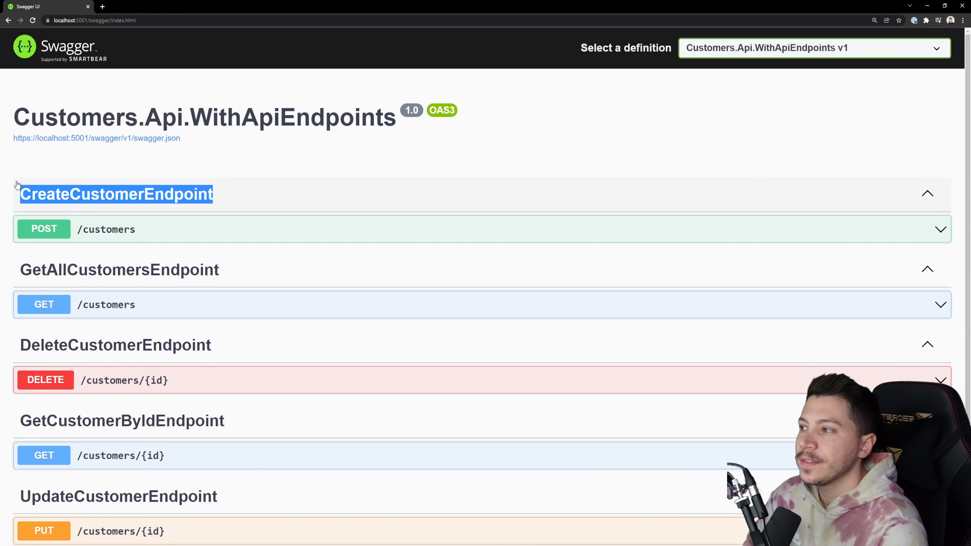
mouse_move(134, 188)
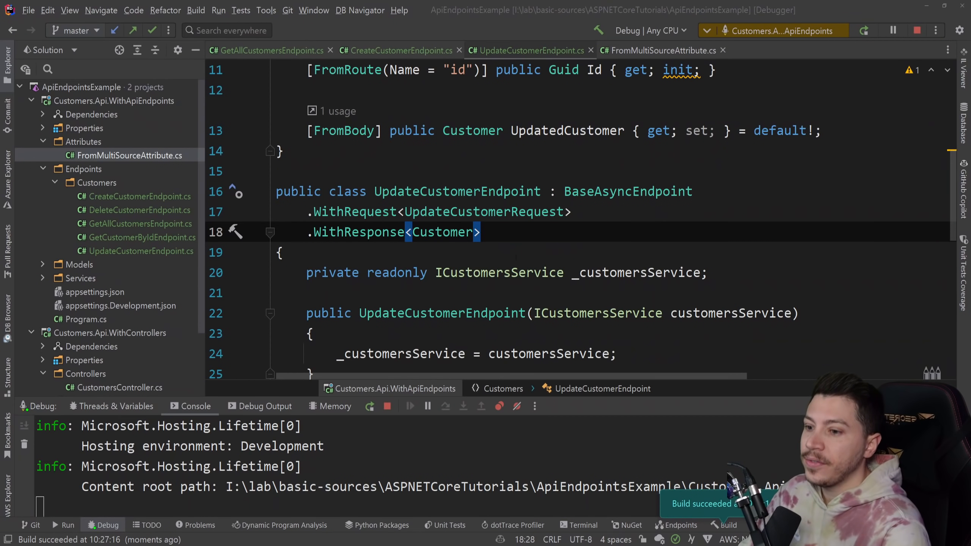
Install Swashbuckle.AspNetCore.Annotations 6.2.3 via NuGet into the WithApiEndpoints project.
right_click(96, 114)
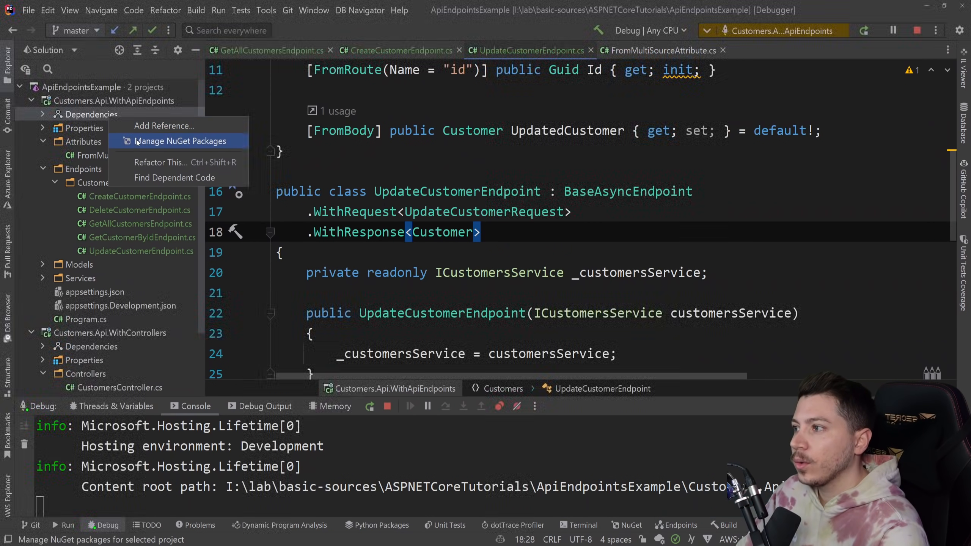
click(180, 140)
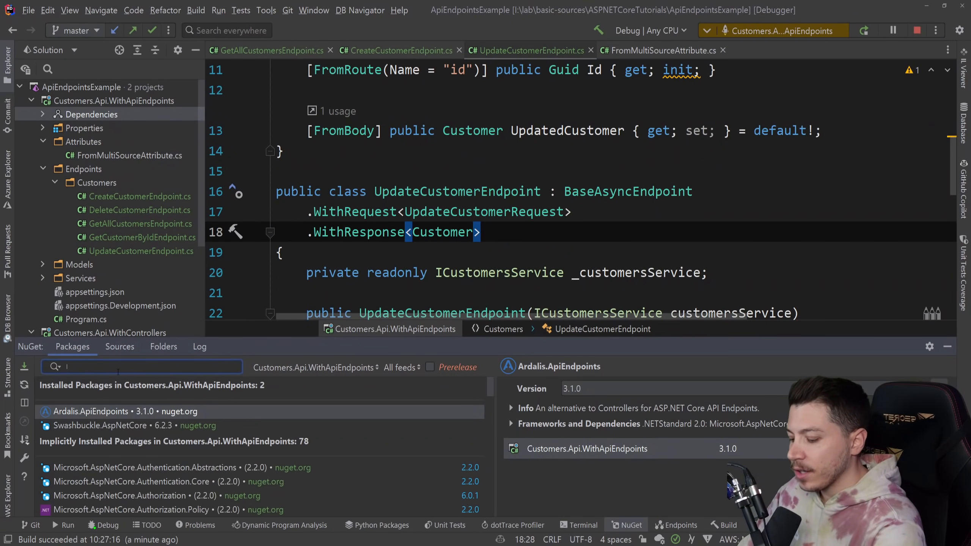
text(Swashbuckle.AspNetCore.Annotations)
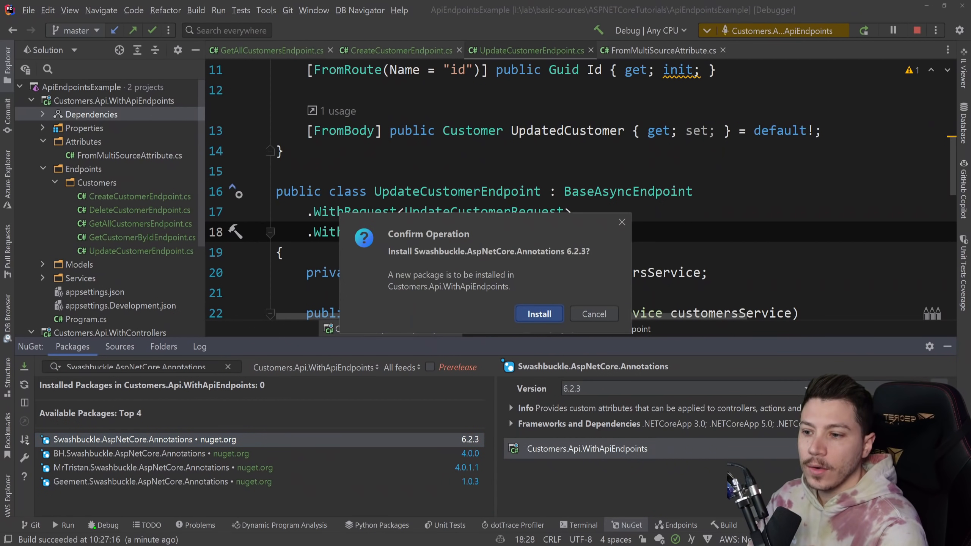
click(538, 314)
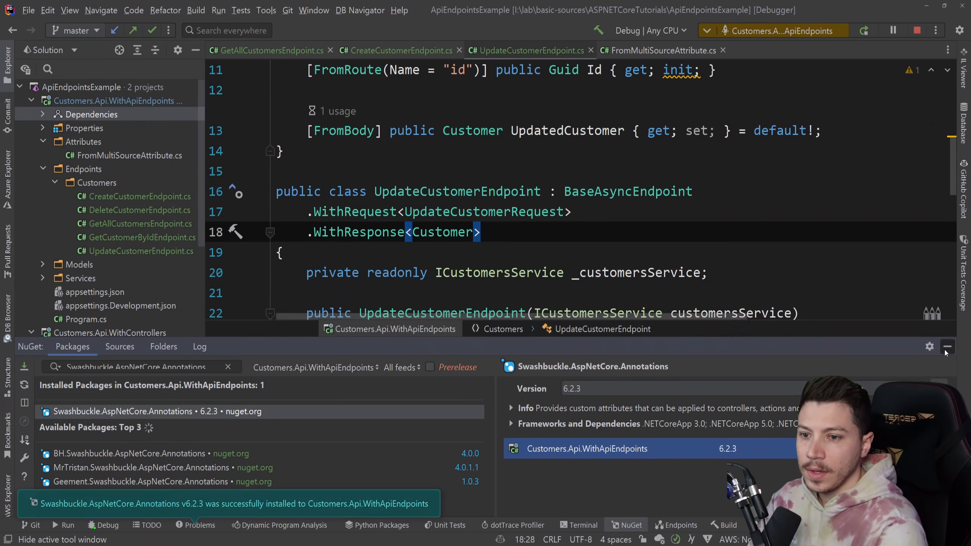
click(947, 347)
text([])
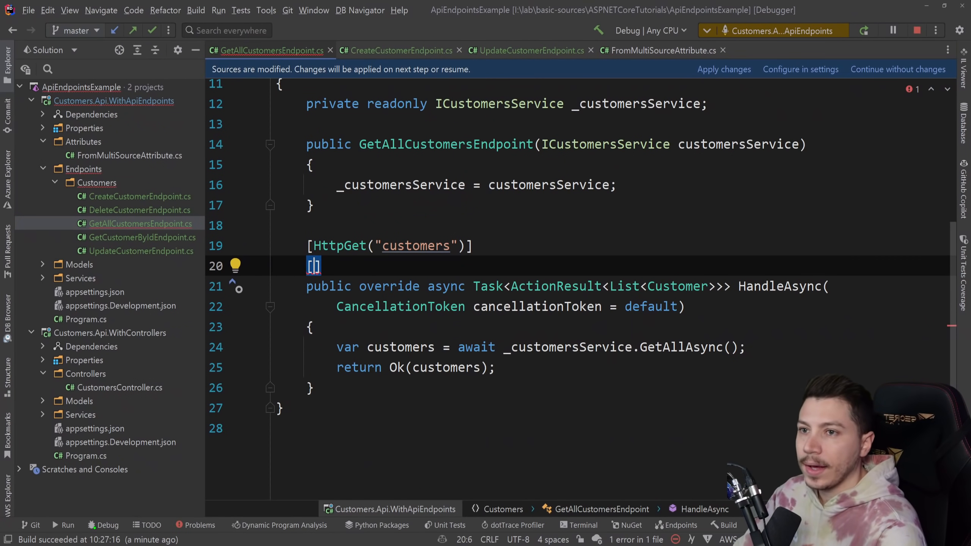
Stop debugging and add a SwaggerOperation attribute with Summary and OperationId to HandleAsync.
click(916, 30)
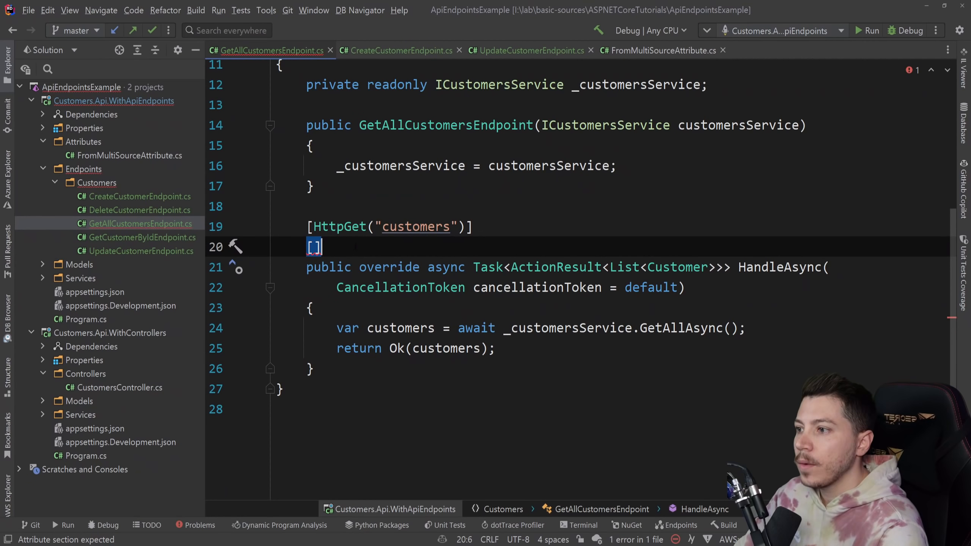
text(SwaggerOperation()
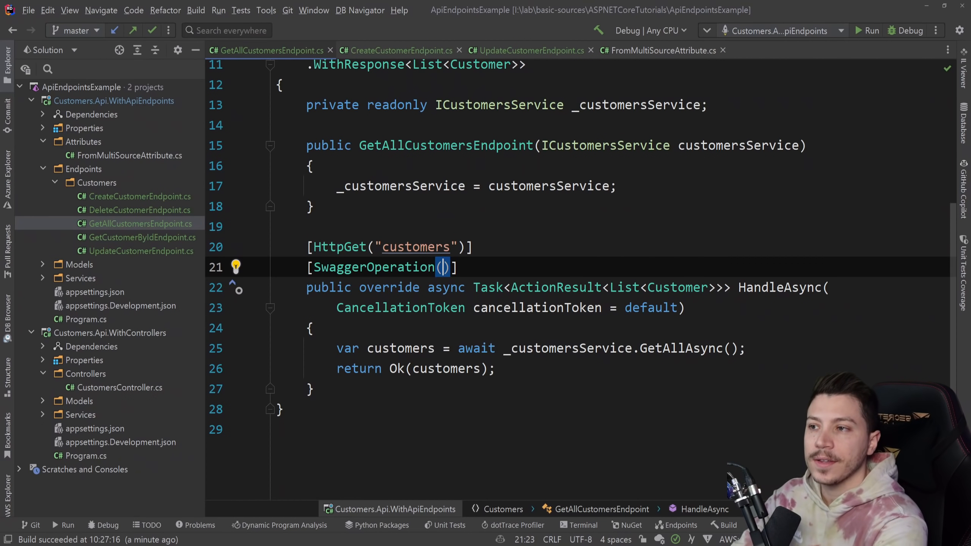
text(Summary = "Gets all customers",)
text(Description = "Gets all customers",)
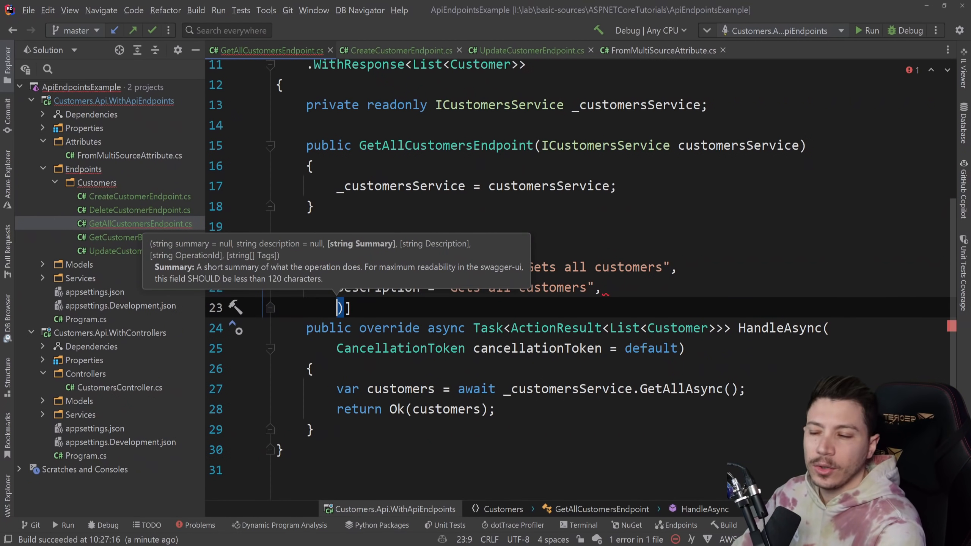
text(OperationId = "Customer)
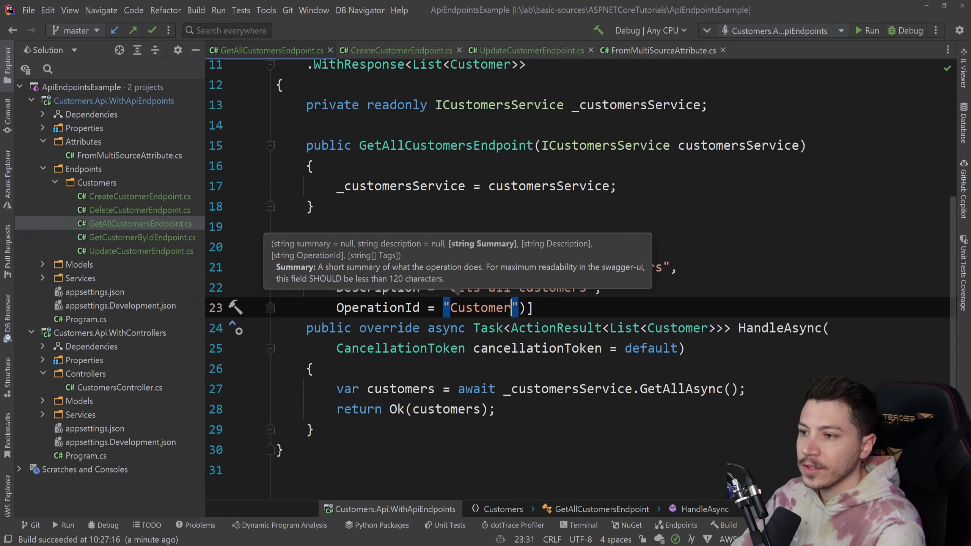
Set the operation id to Customer.GetAll and Tags to new[]{"CustomerEndpoint"}.
text(.GetAl)
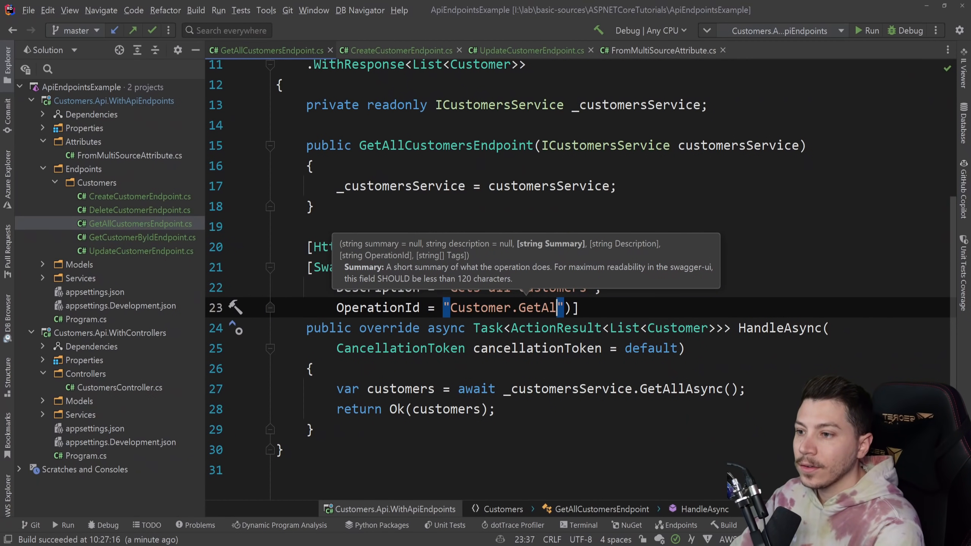
text(GT)
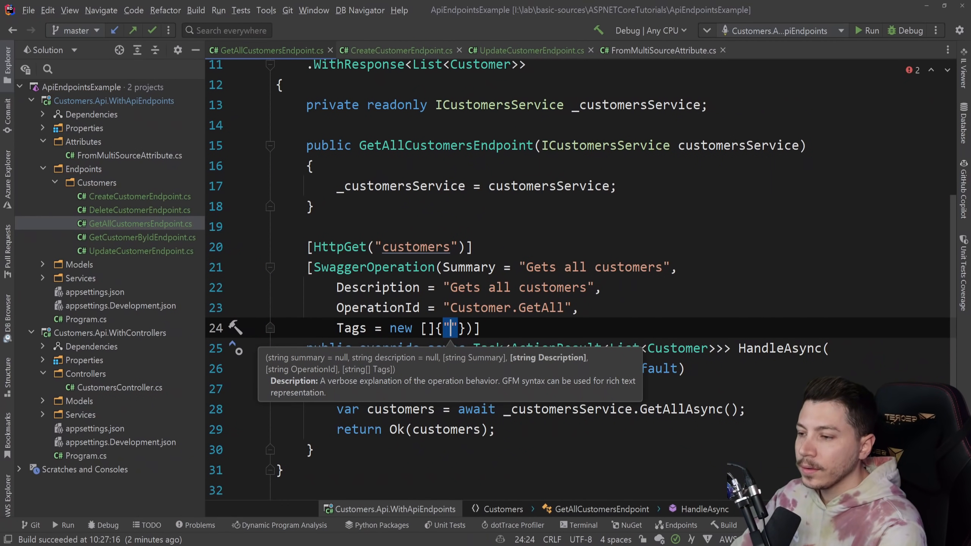
text(CustomerEndpo)
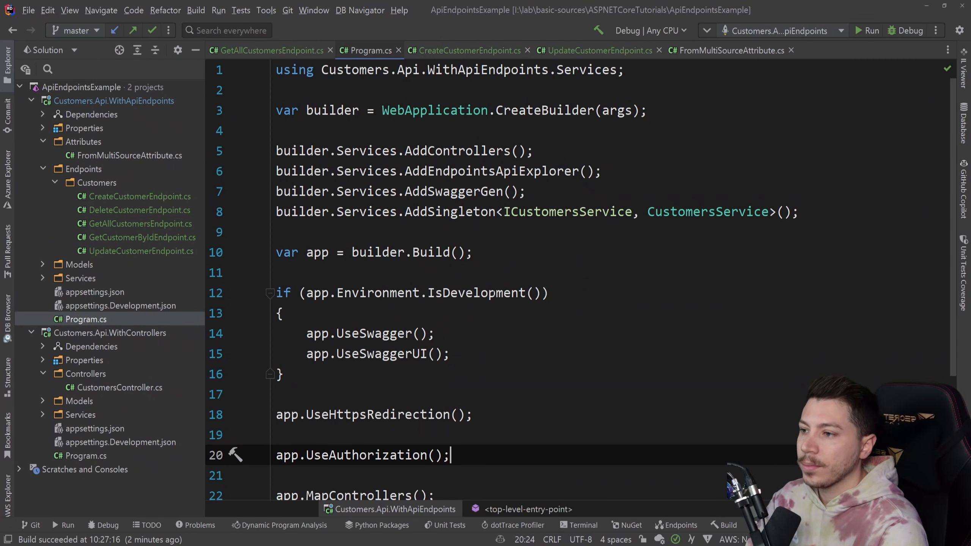
Change AddSwaggerGen to options => options.EnableAnnotations() in Program.cs, then move to another endpoint file.
click(511, 191)
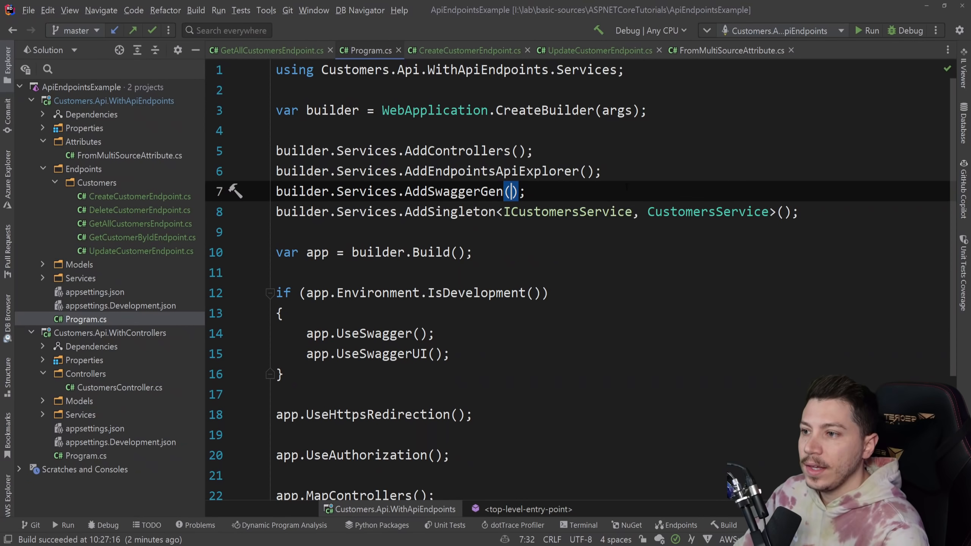
text(options => options)
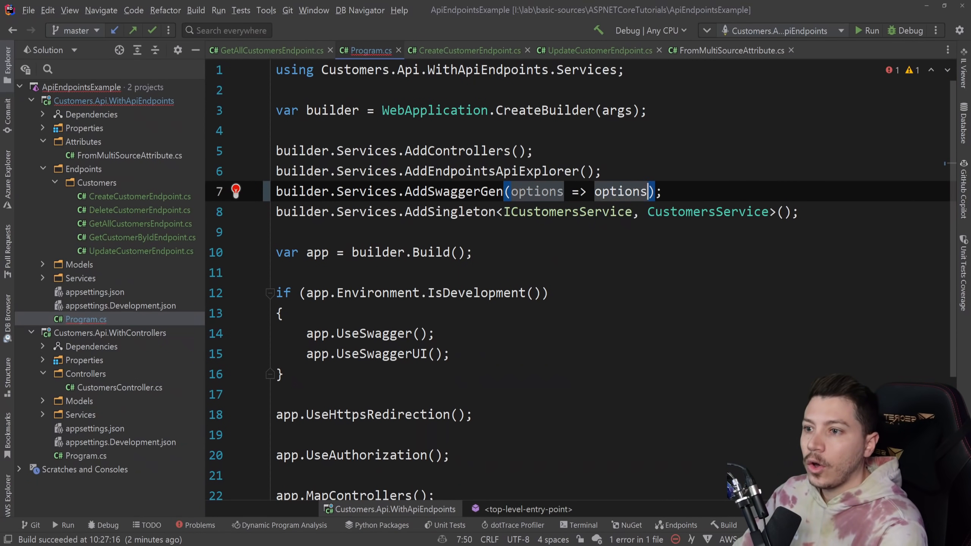
text(.EnableAnnotations())
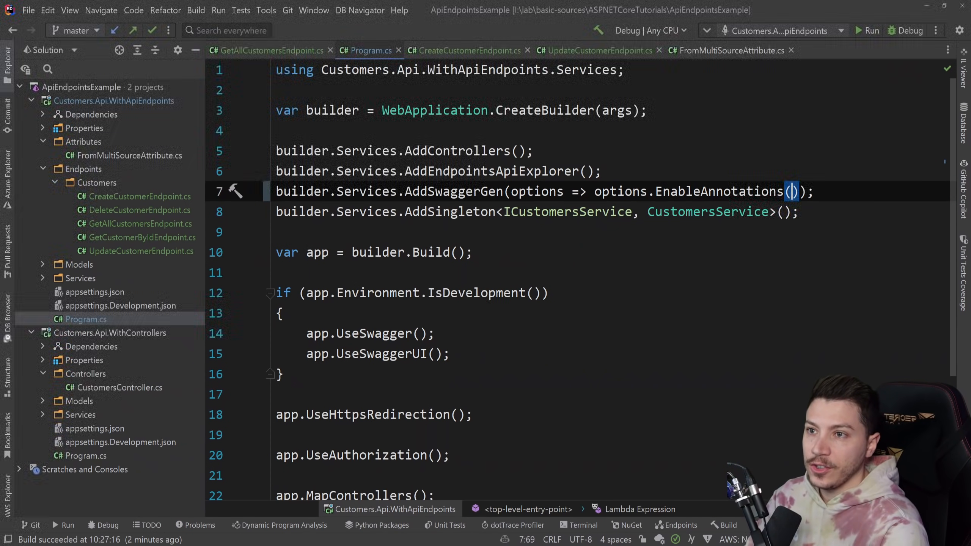
click(726, 525)
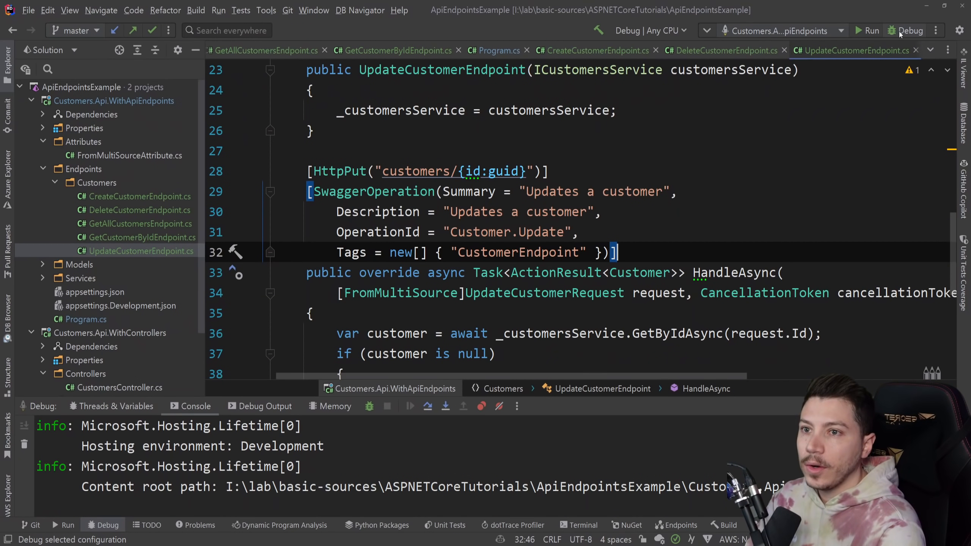
Restart the API in debug and reload Swagger UI to view the CustomerEndpoint group of operations.
click(890, 31)
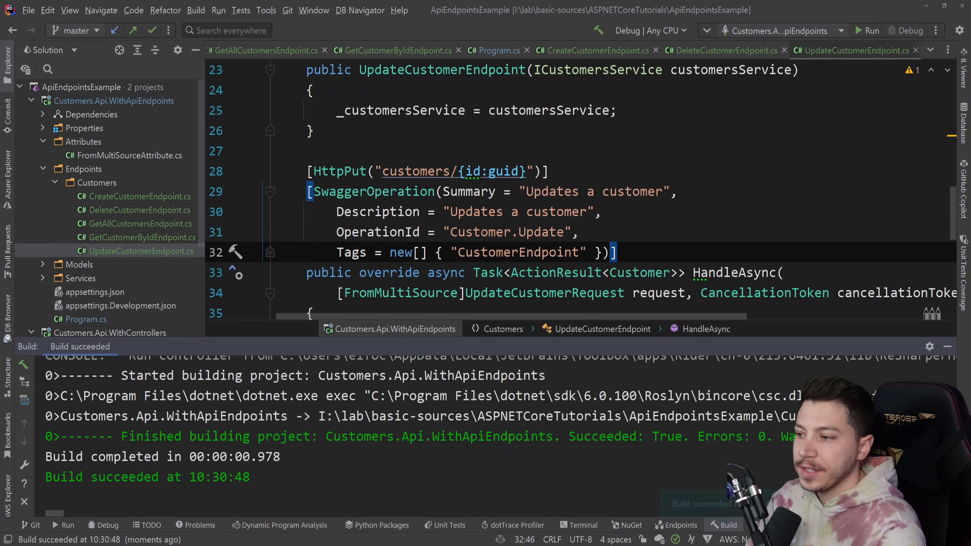
click(868, 30)
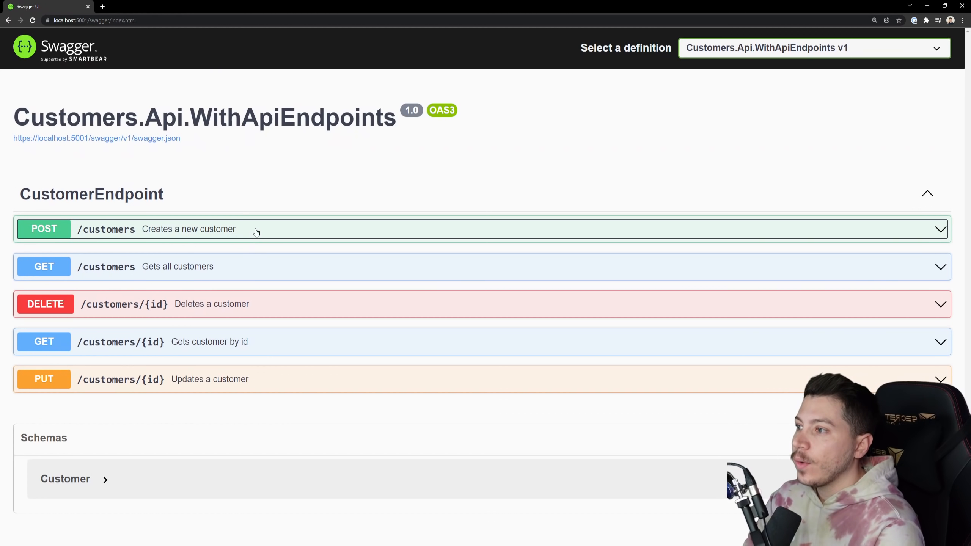
mouse_move(87, 163)
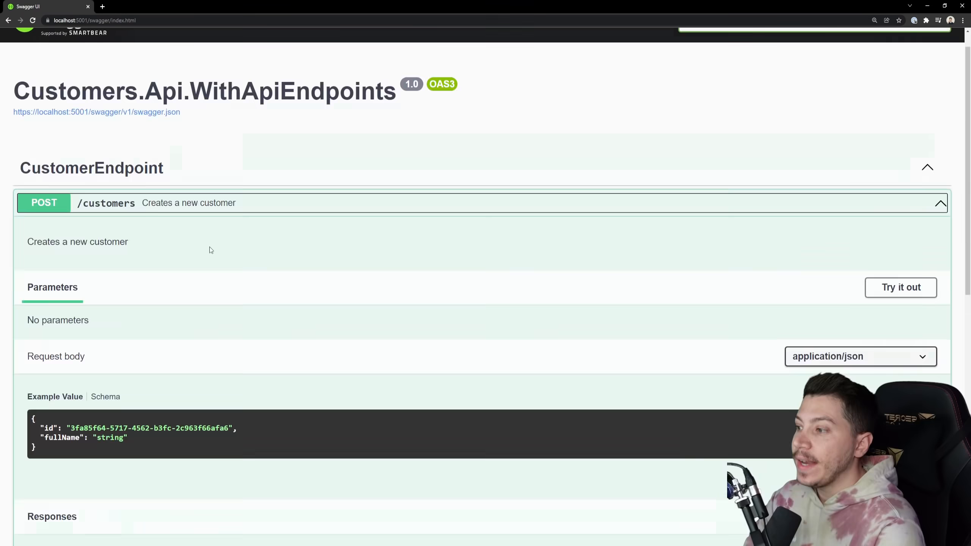
scroll(down, 3)
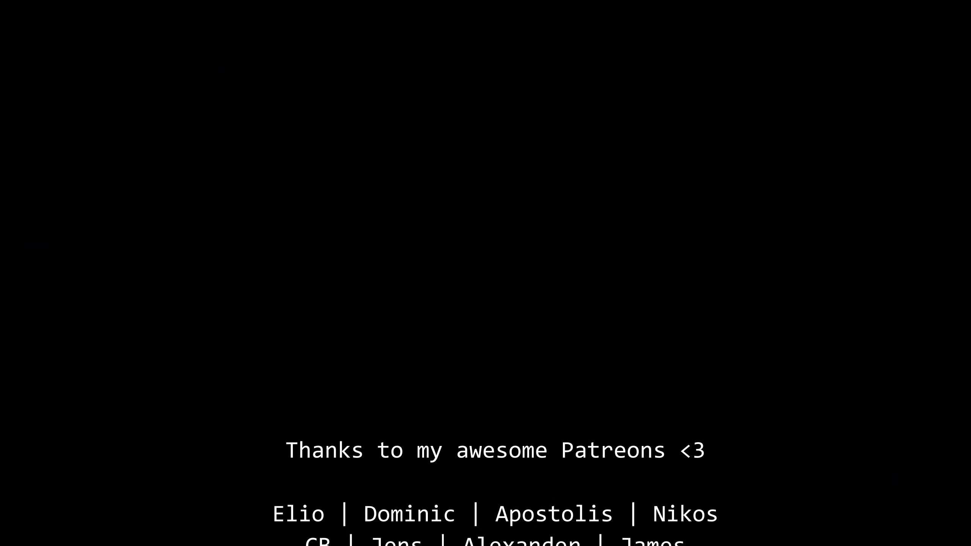
scroll(up, 3)
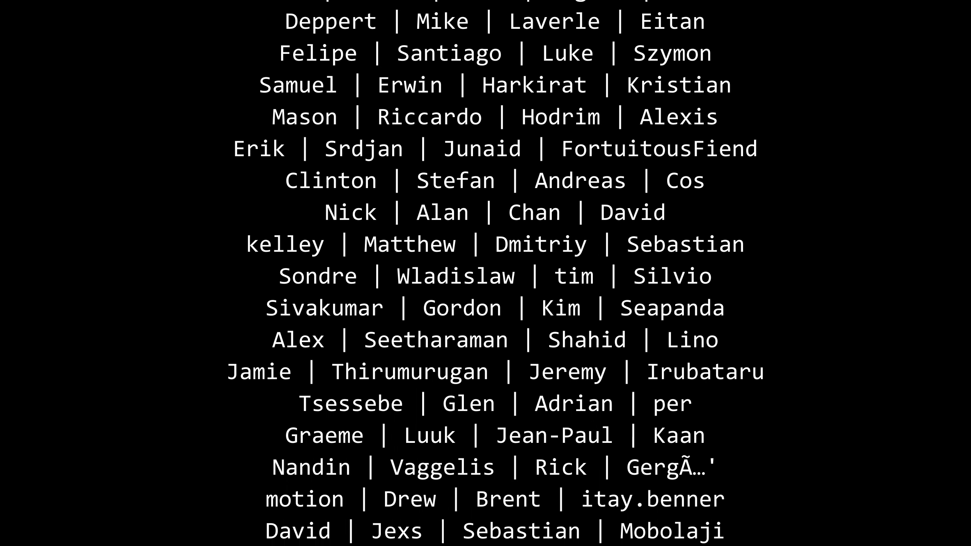
scroll(down, 3)
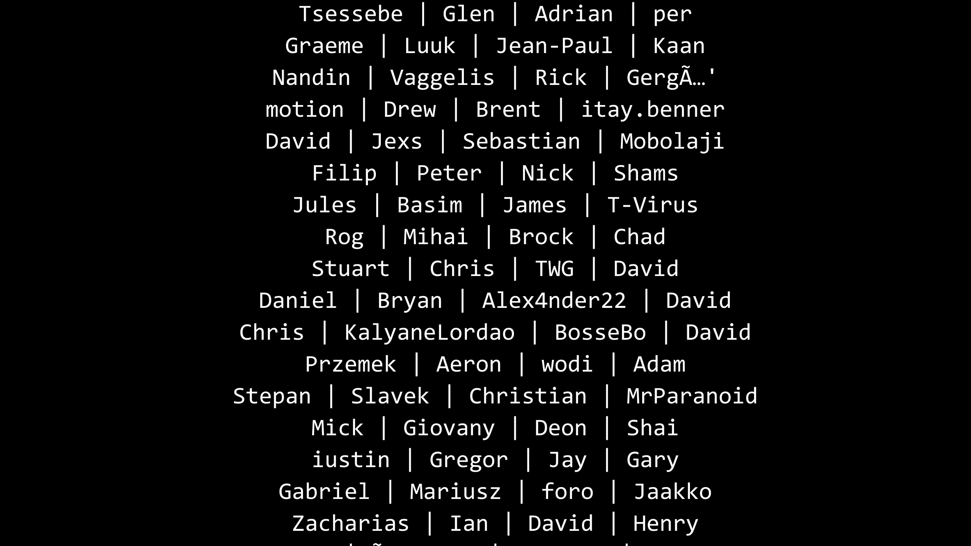
scroll(down, 3)
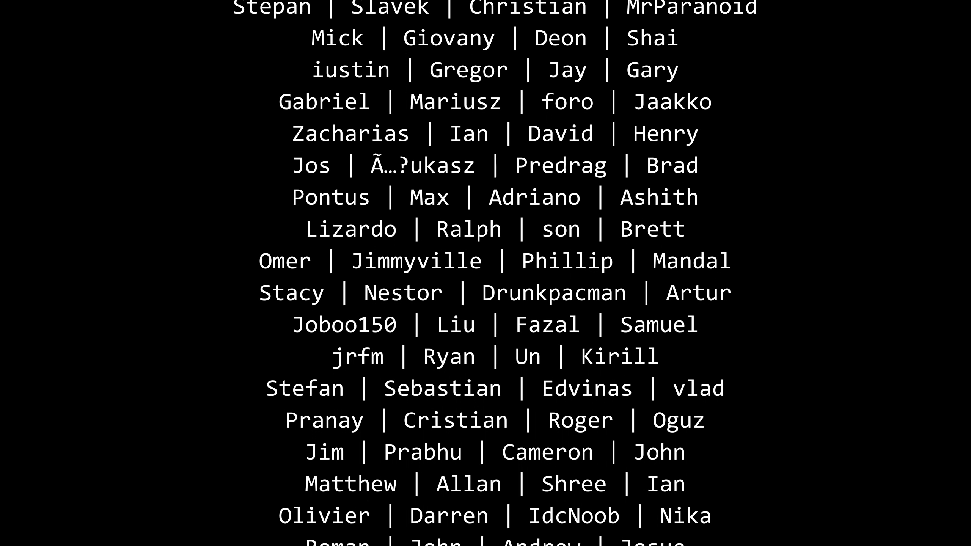
scroll(down, 3)
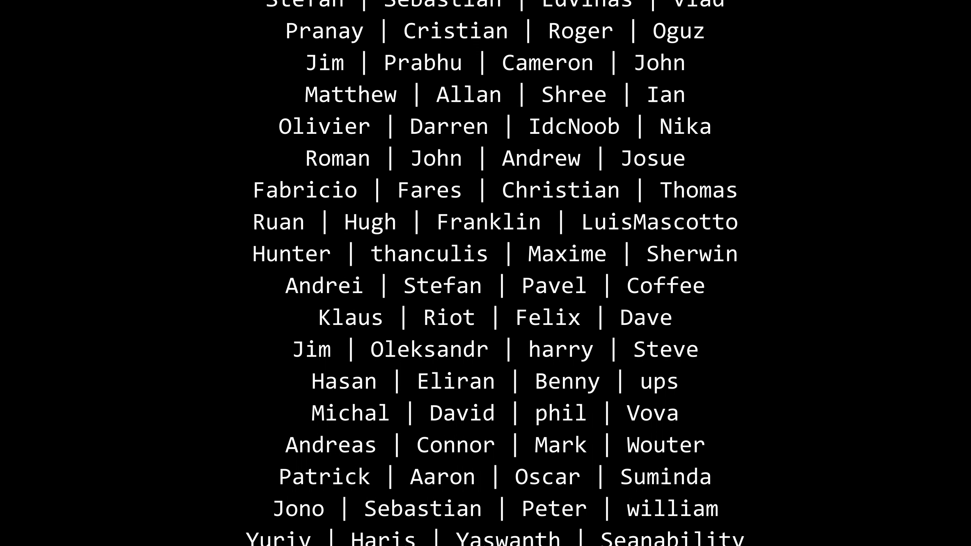